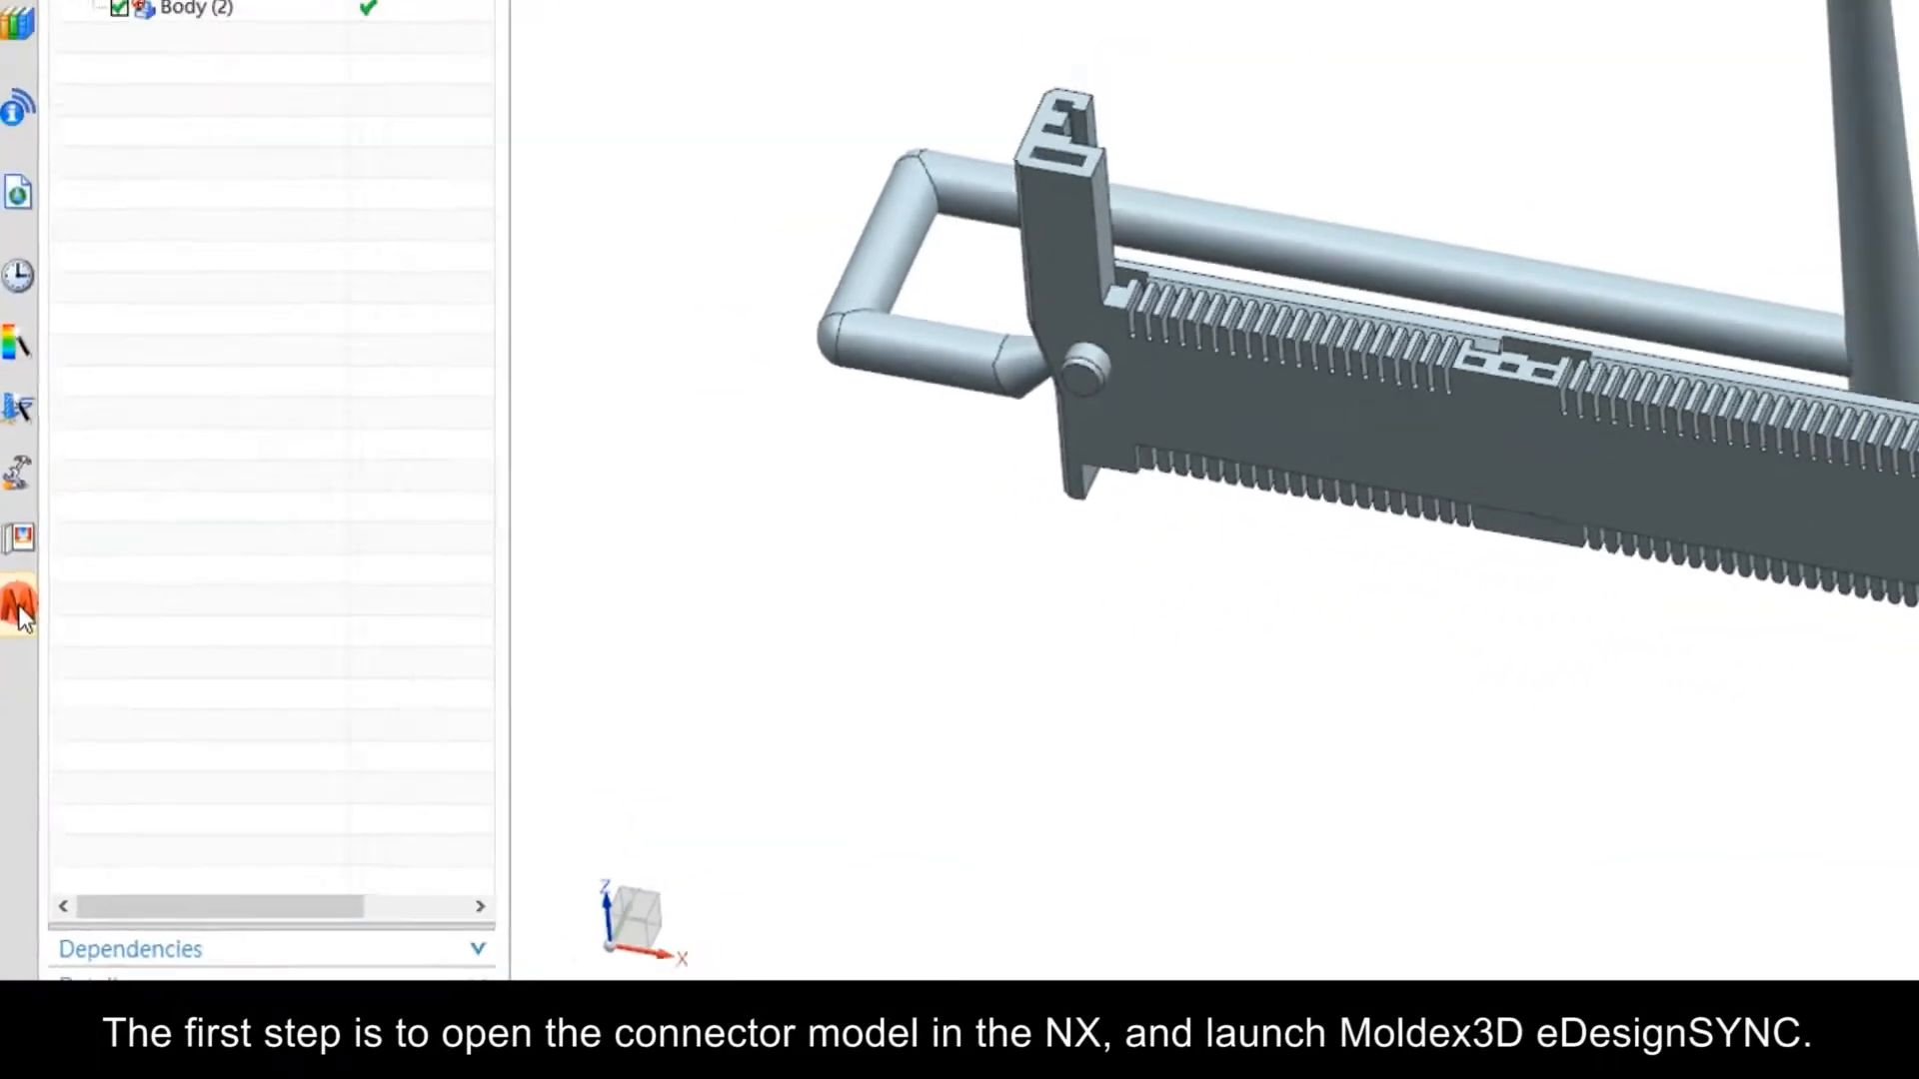
Launch Moldex3D eDesignSYNC and start selecting the connector solid as the part
click(18, 607)
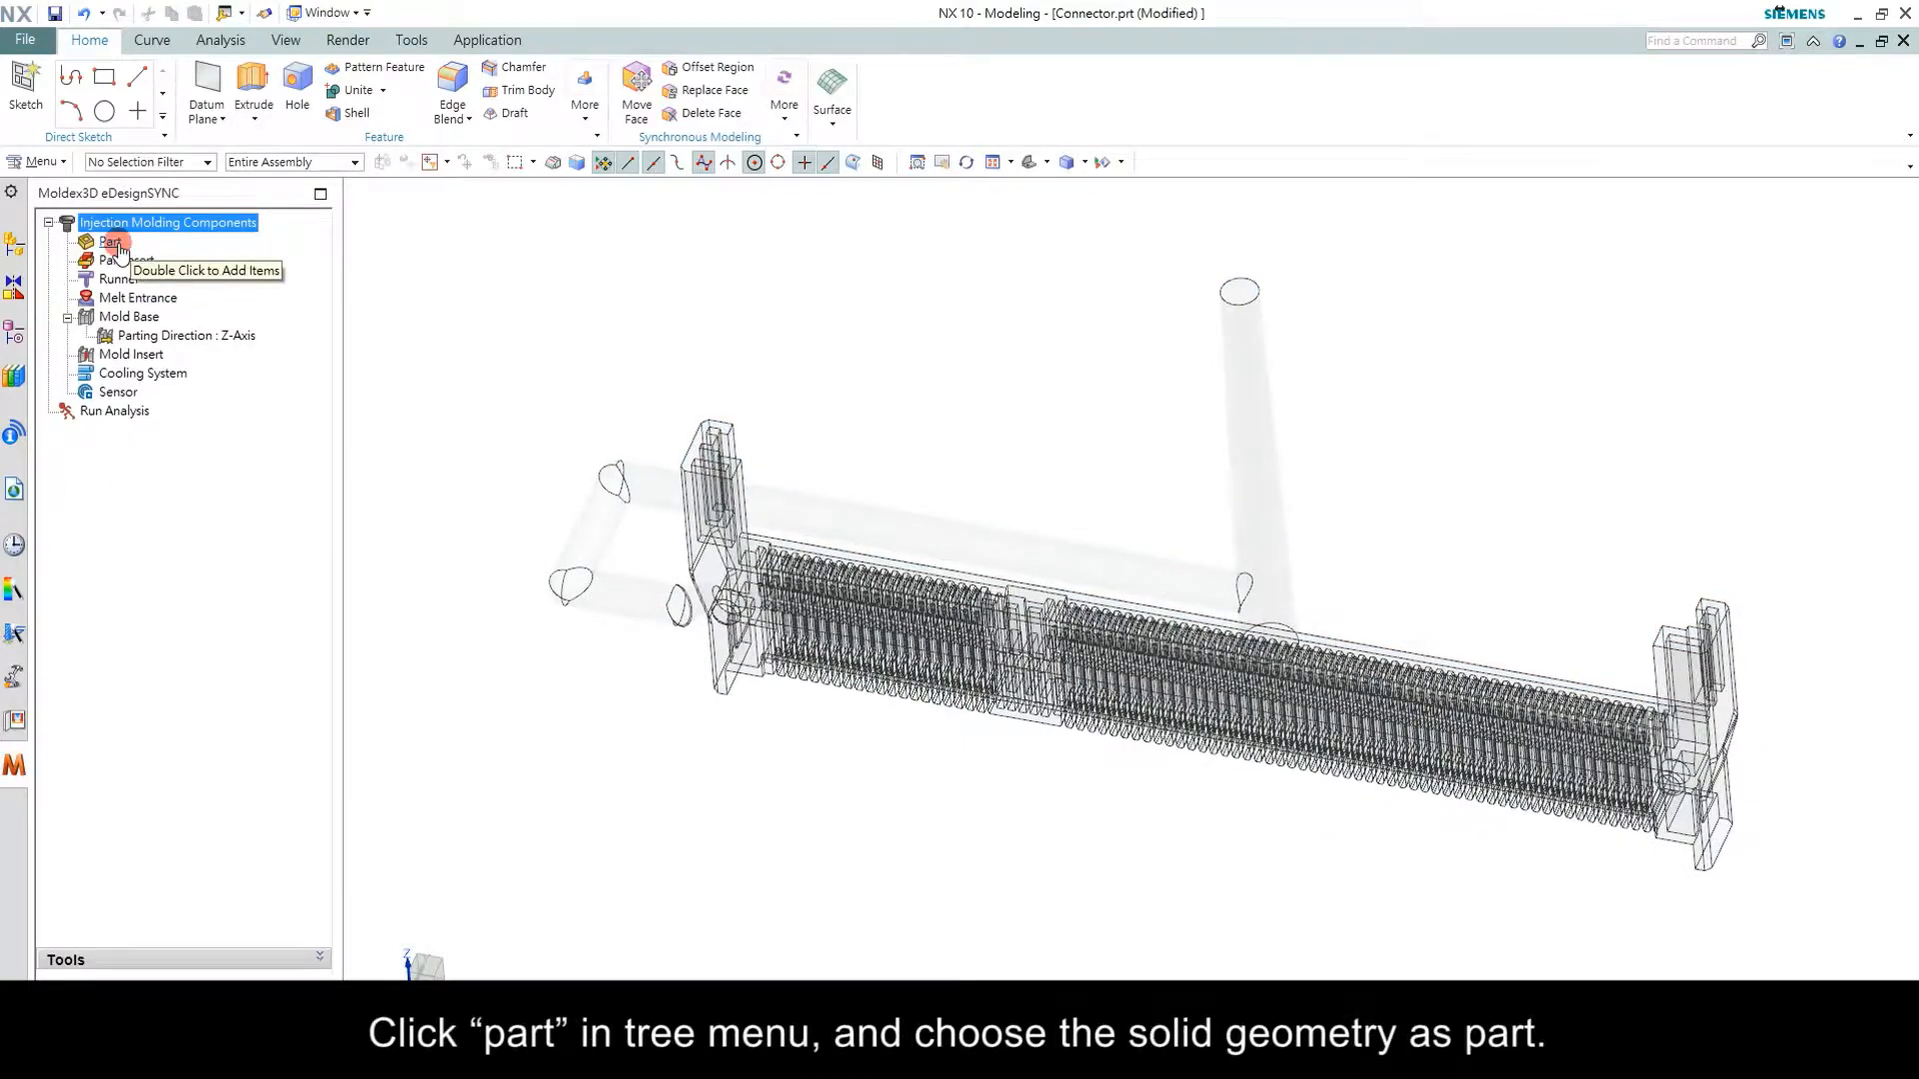
double_click(108, 242)
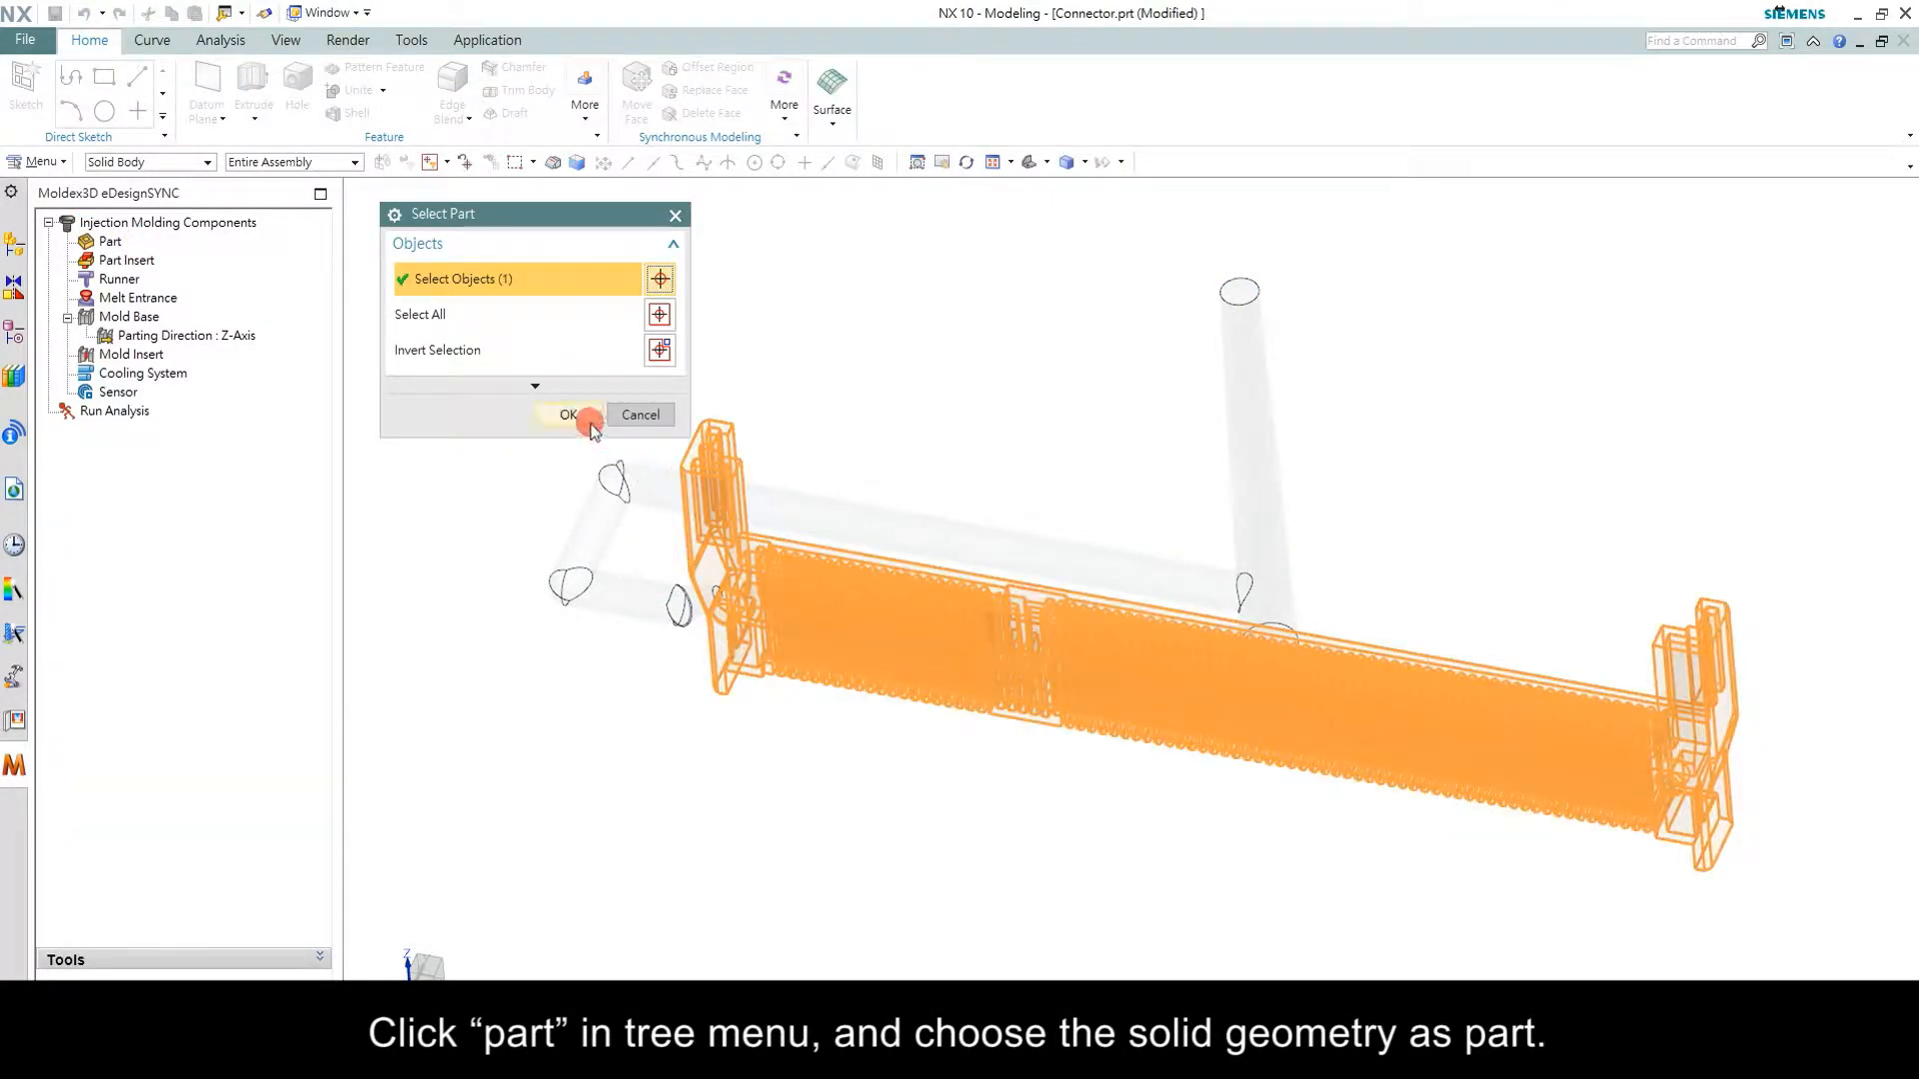
Confirm the connector body as Part 1 and assign LCP grade CAE-LCP-001 from producer CAE
click(565, 416)
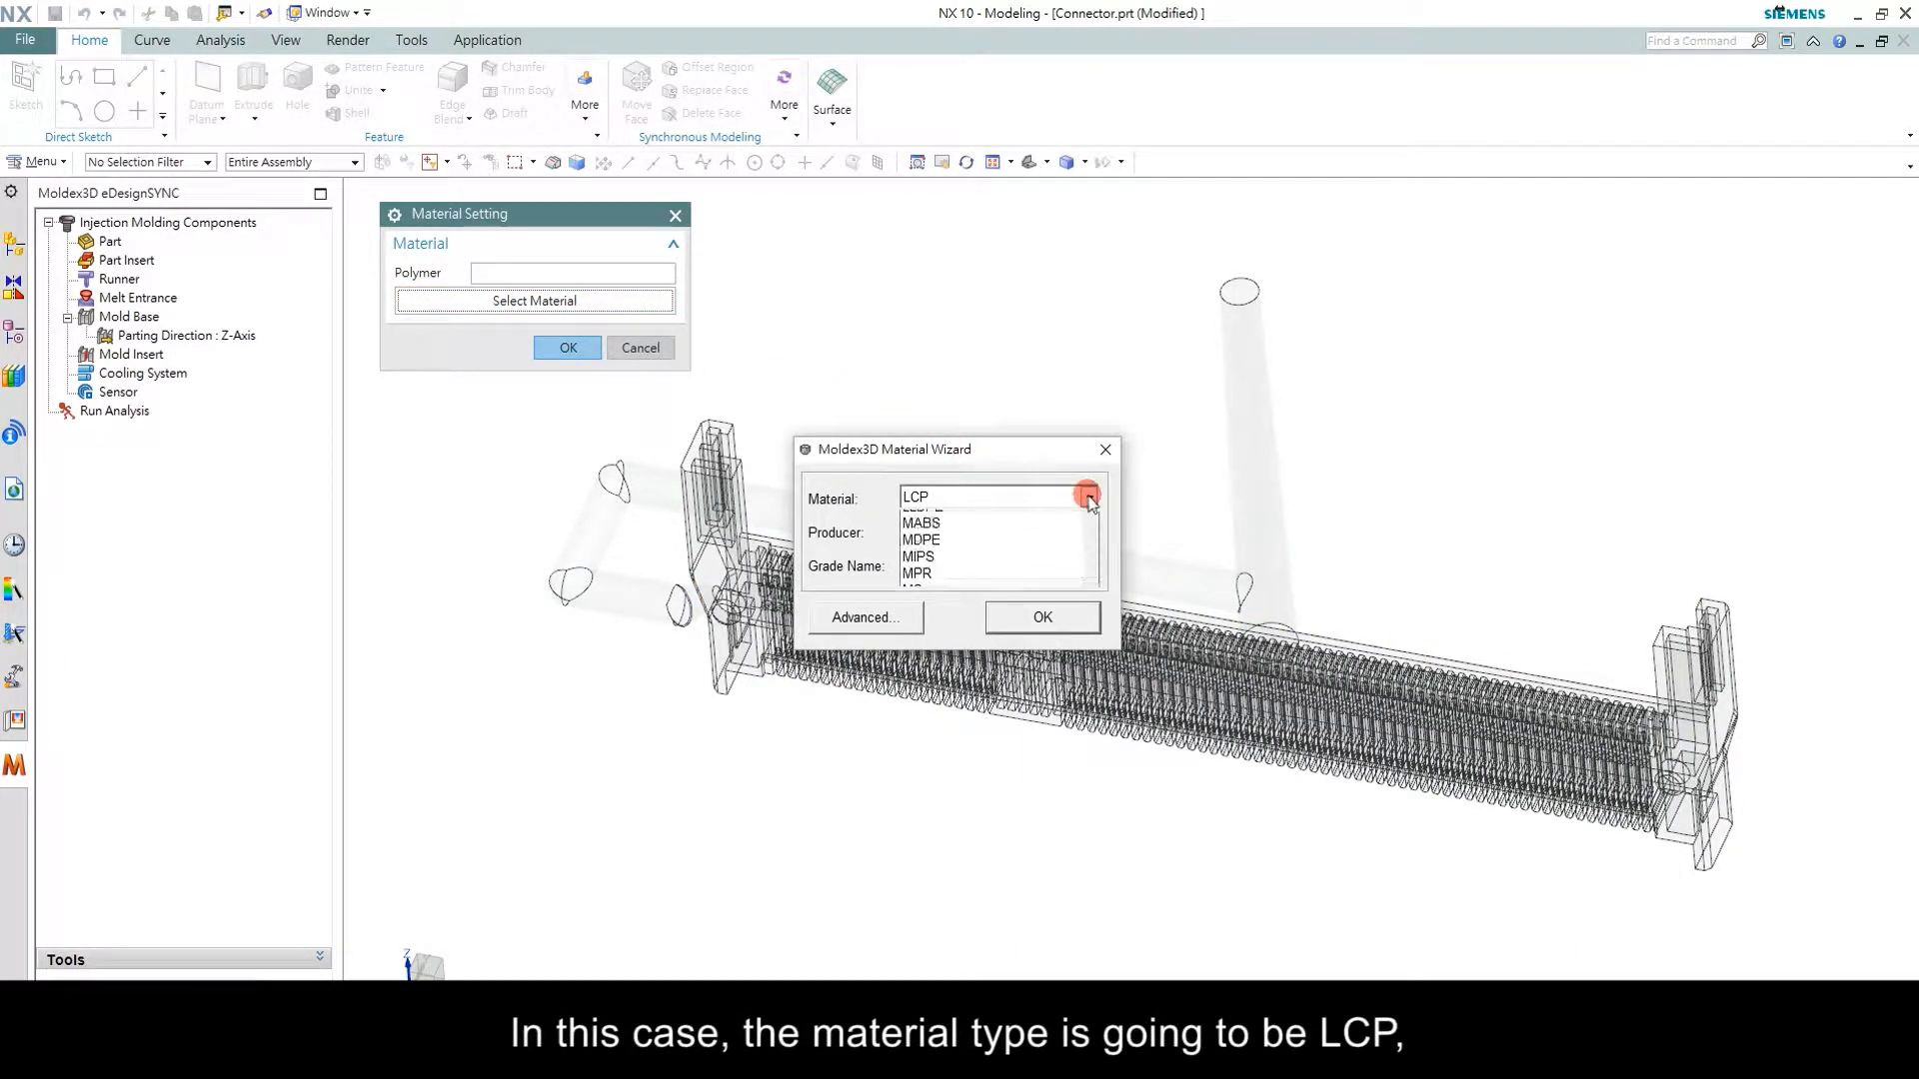
click(1087, 498)
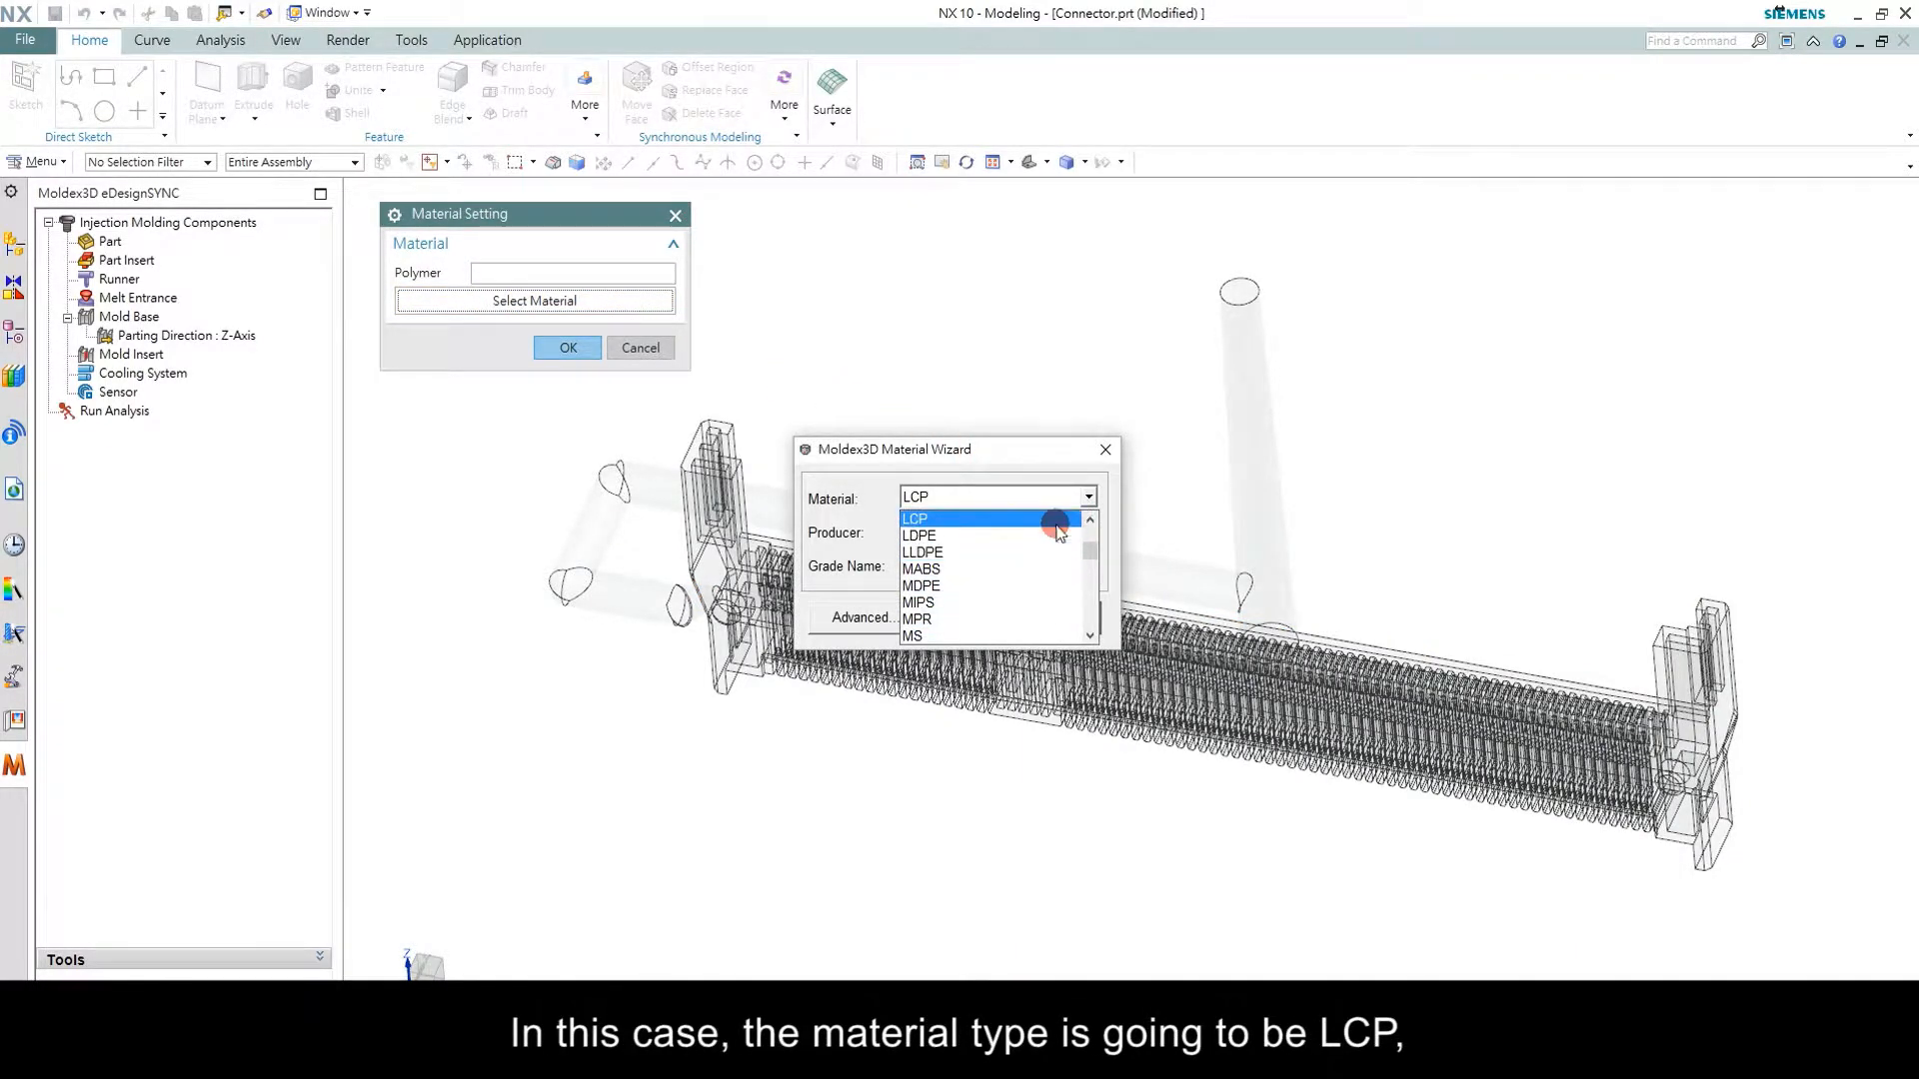
click(1087, 531)
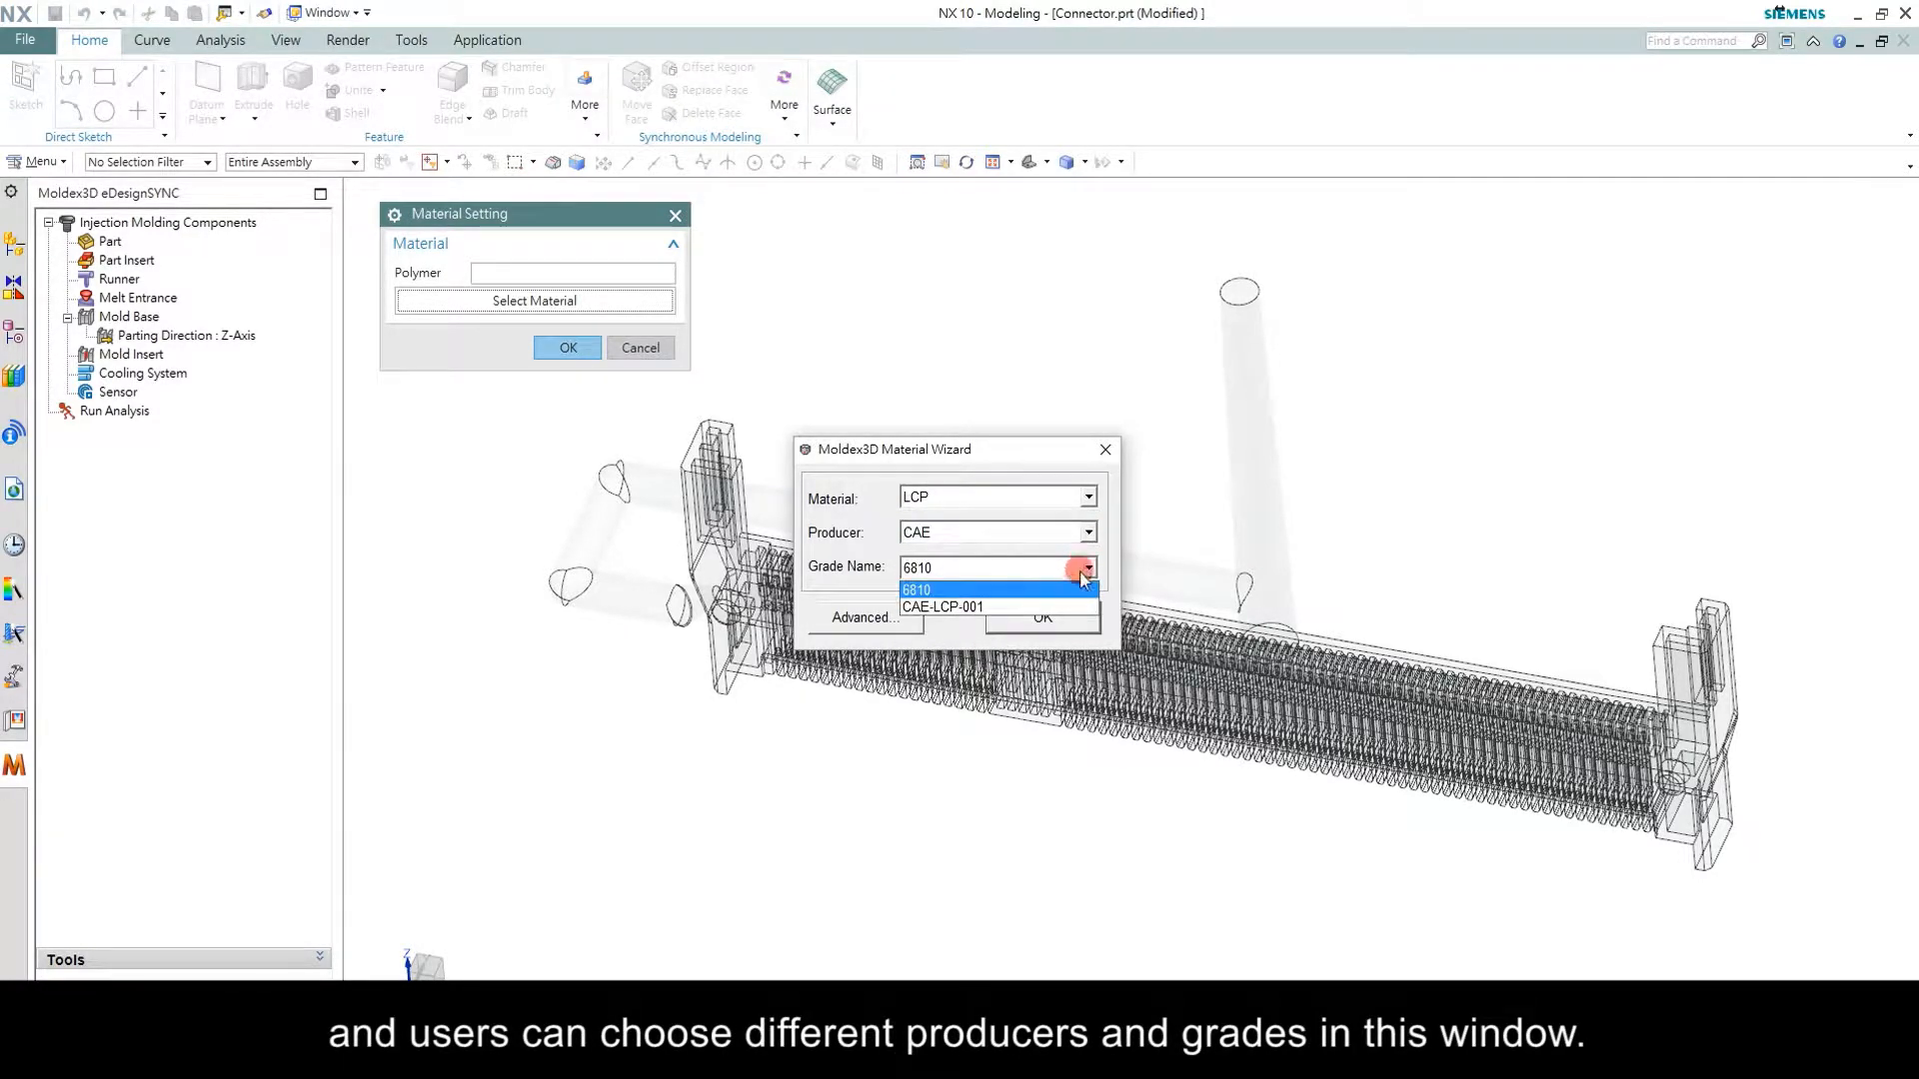
click(941, 607)
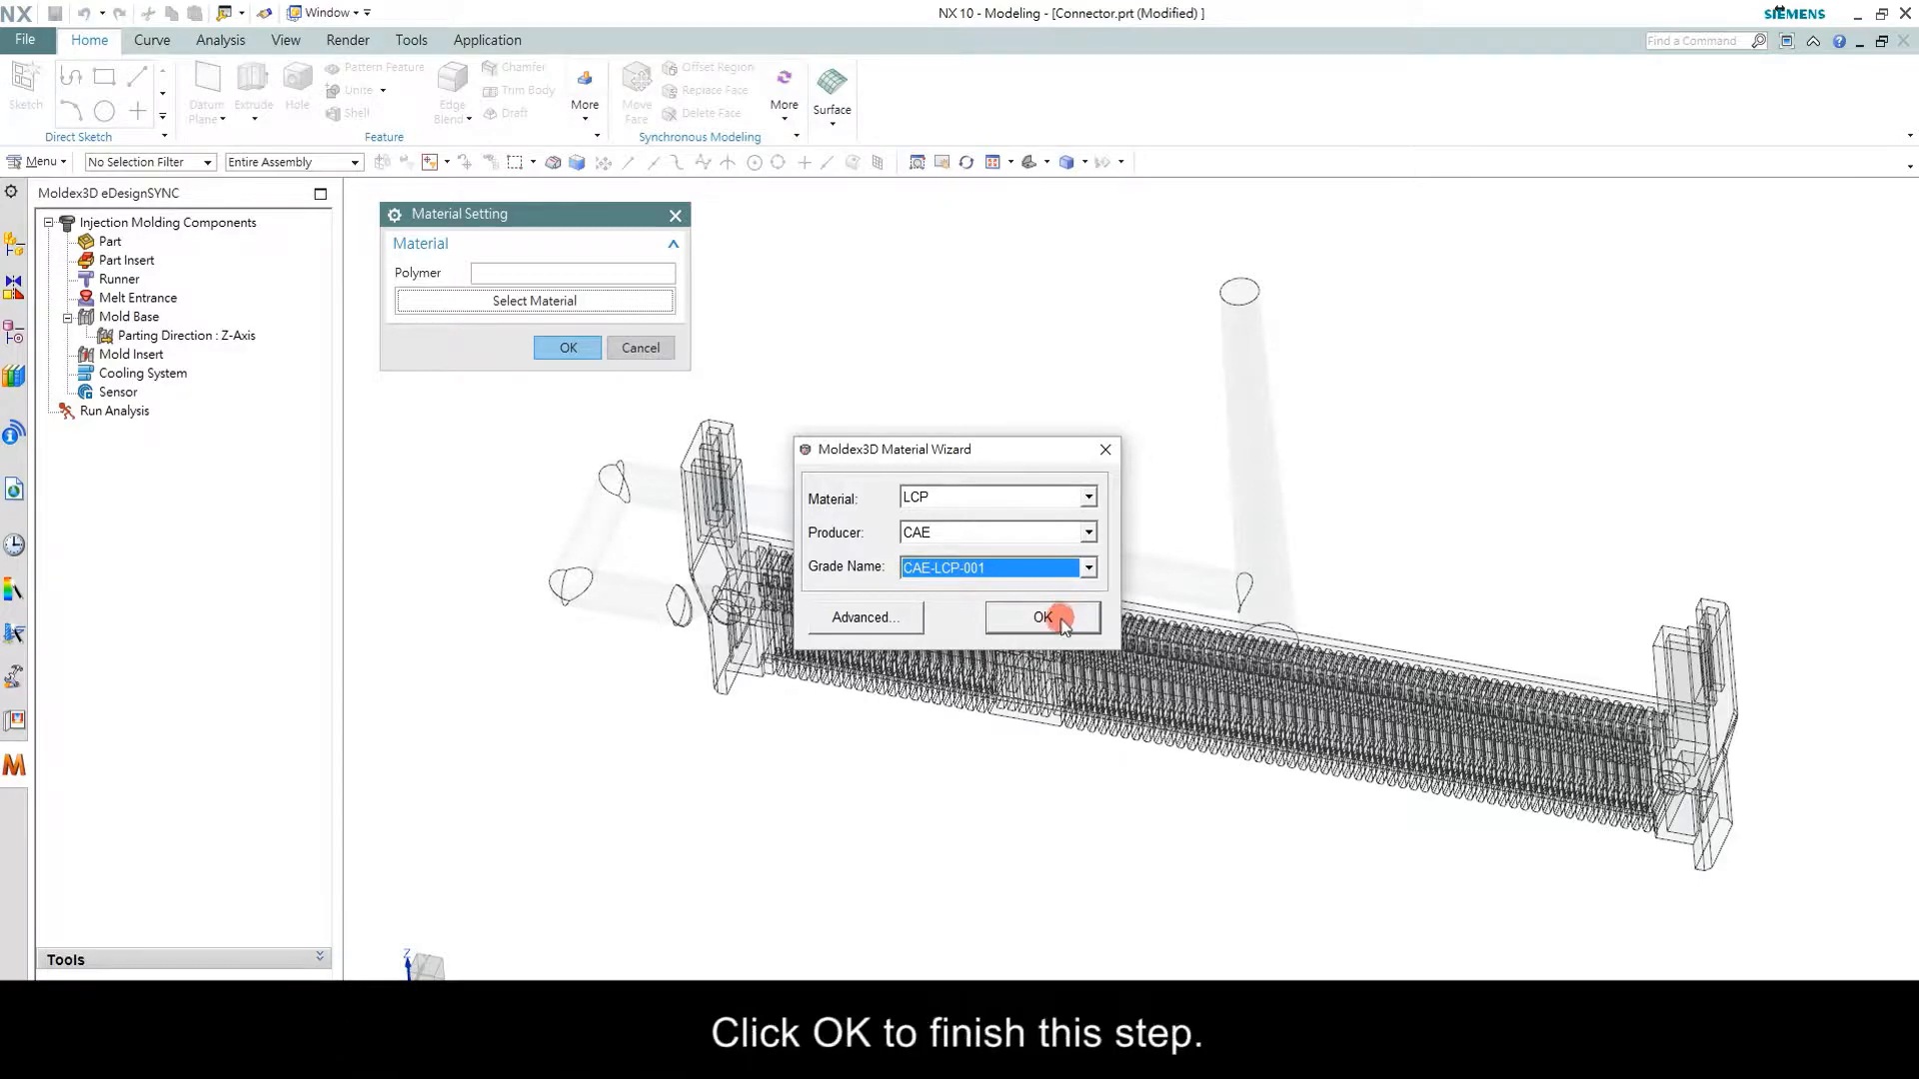
click(1041, 618)
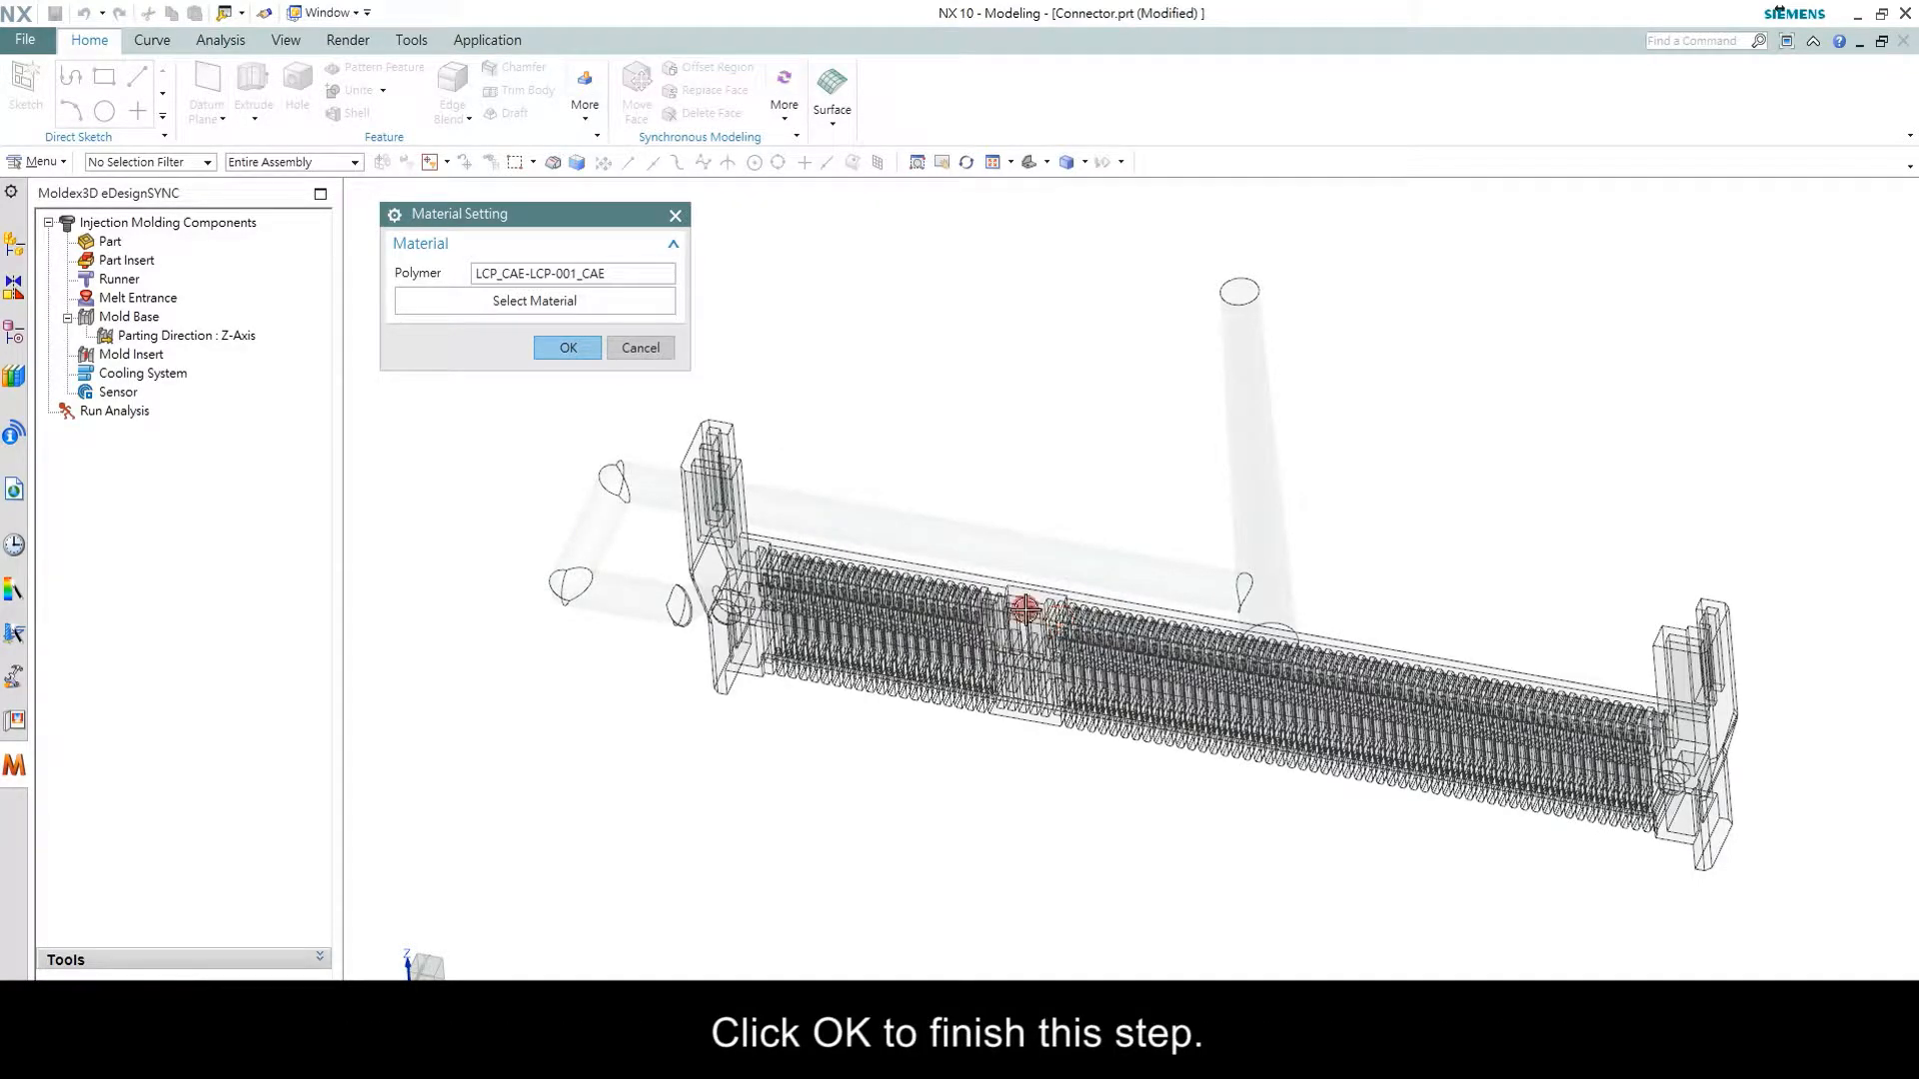
click(566, 348)
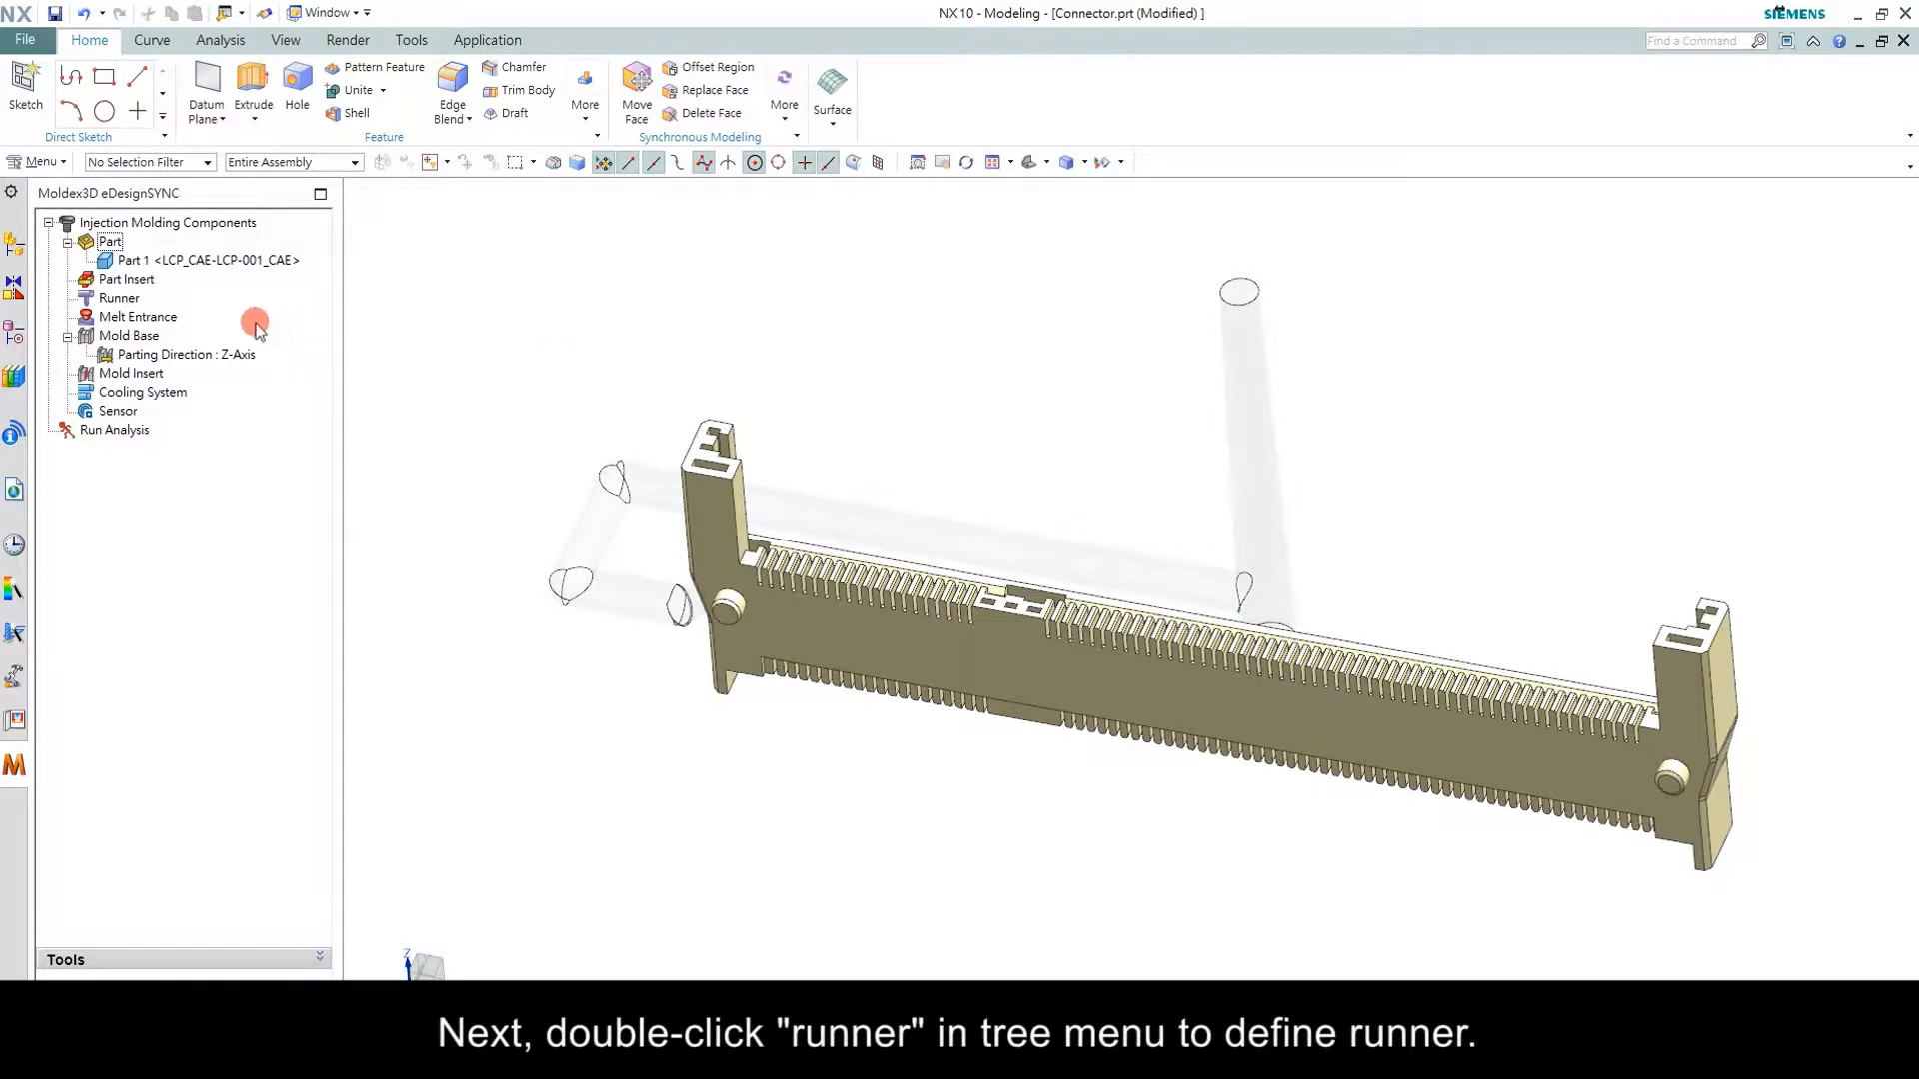
Define the pipe-shaped solid as Cold Runner 1 for the connector
double_click(118, 298)
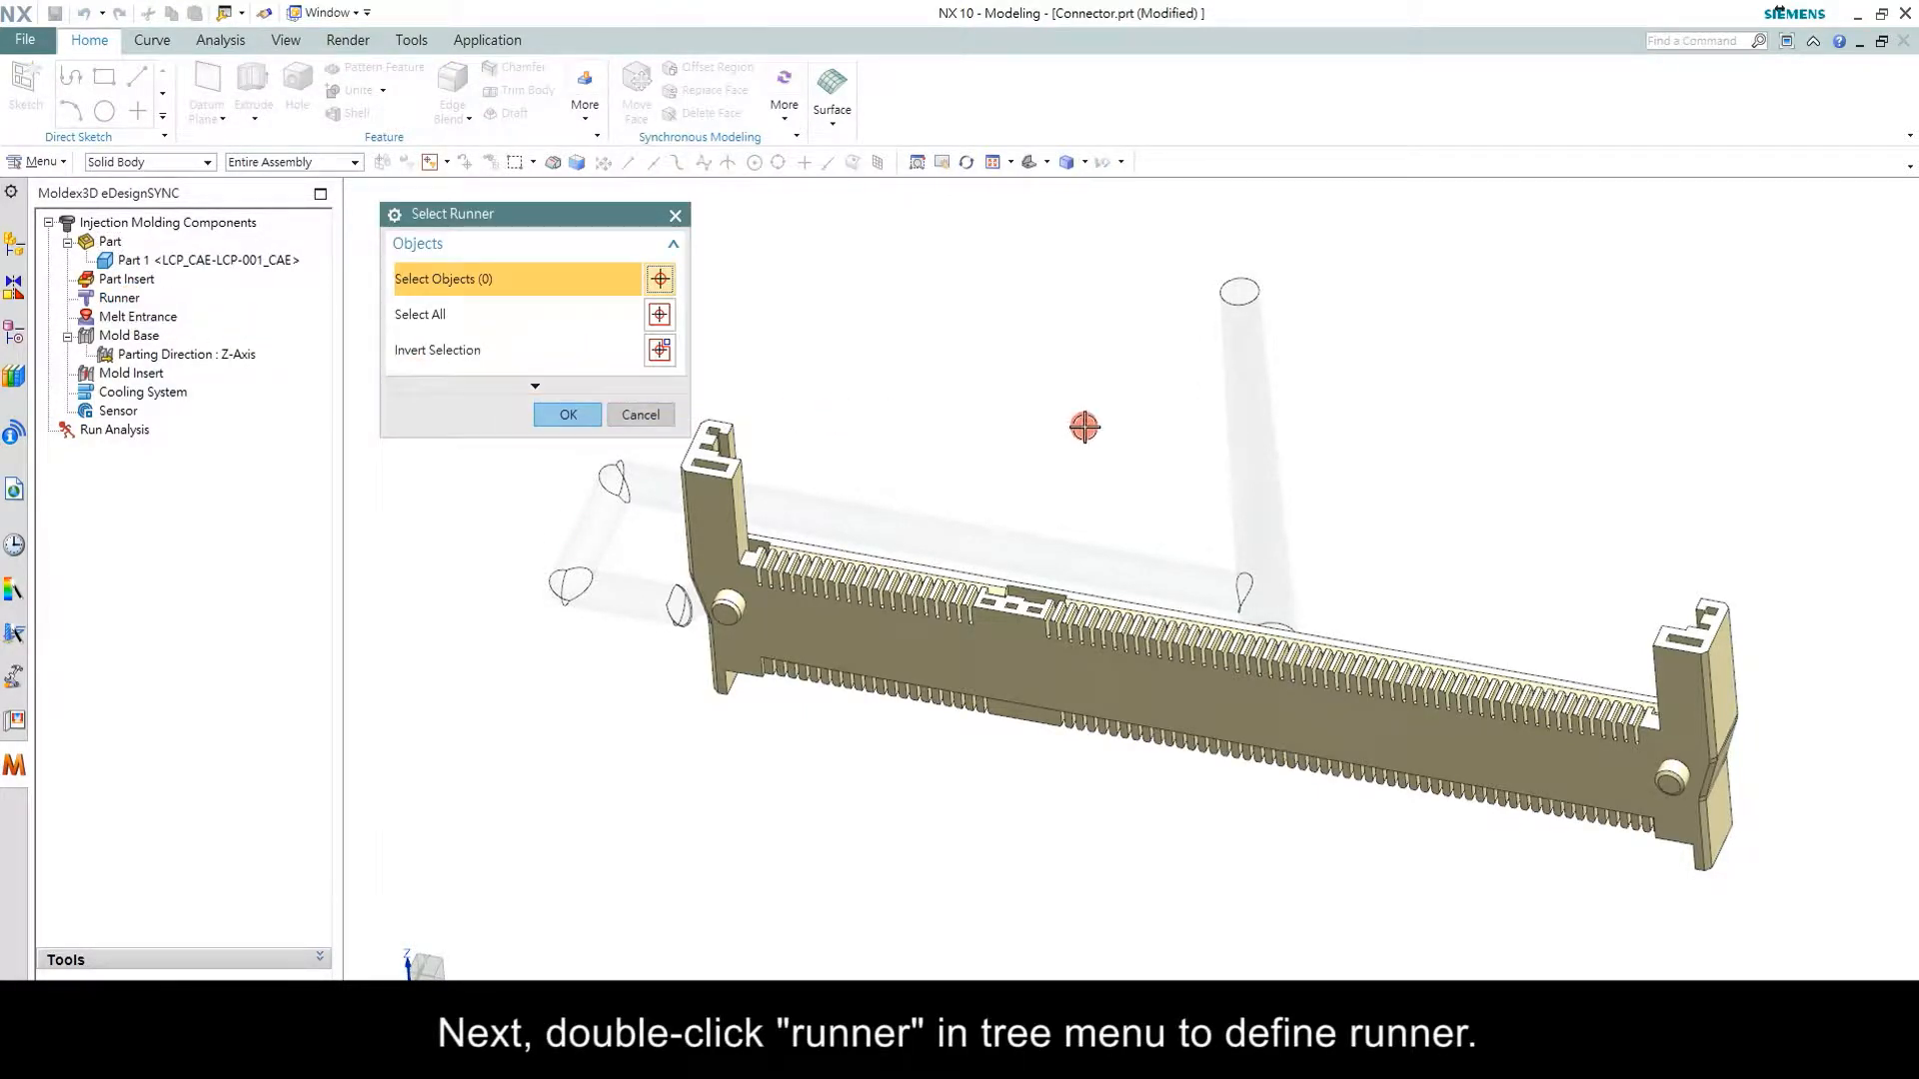
click(1240, 428)
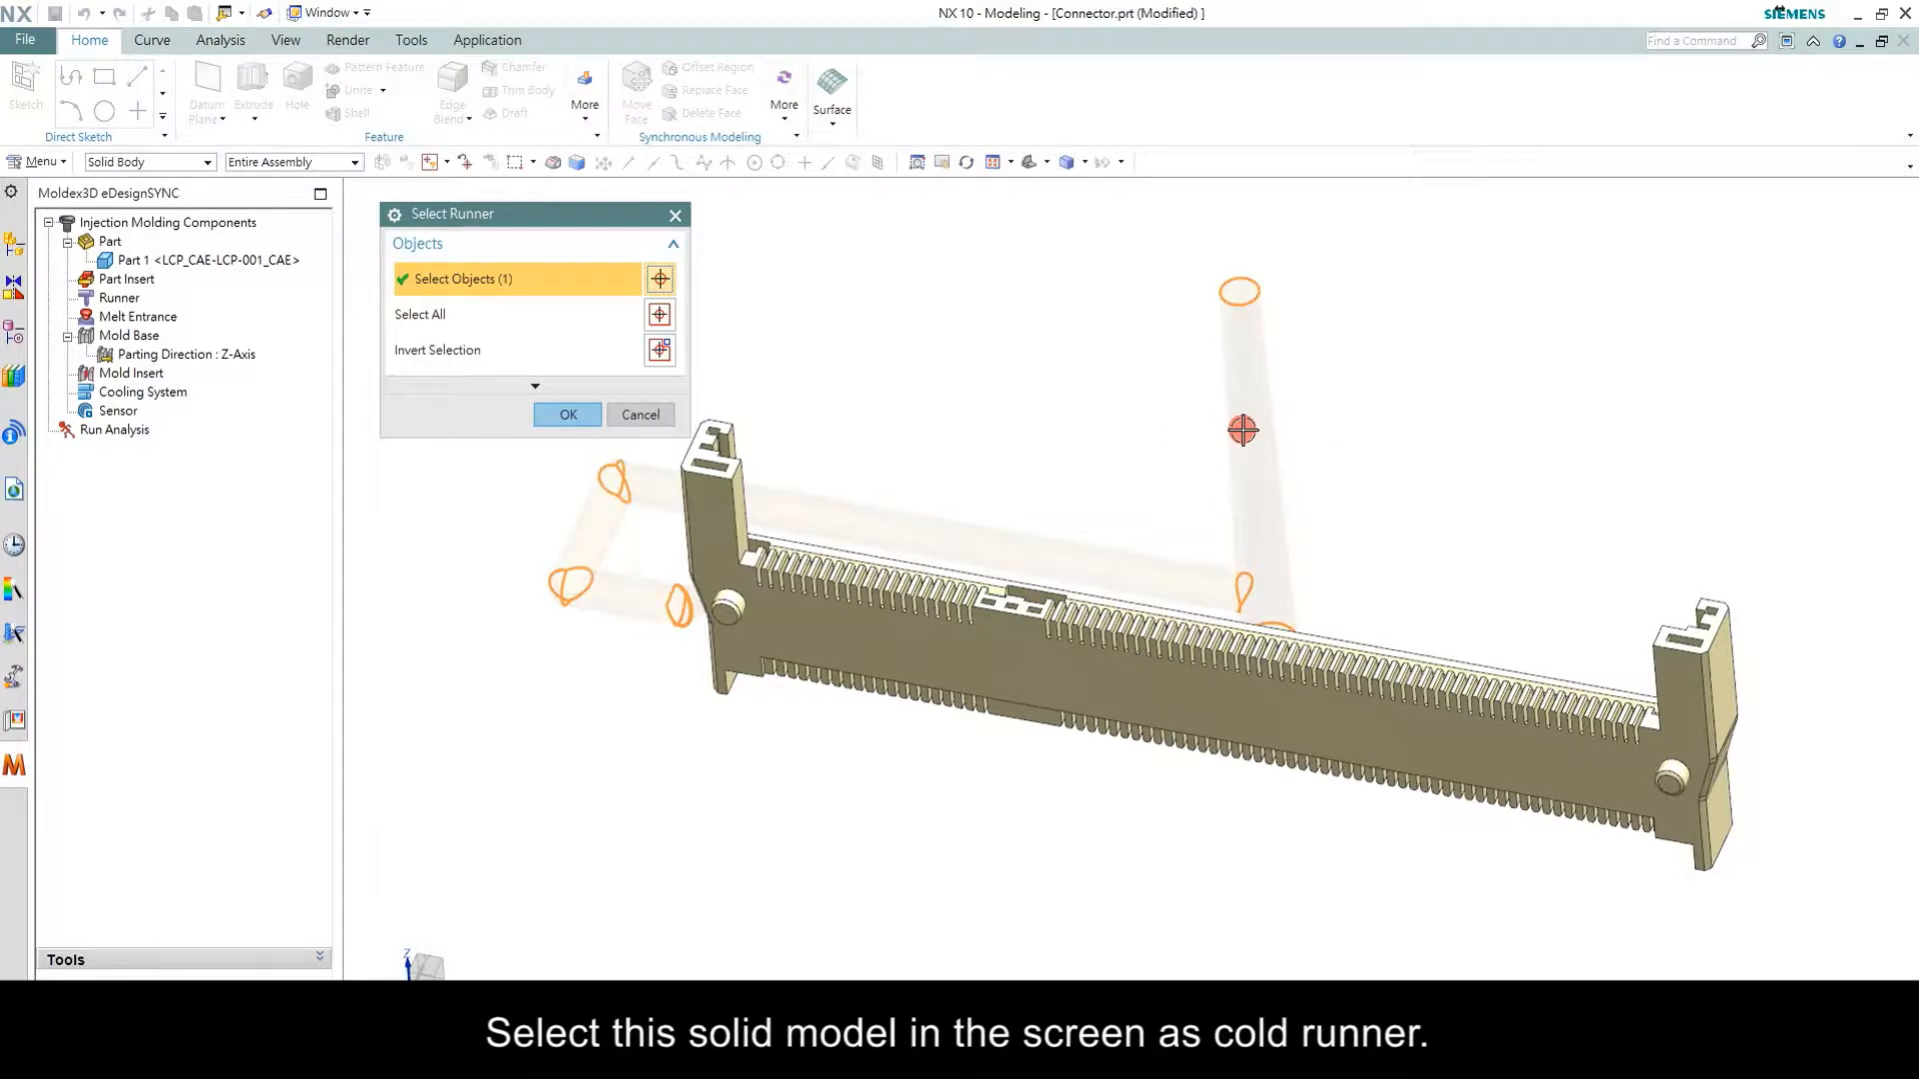
click(565, 414)
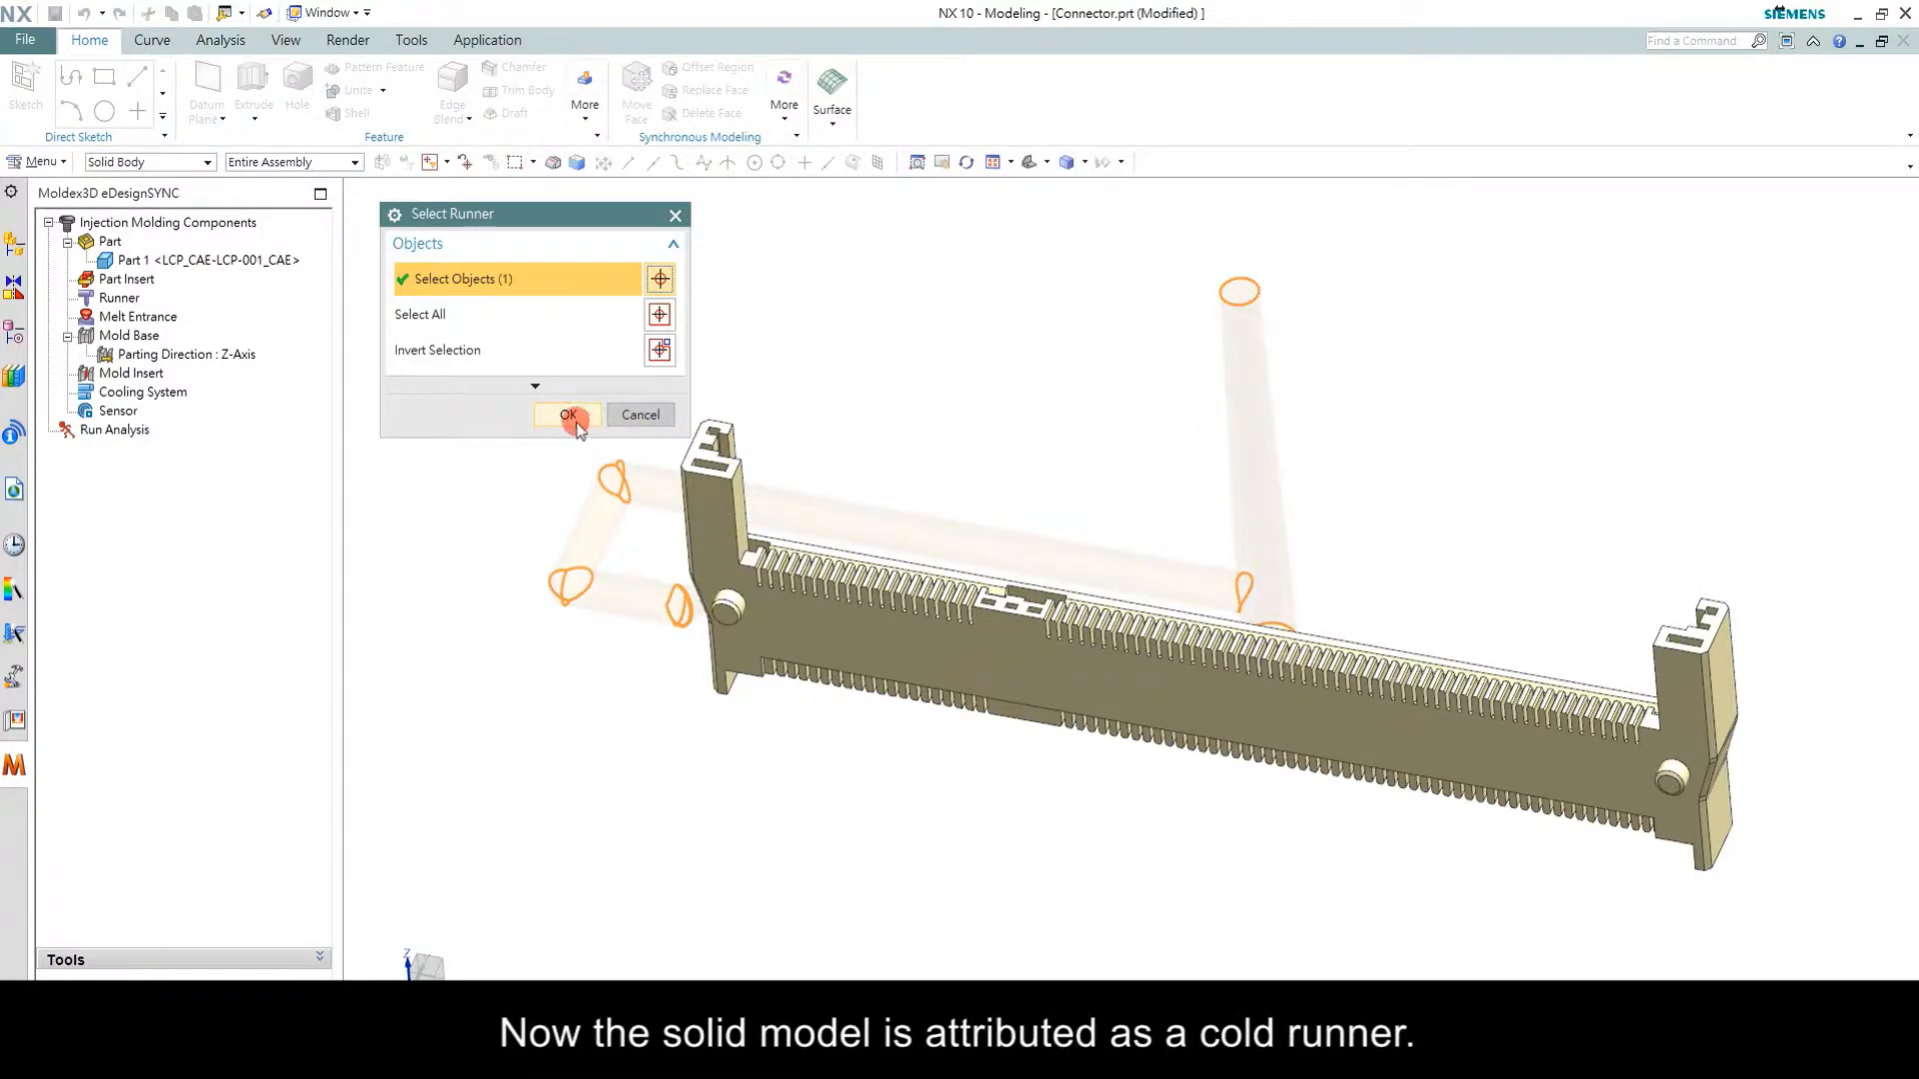
click(565, 413)
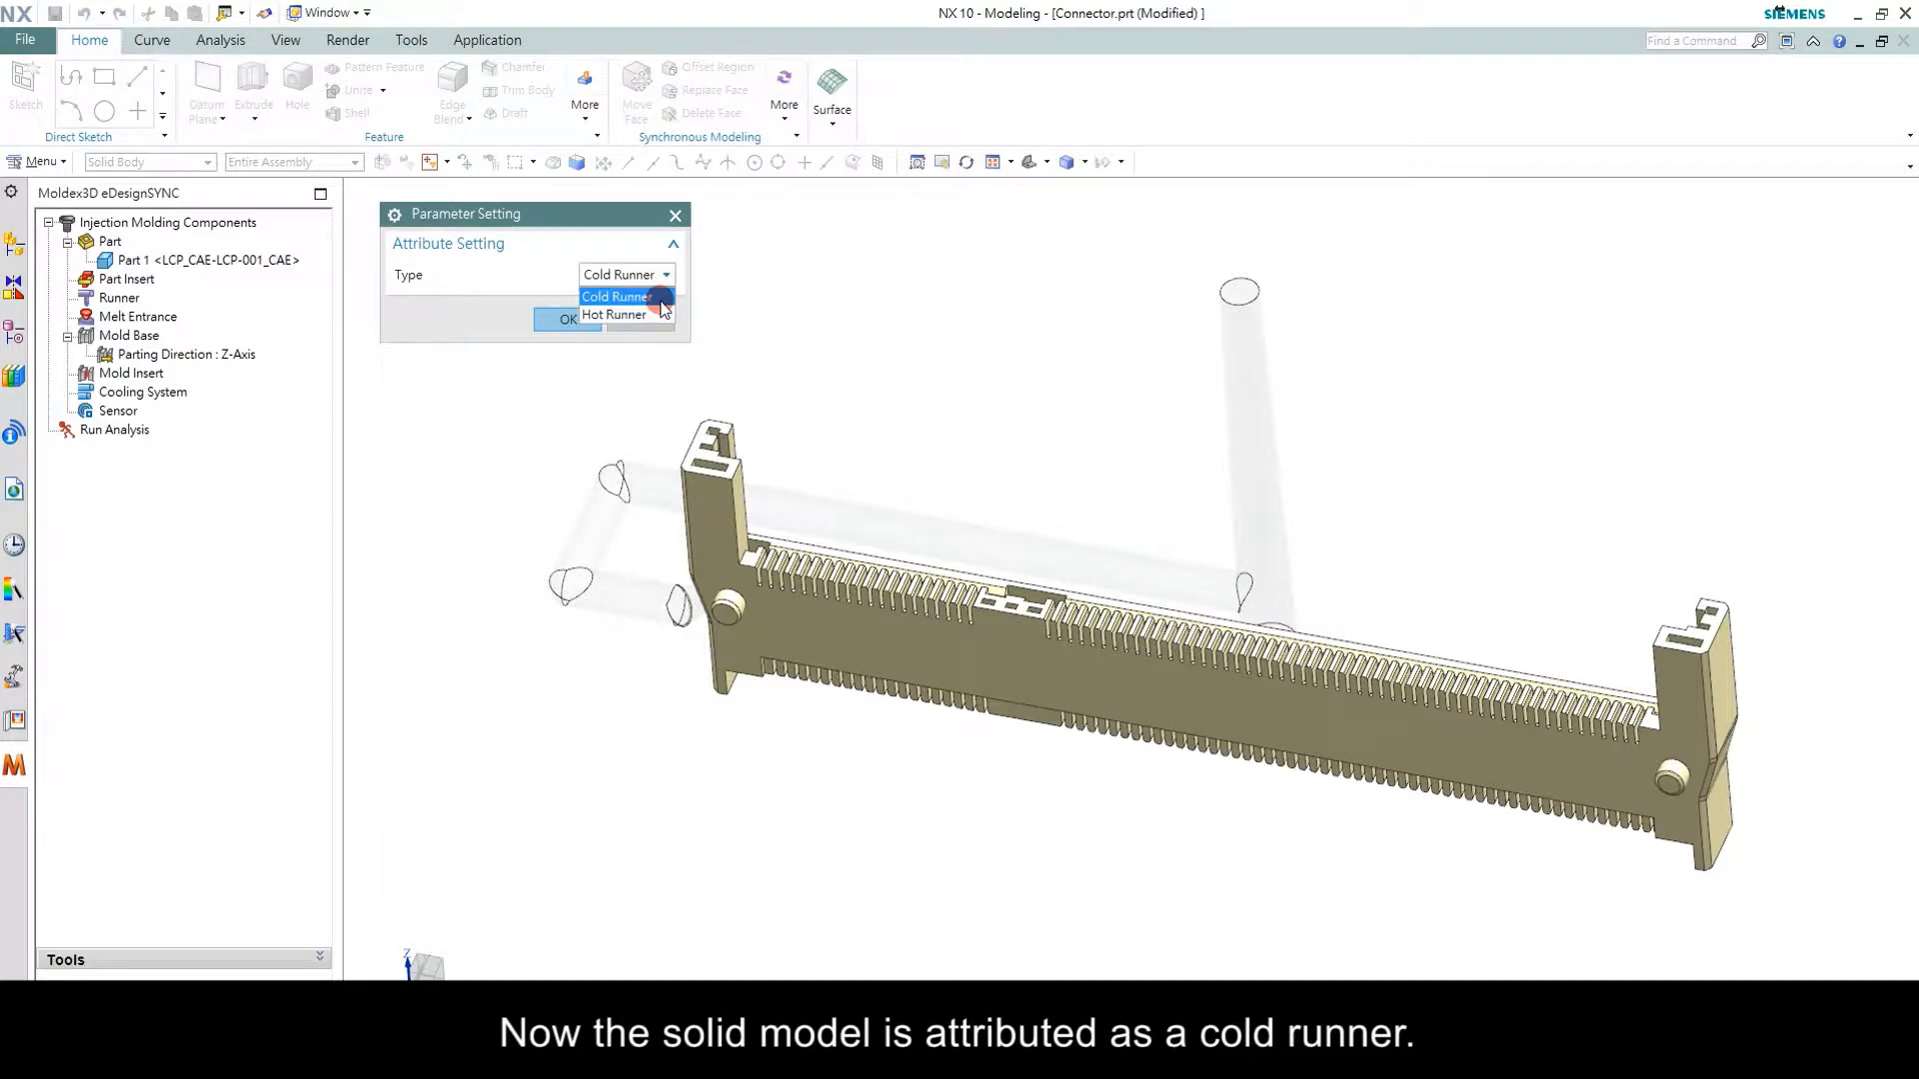
click(566, 317)
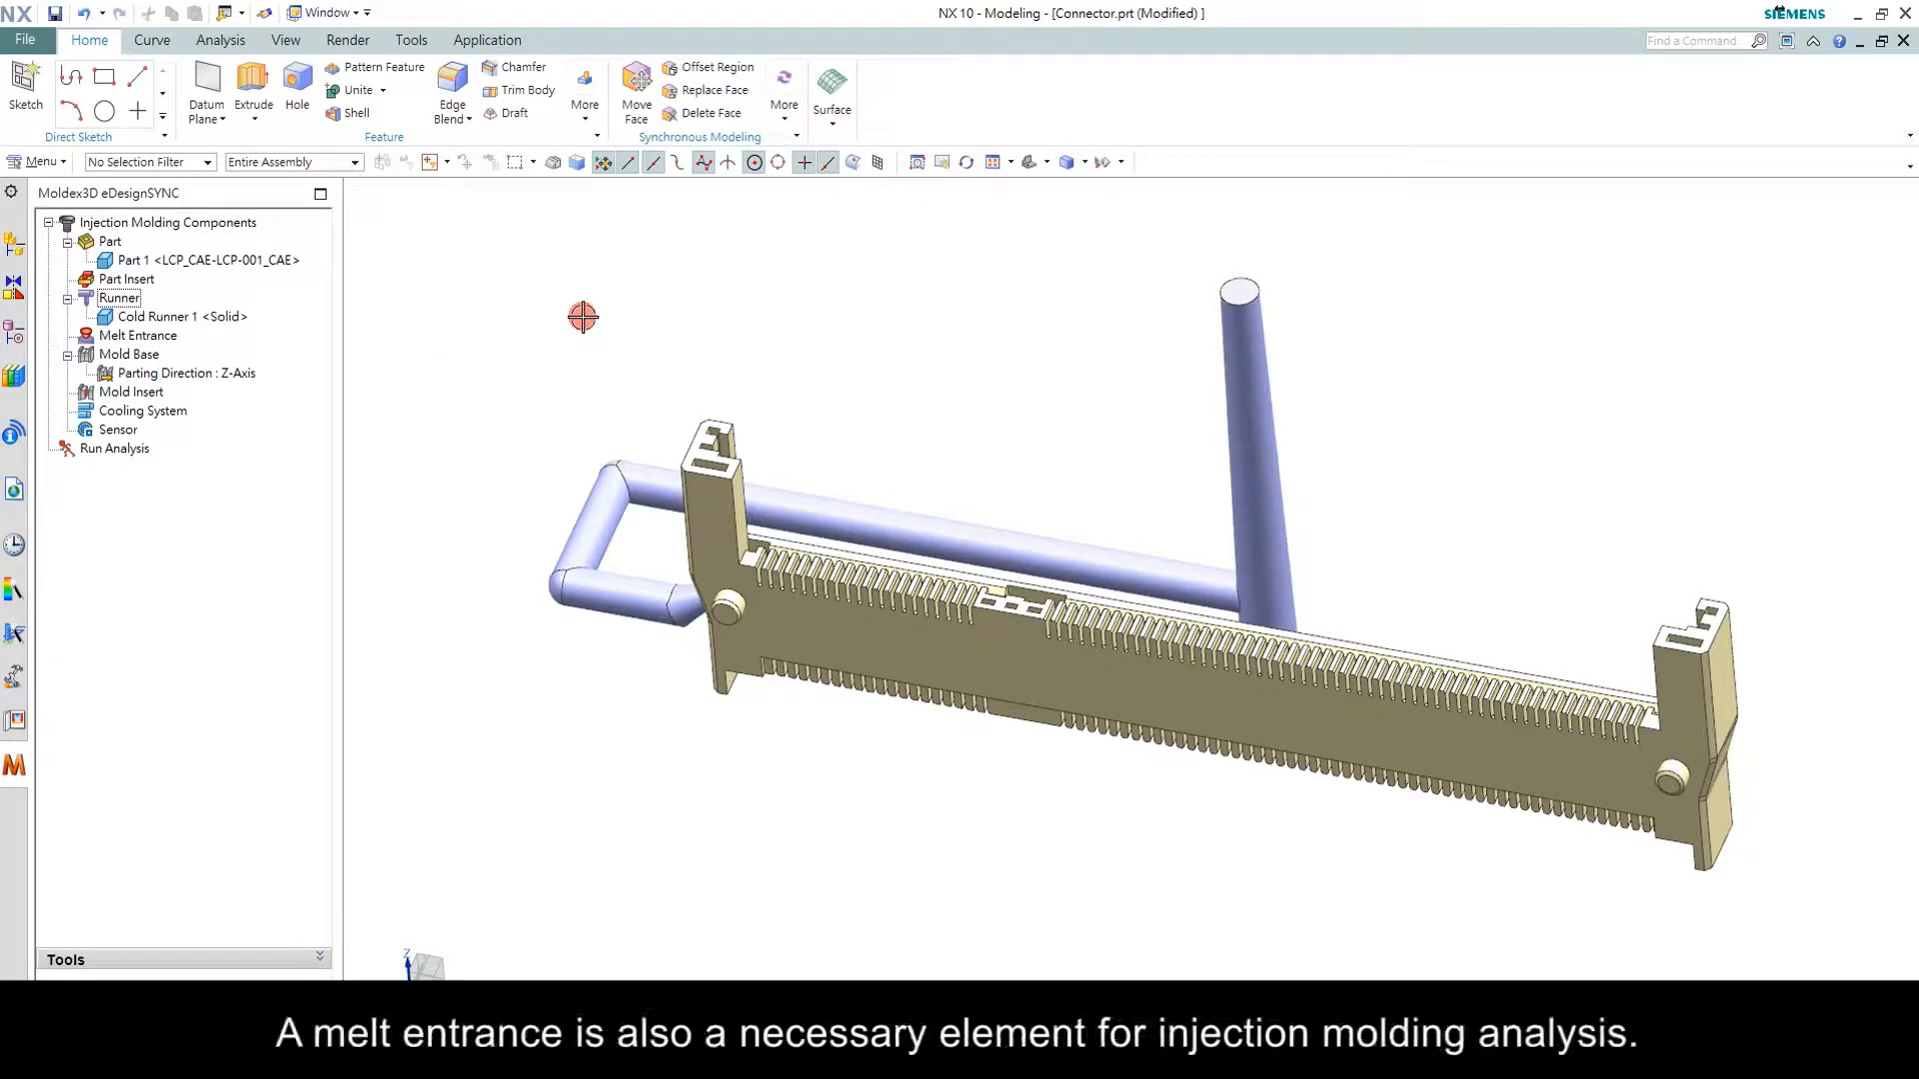
Place Melt Entrance 1 on the top face of the vertical cold runner
click(136, 336)
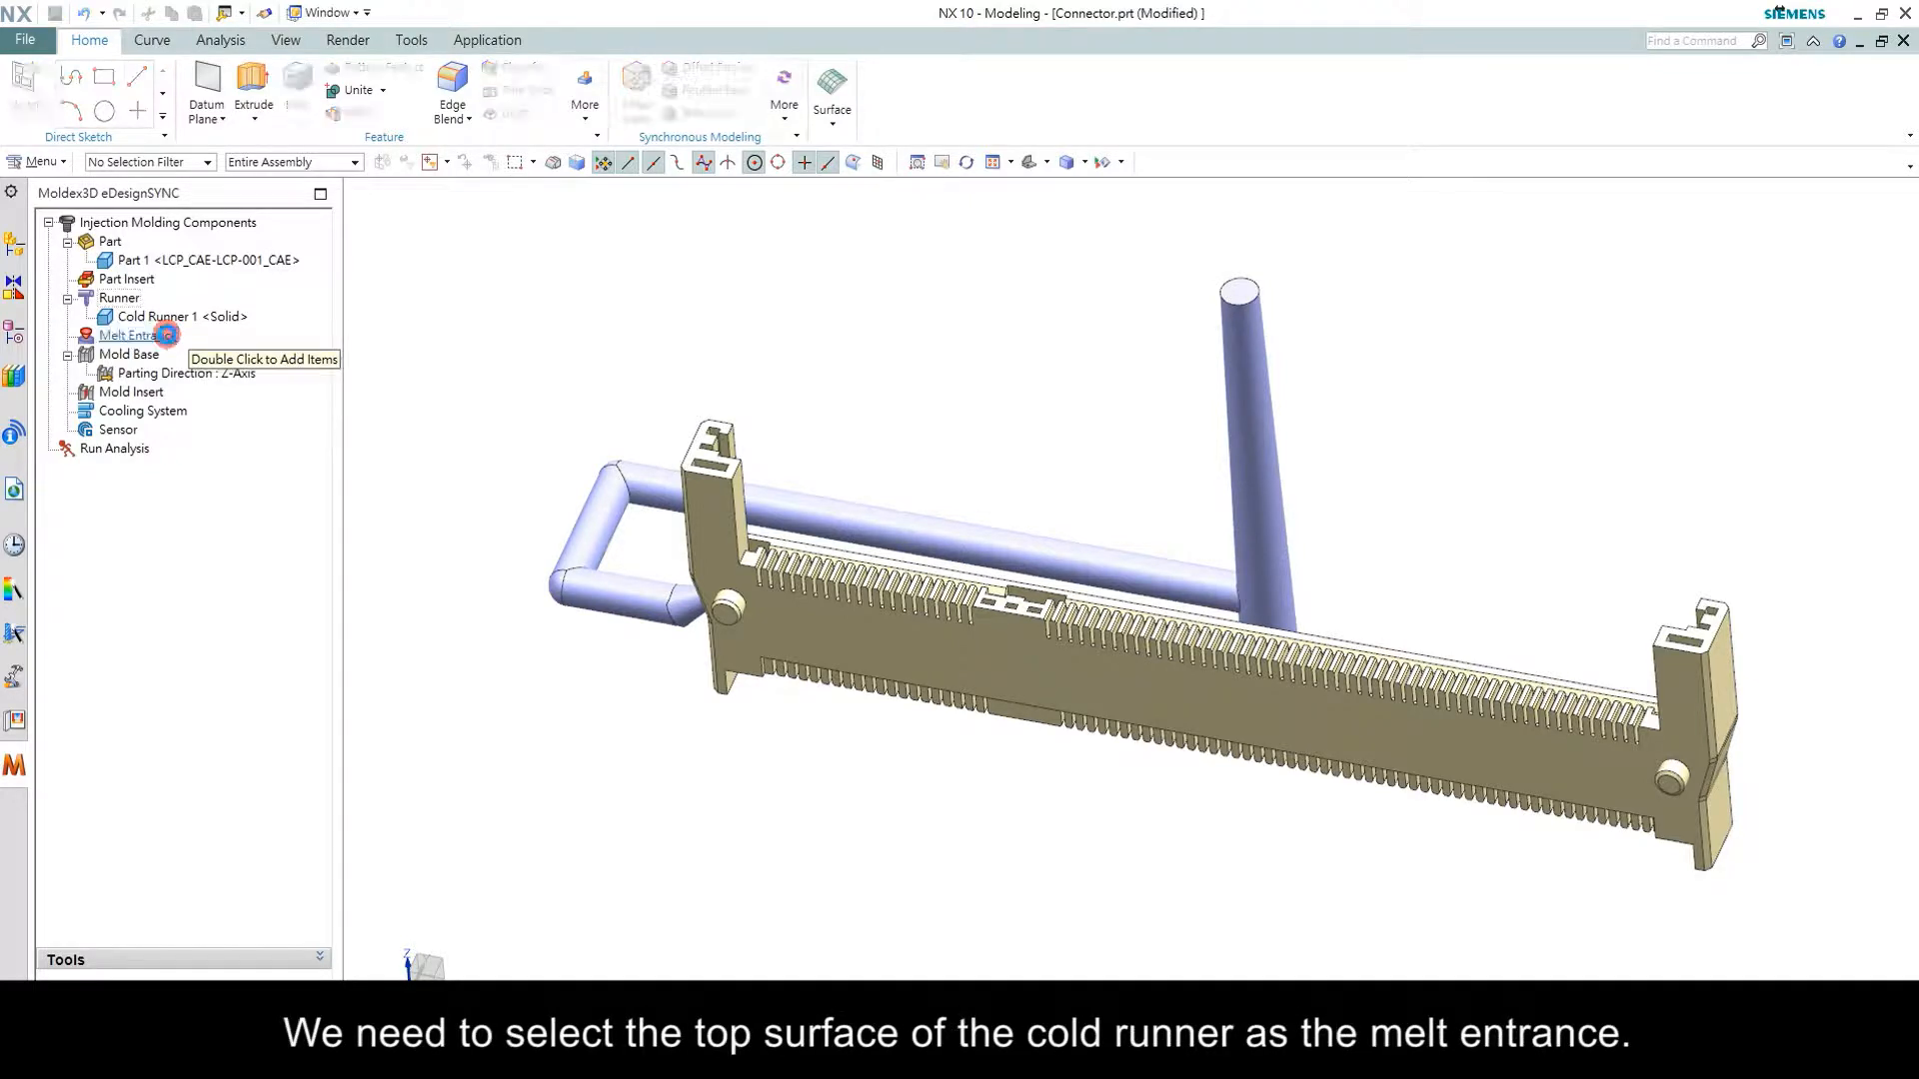
double_click(136, 336)
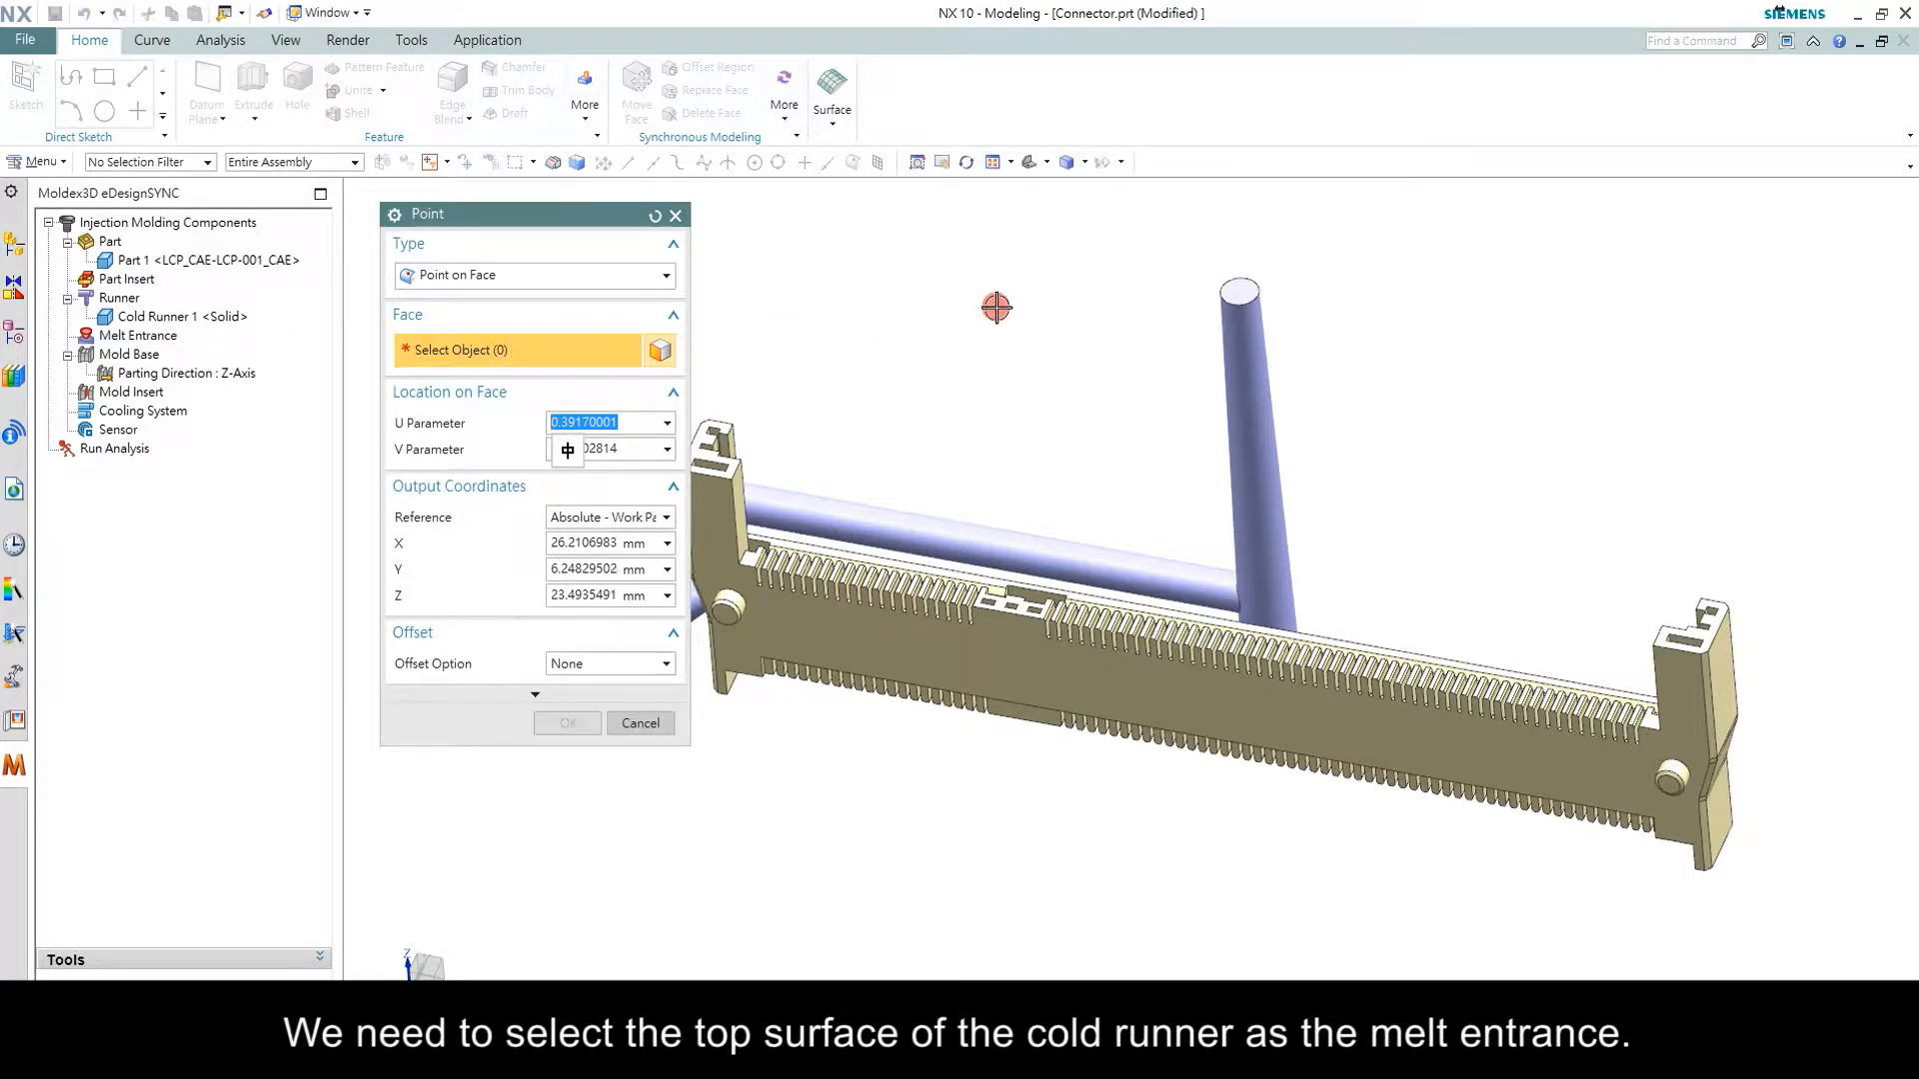
click(1239, 292)
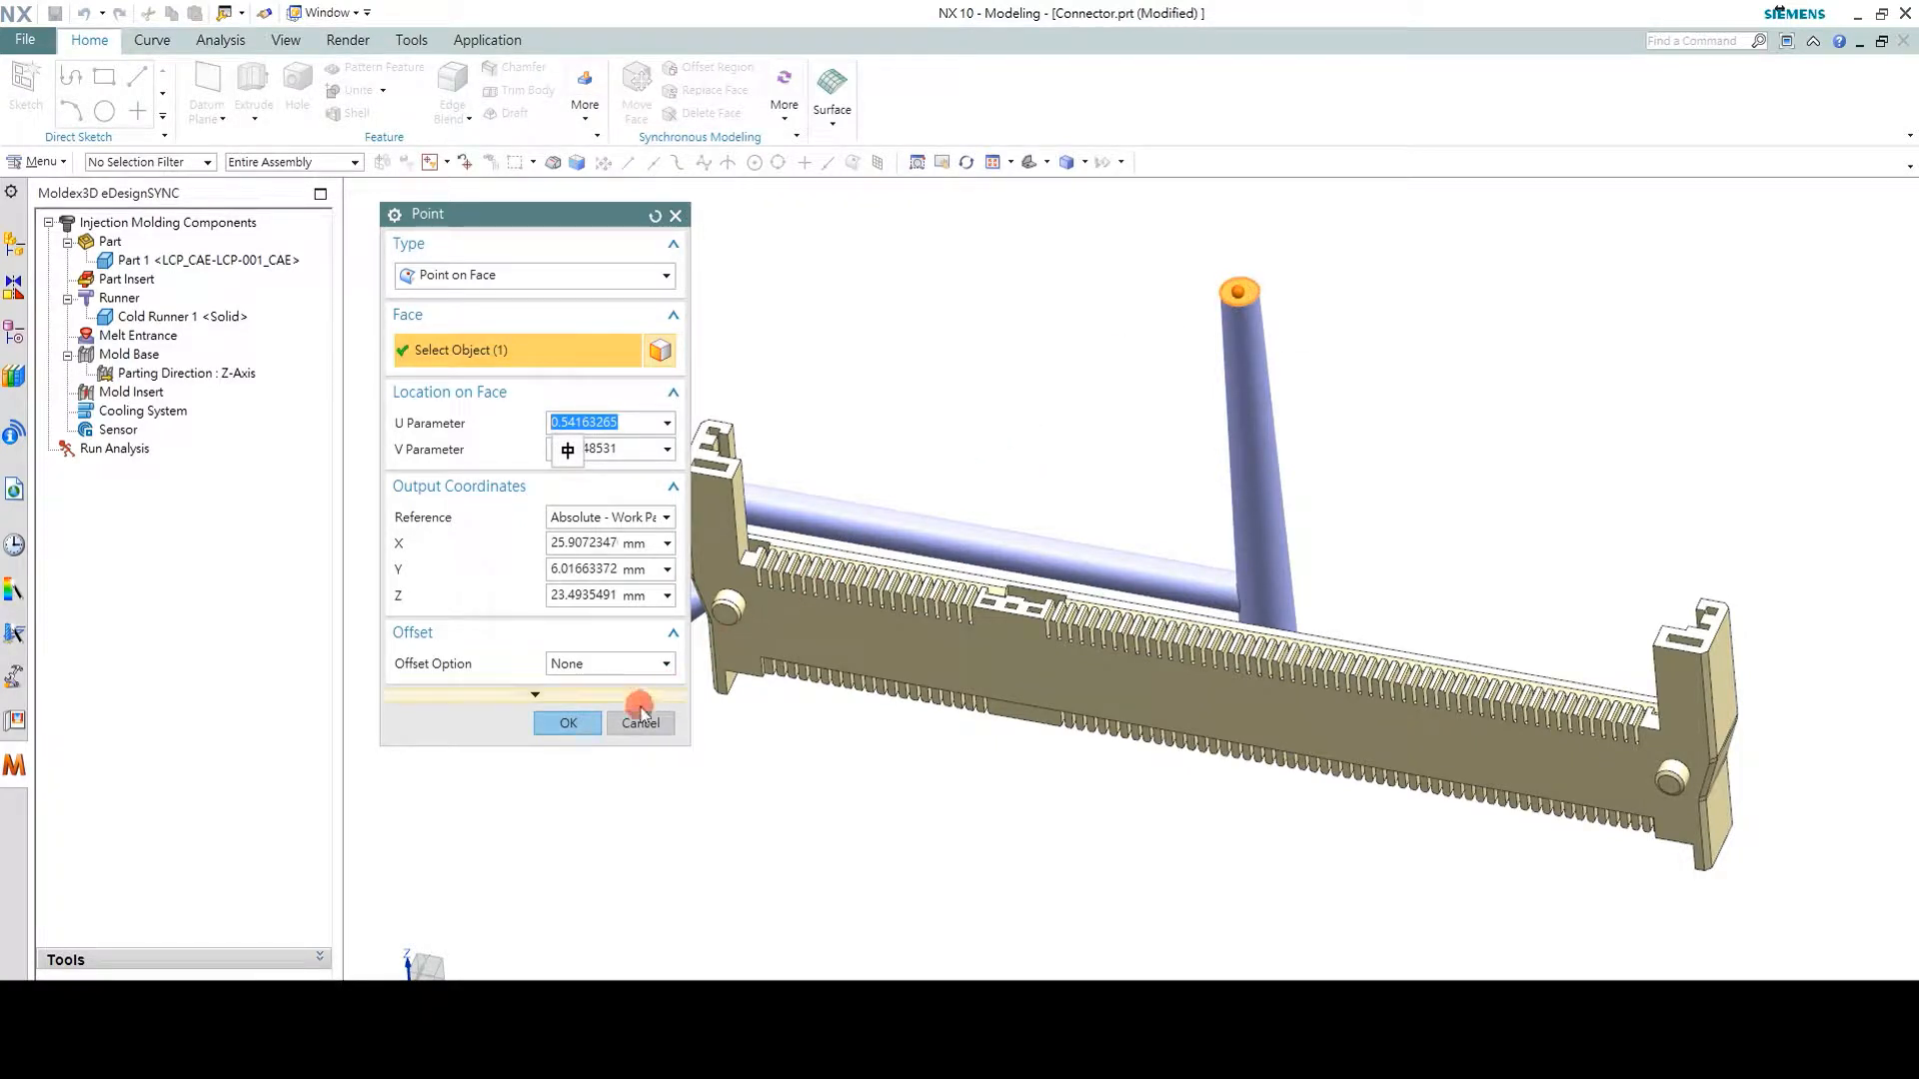
click(565, 721)
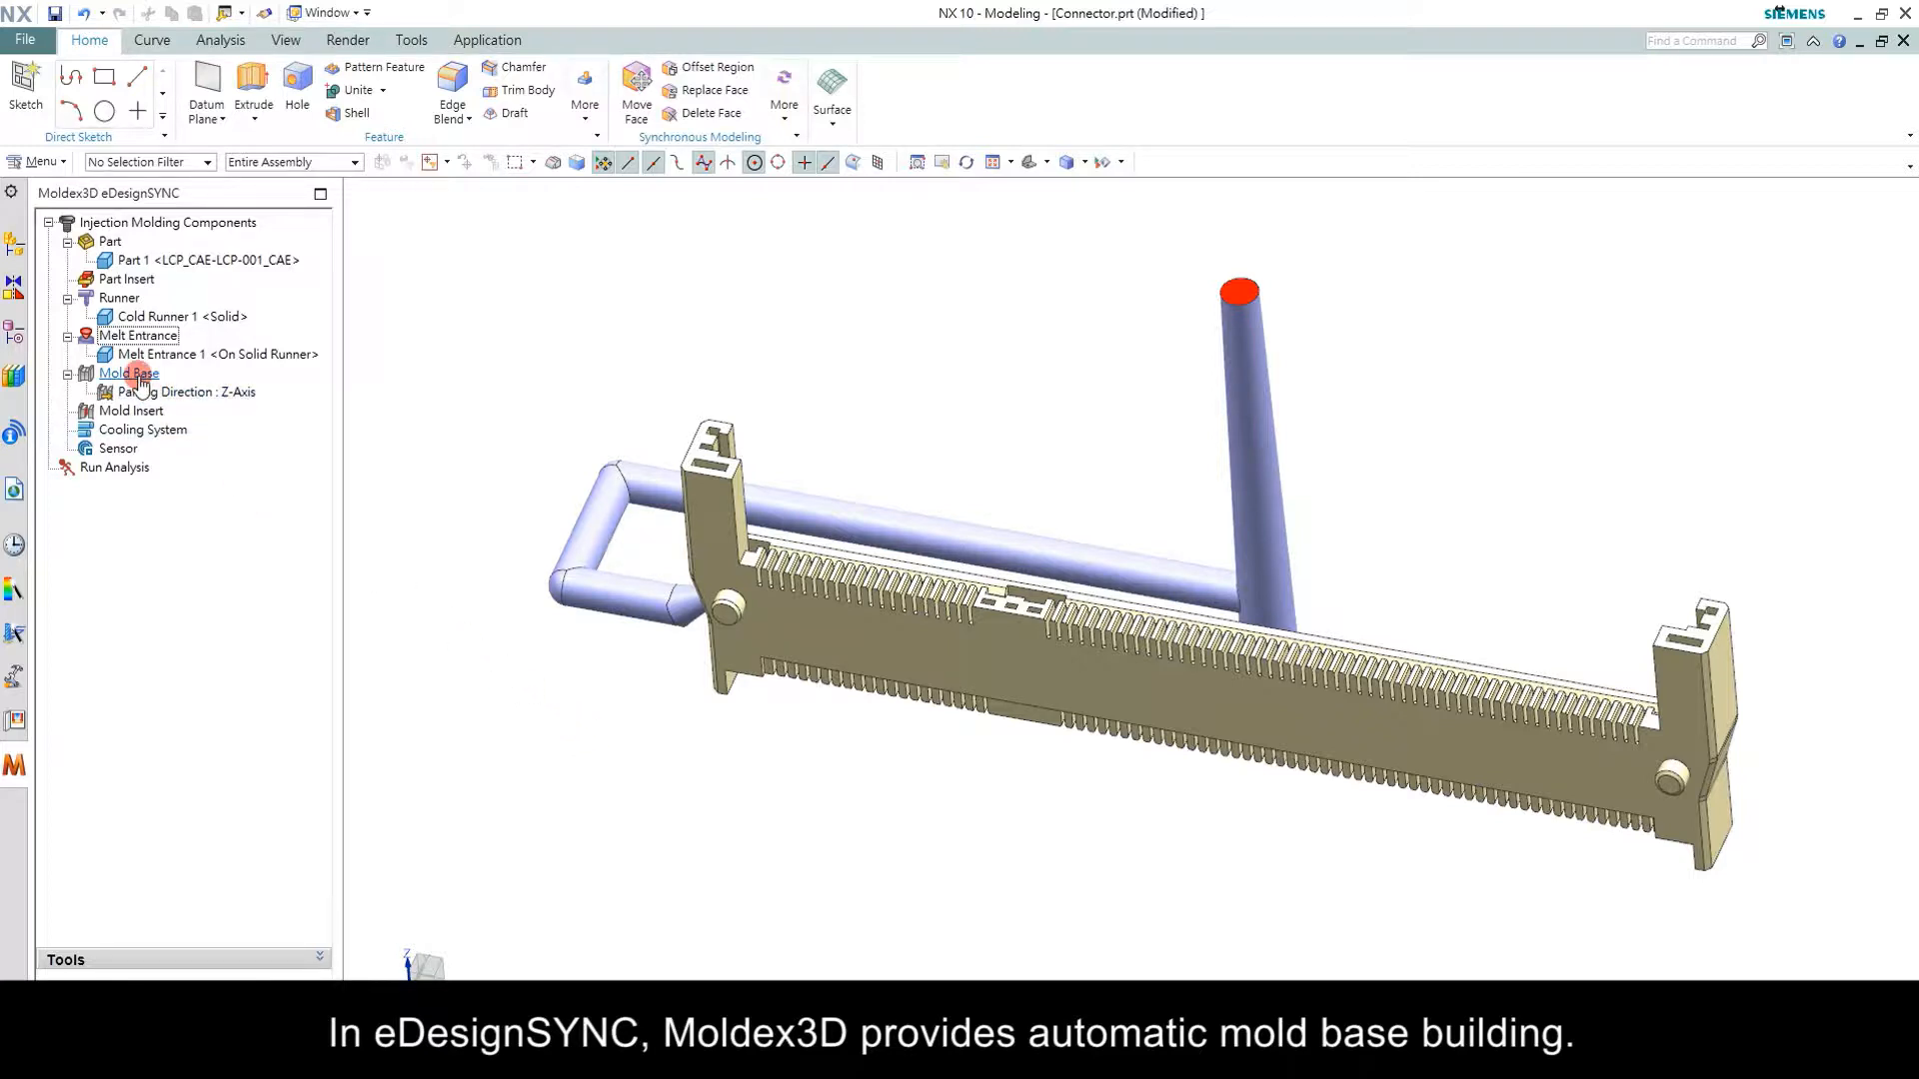
Create Mold Base 1 in Metal_P20_Generic around the connector and runner
double_click(126, 372)
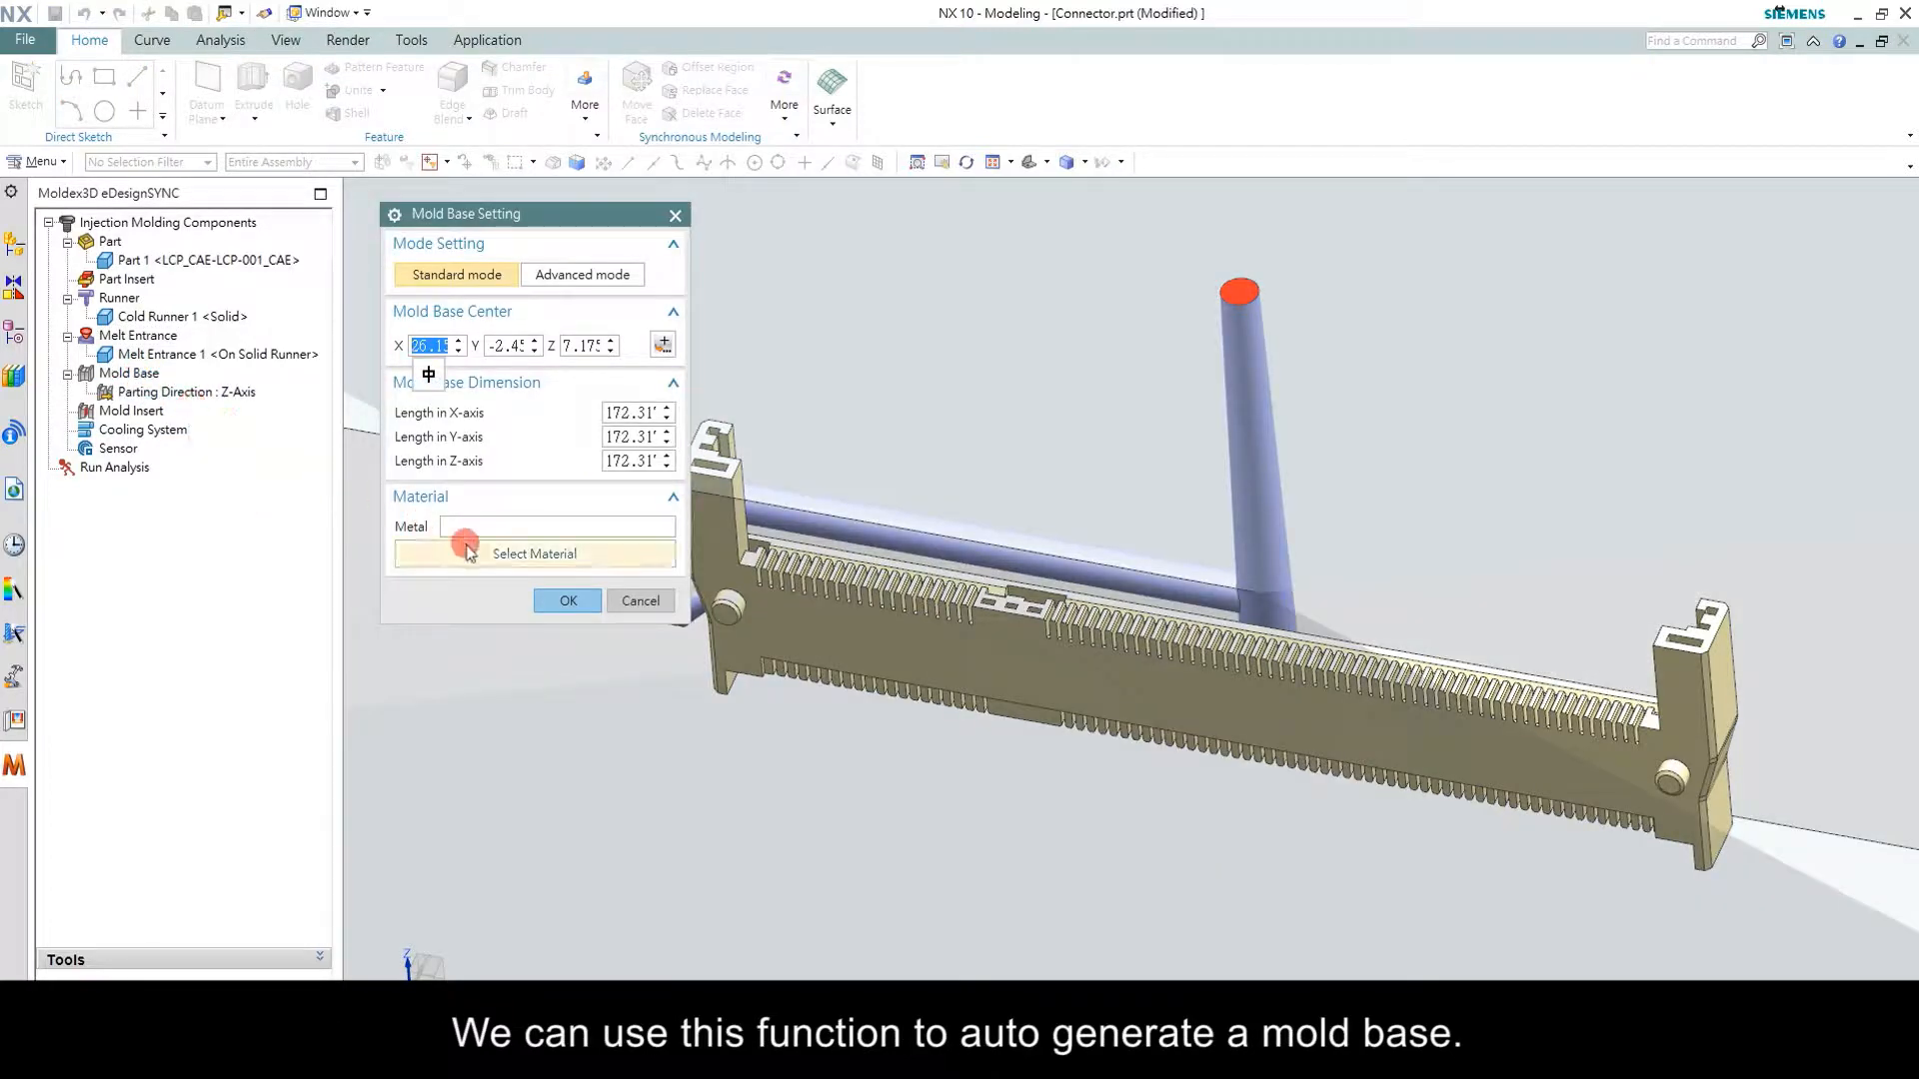
click(532, 554)
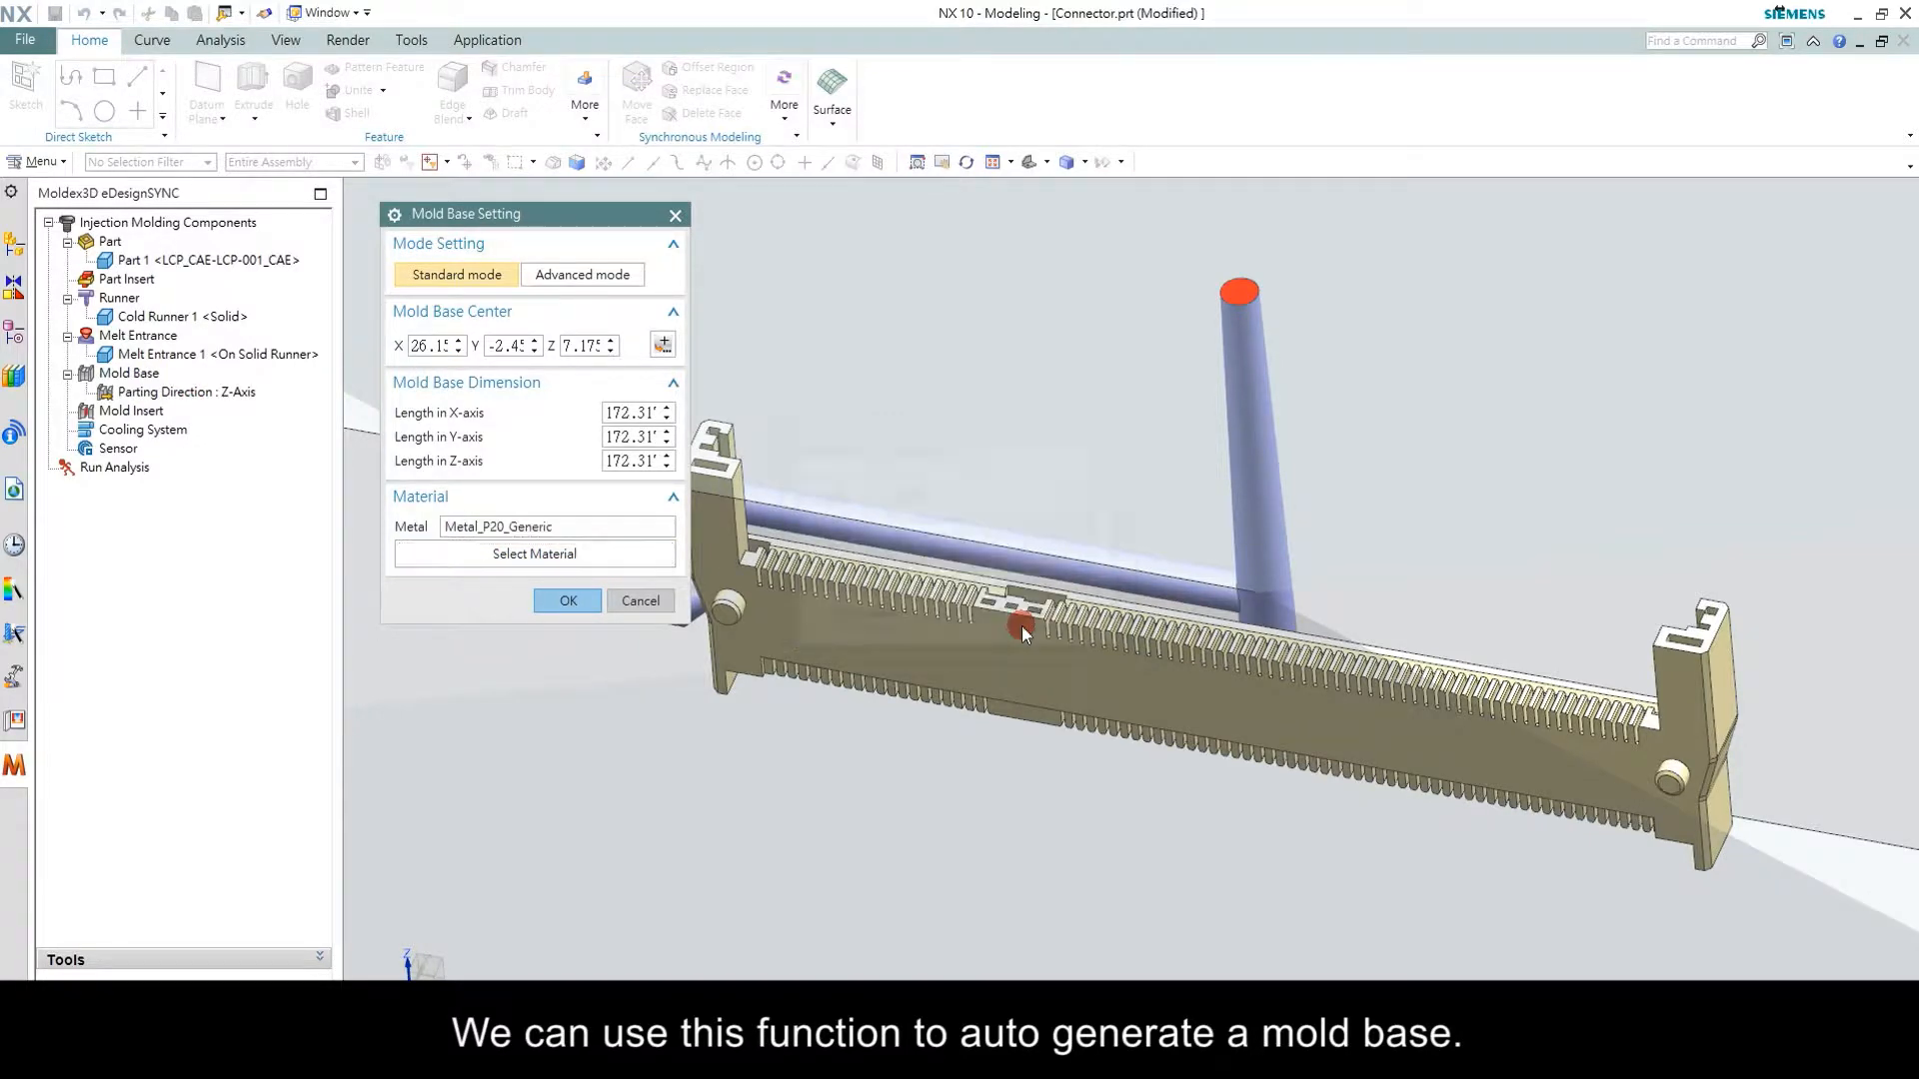
click(566, 601)
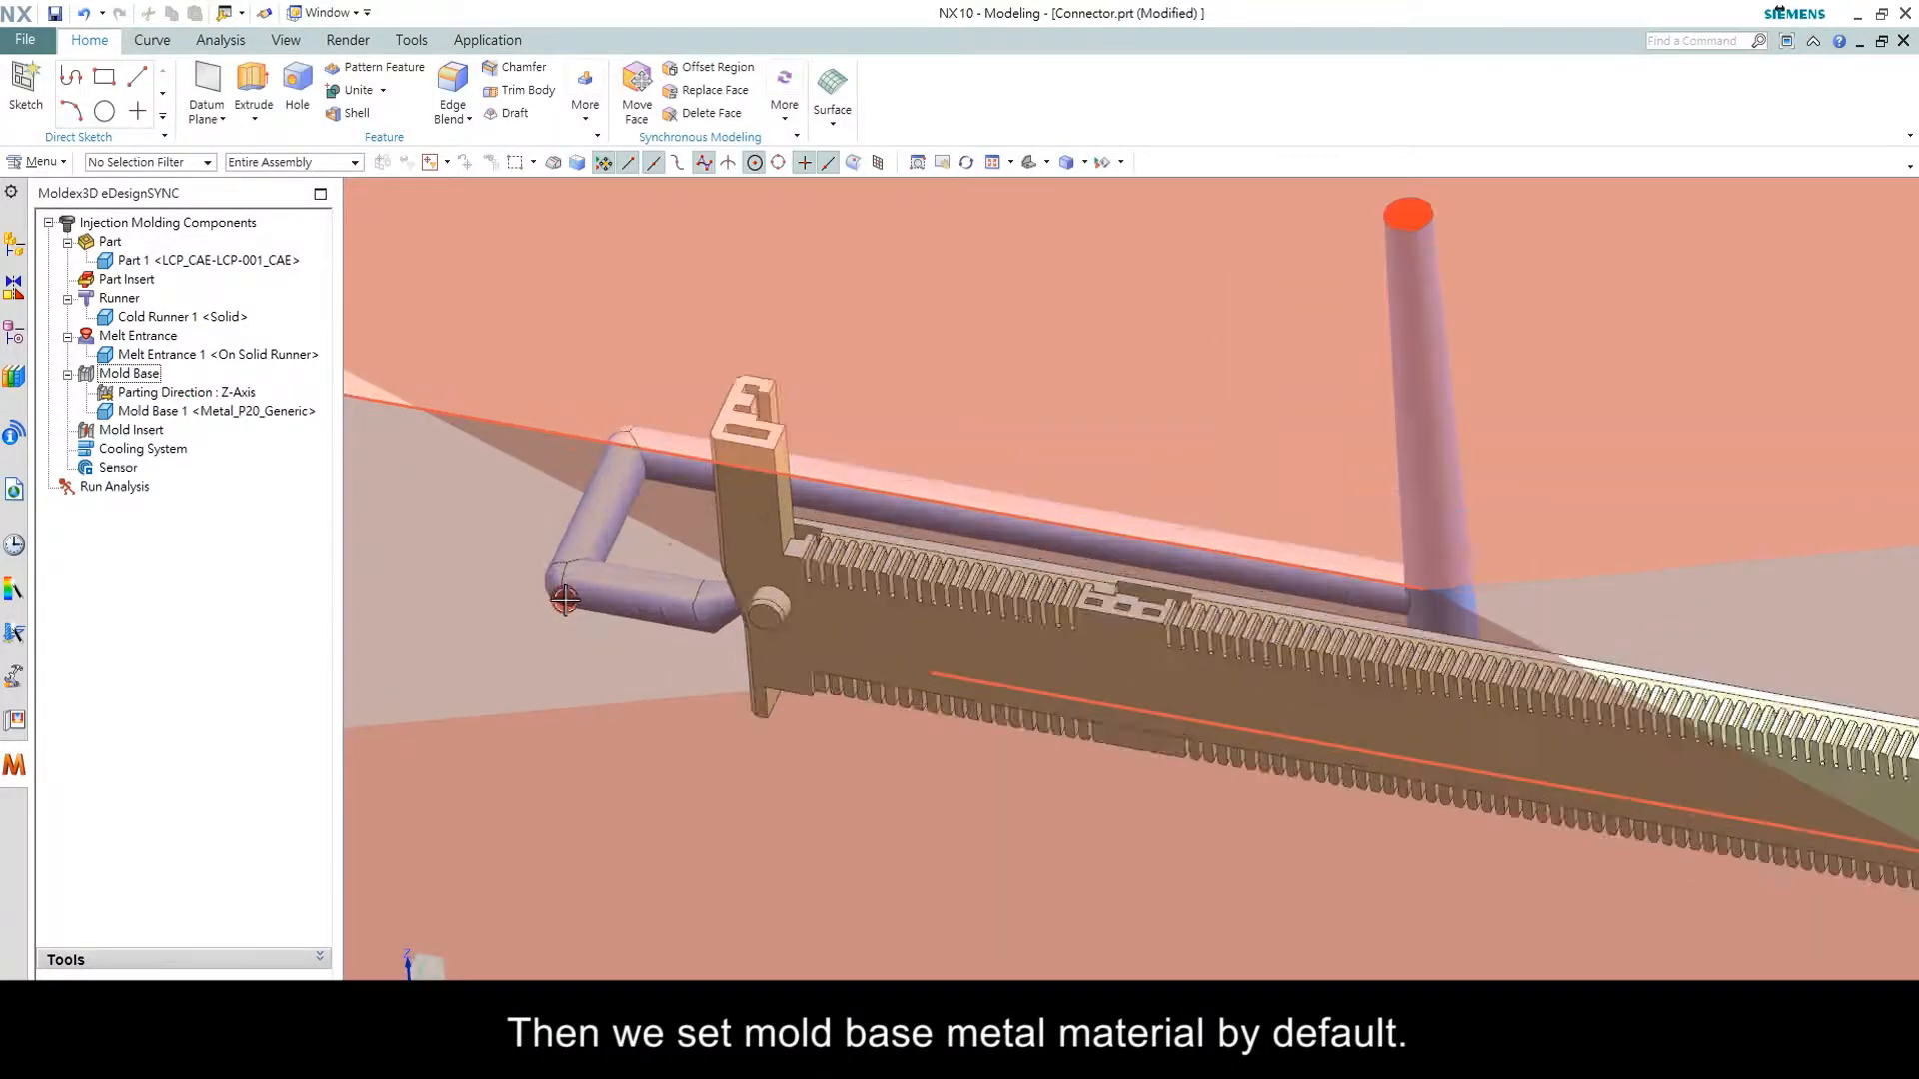
click(111, 486)
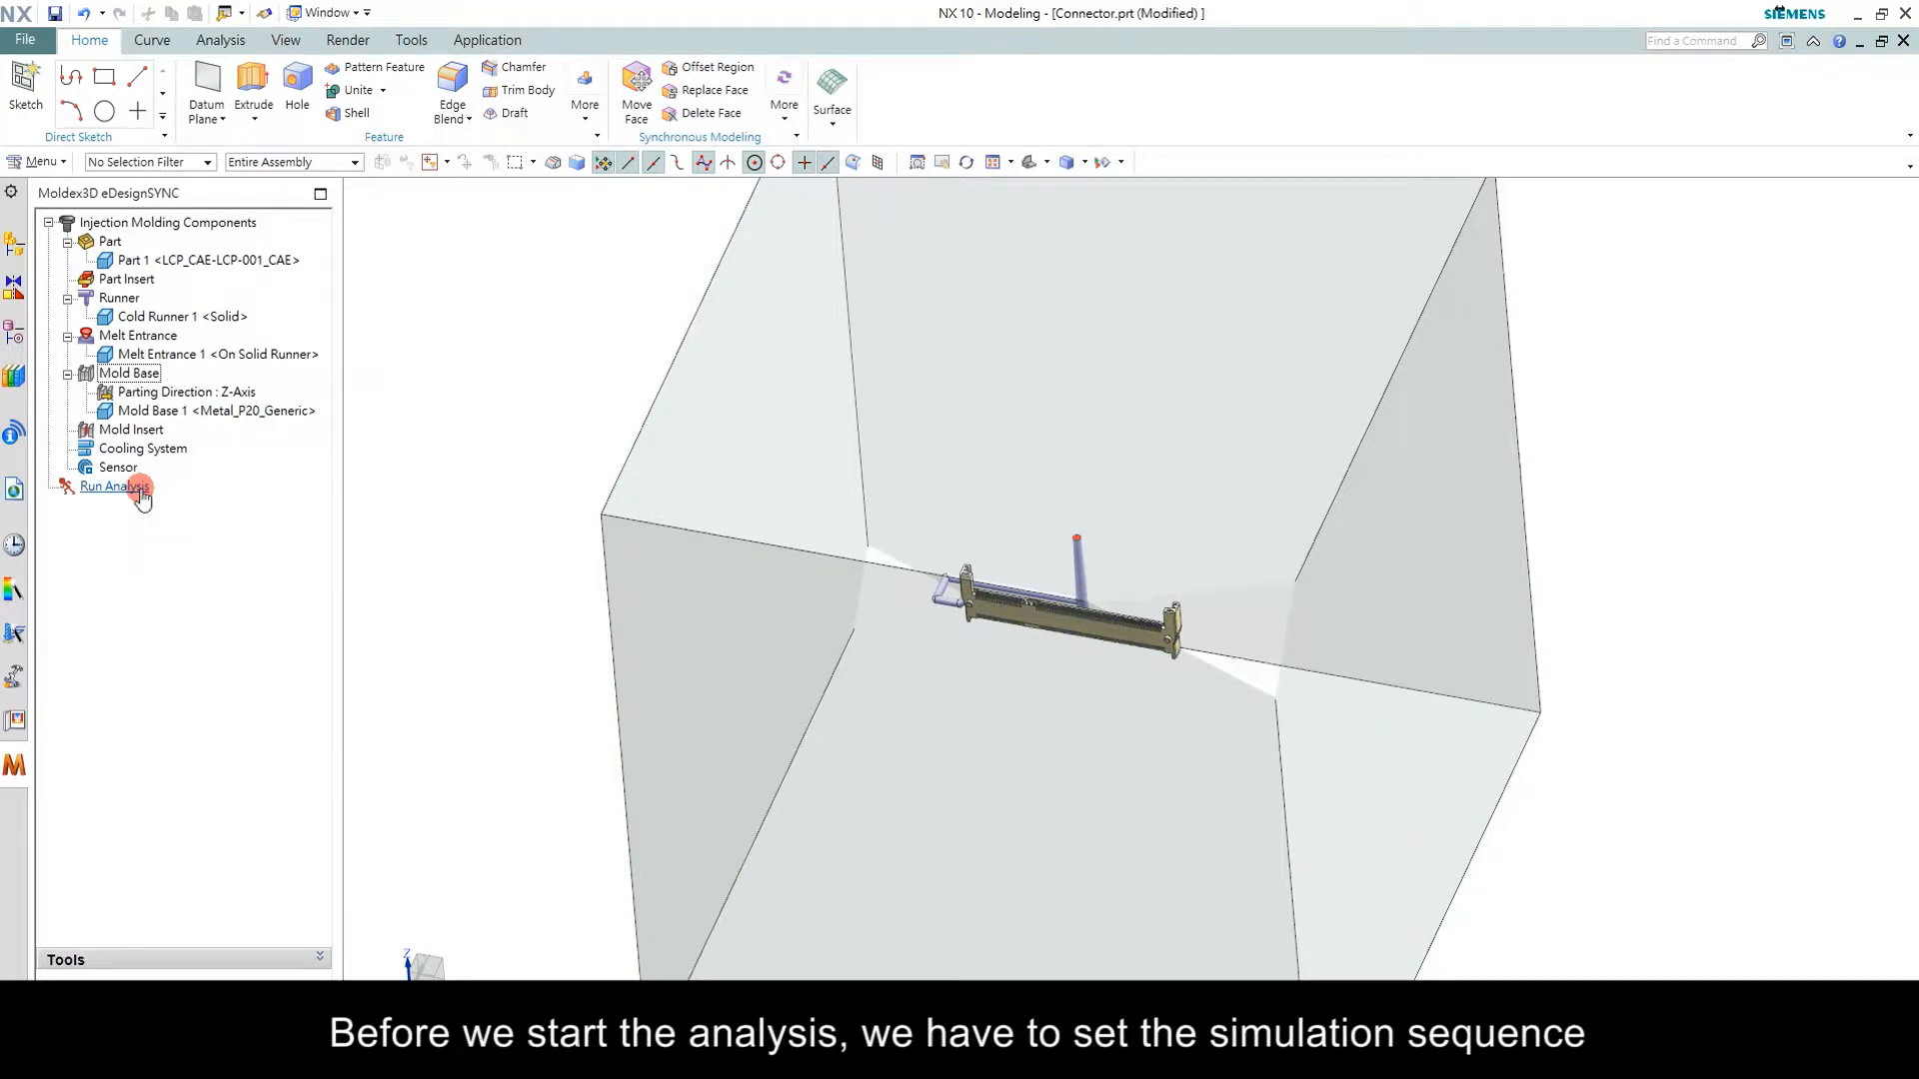
Launch the Filling - F analysis with 0.1 s filling time, mesh level 3 and enough mesh layers
click(110, 486)
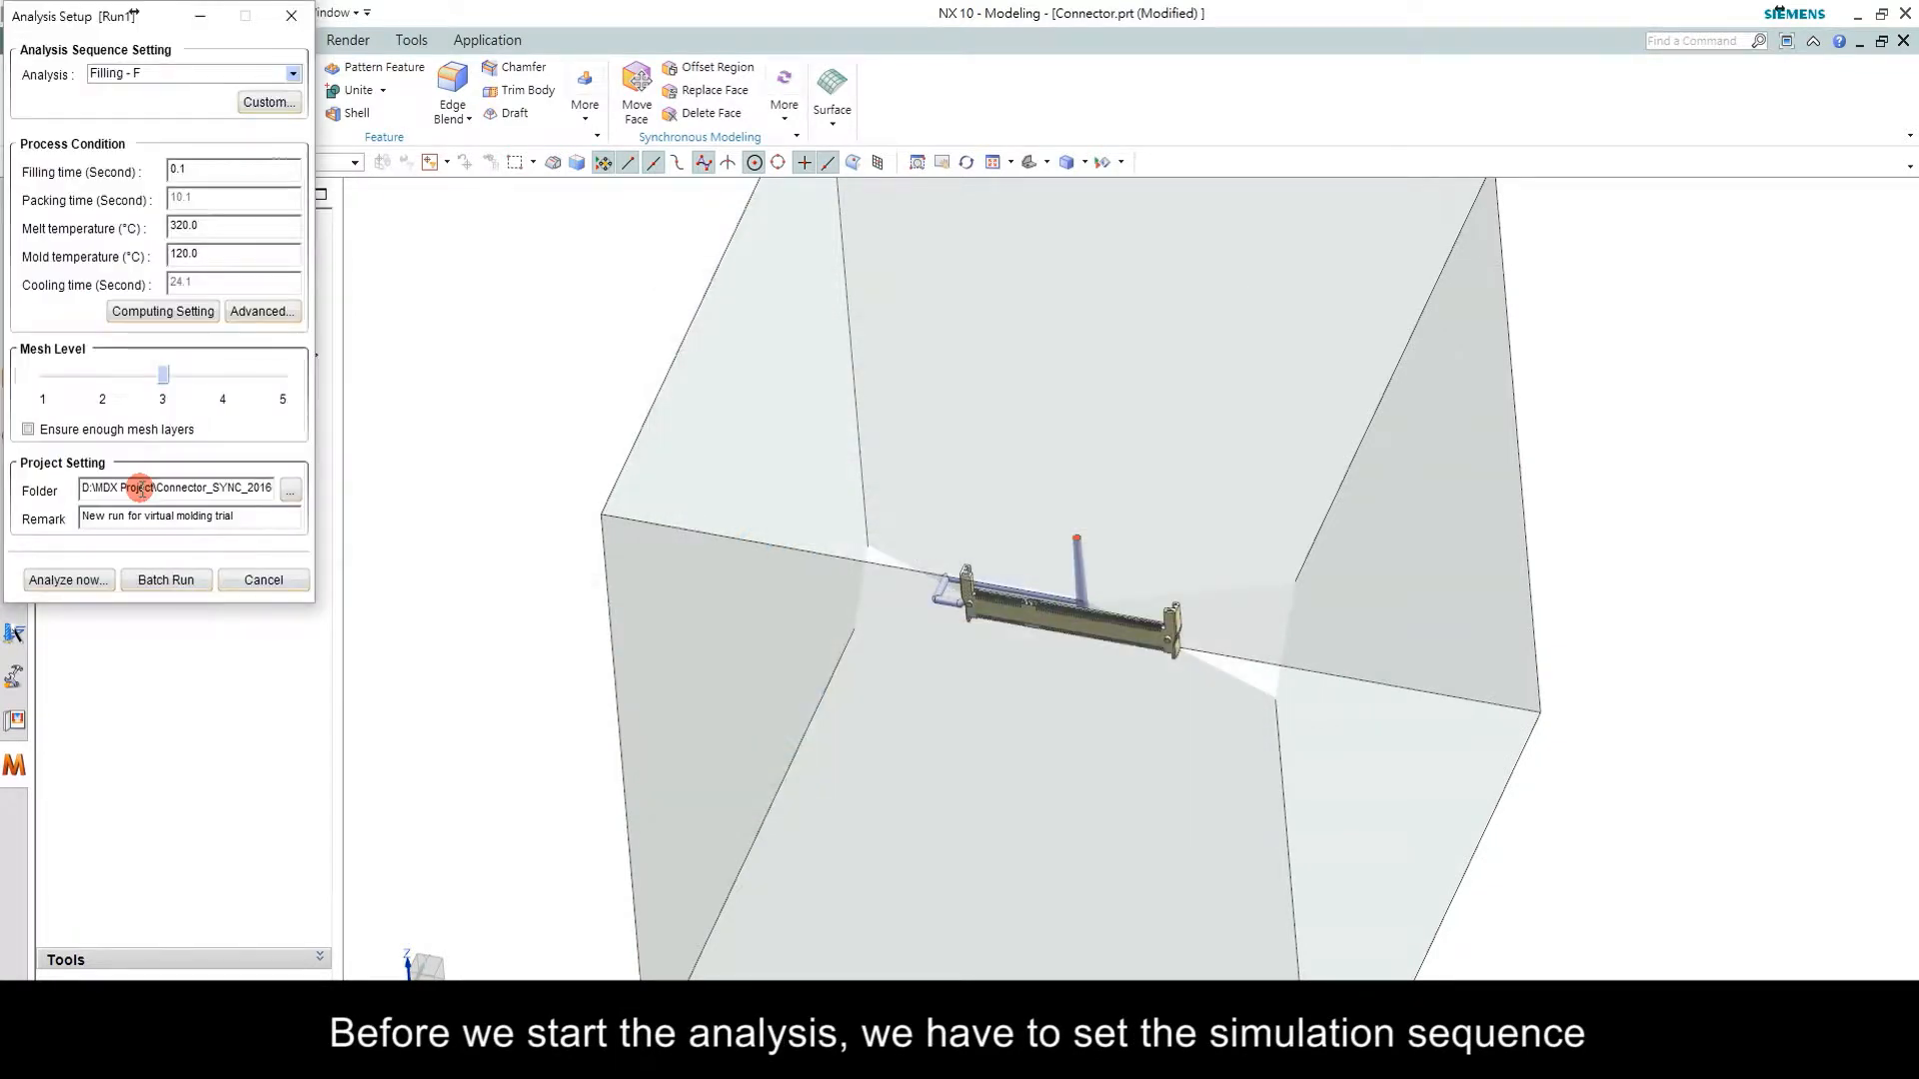
click(292, 74)
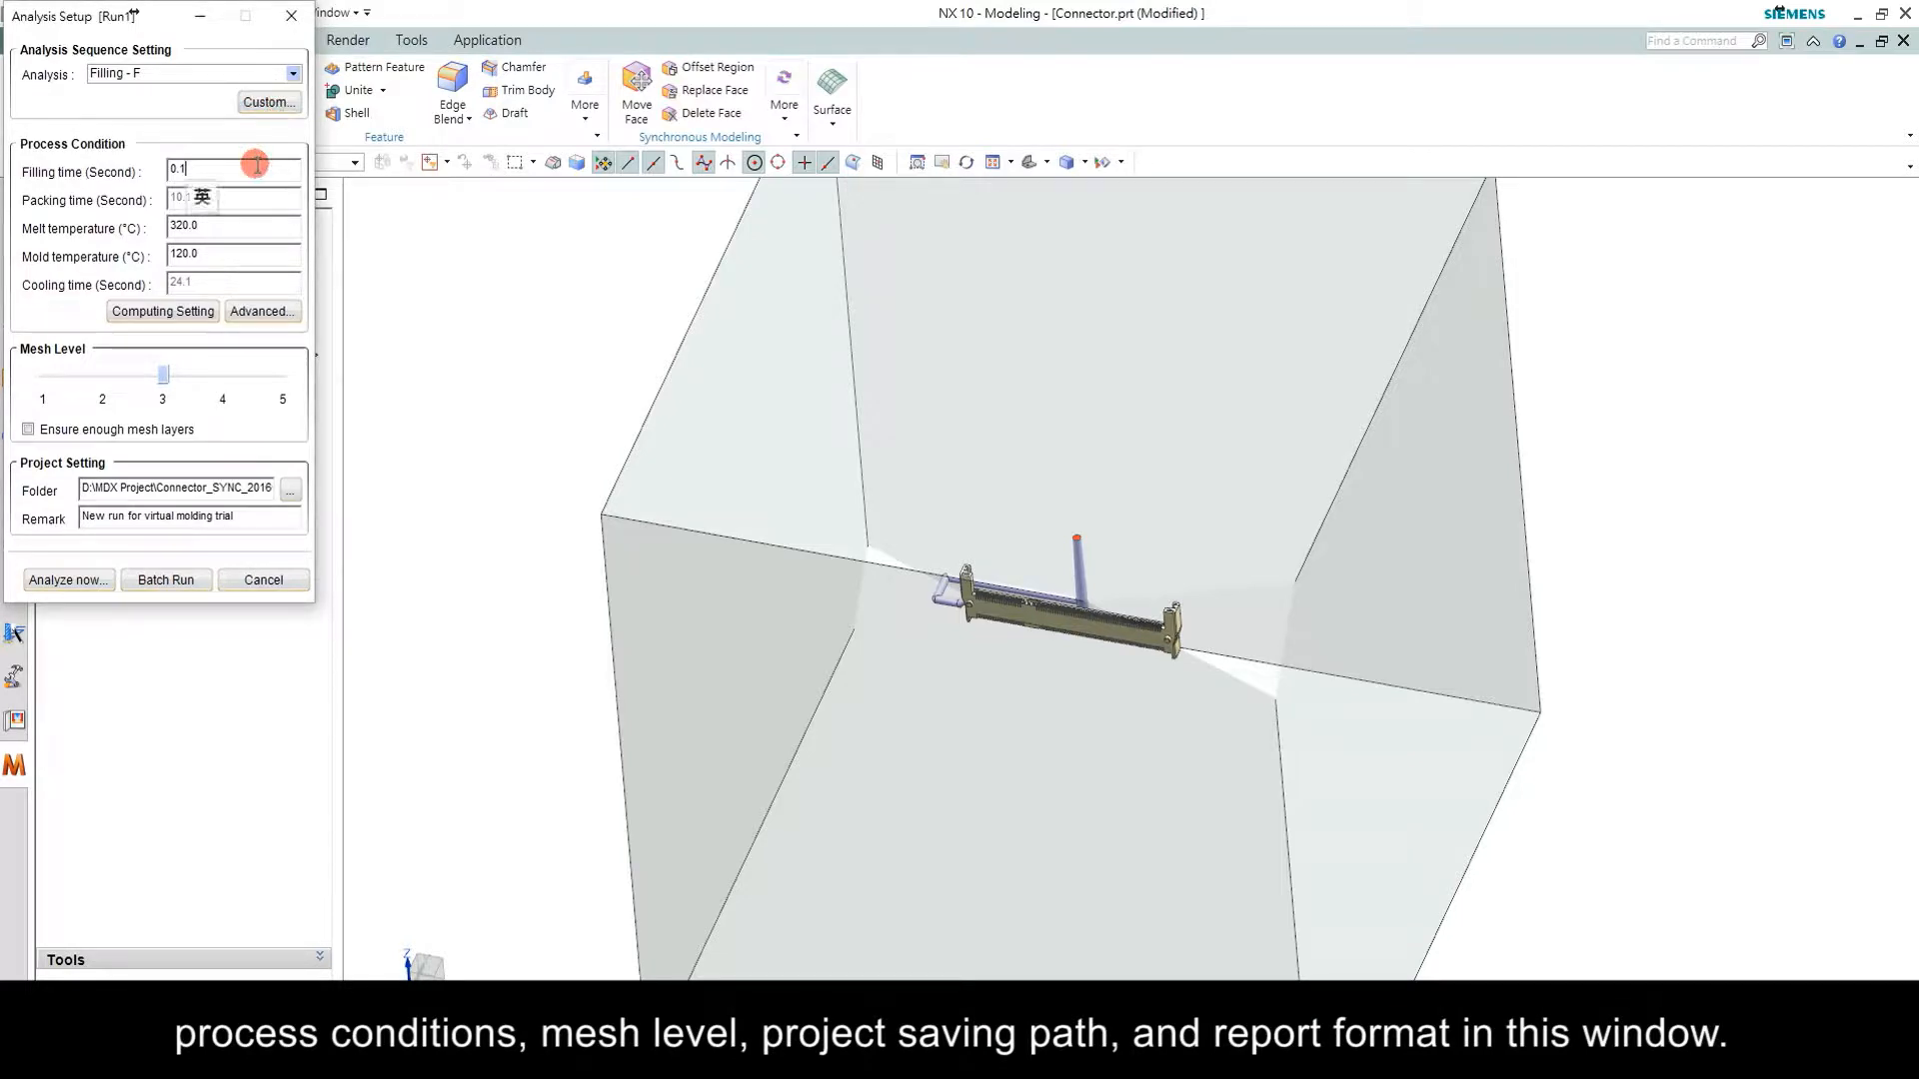
click(168, 374)
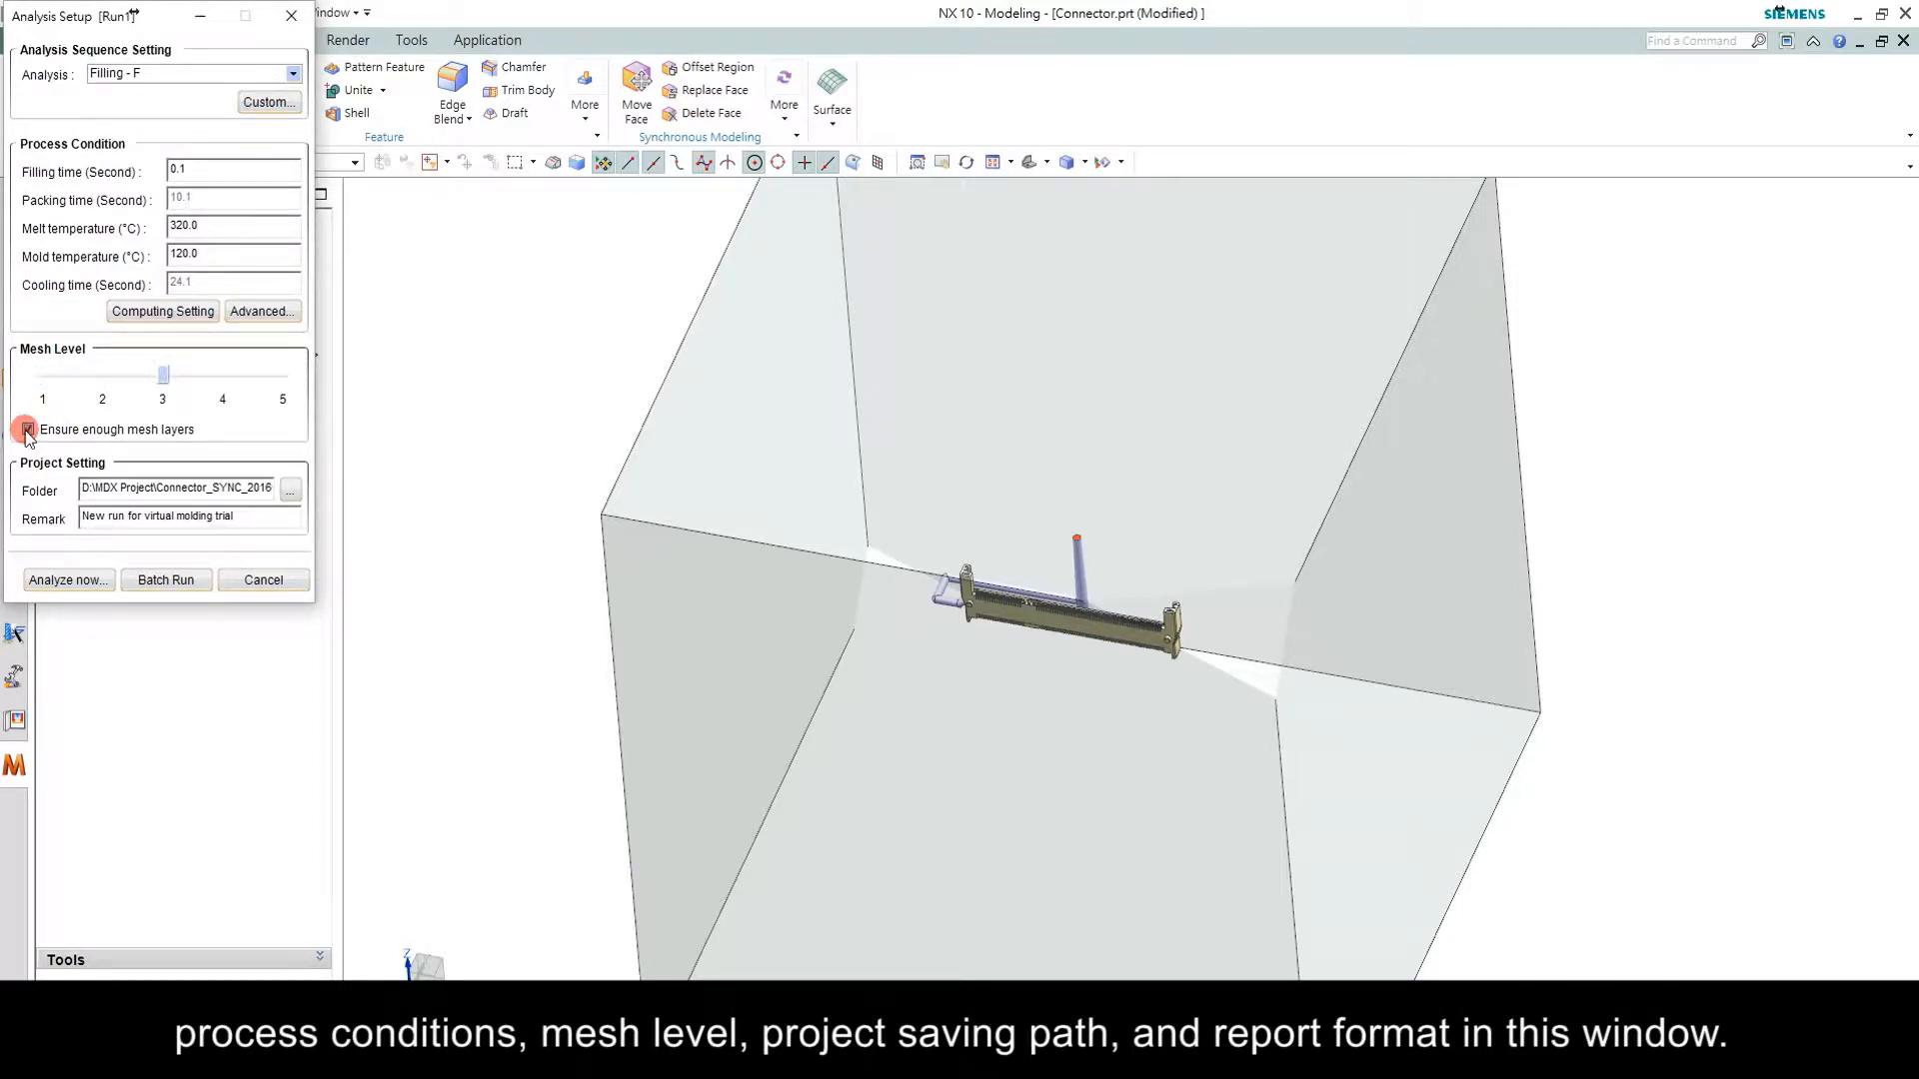
click(28, 430)
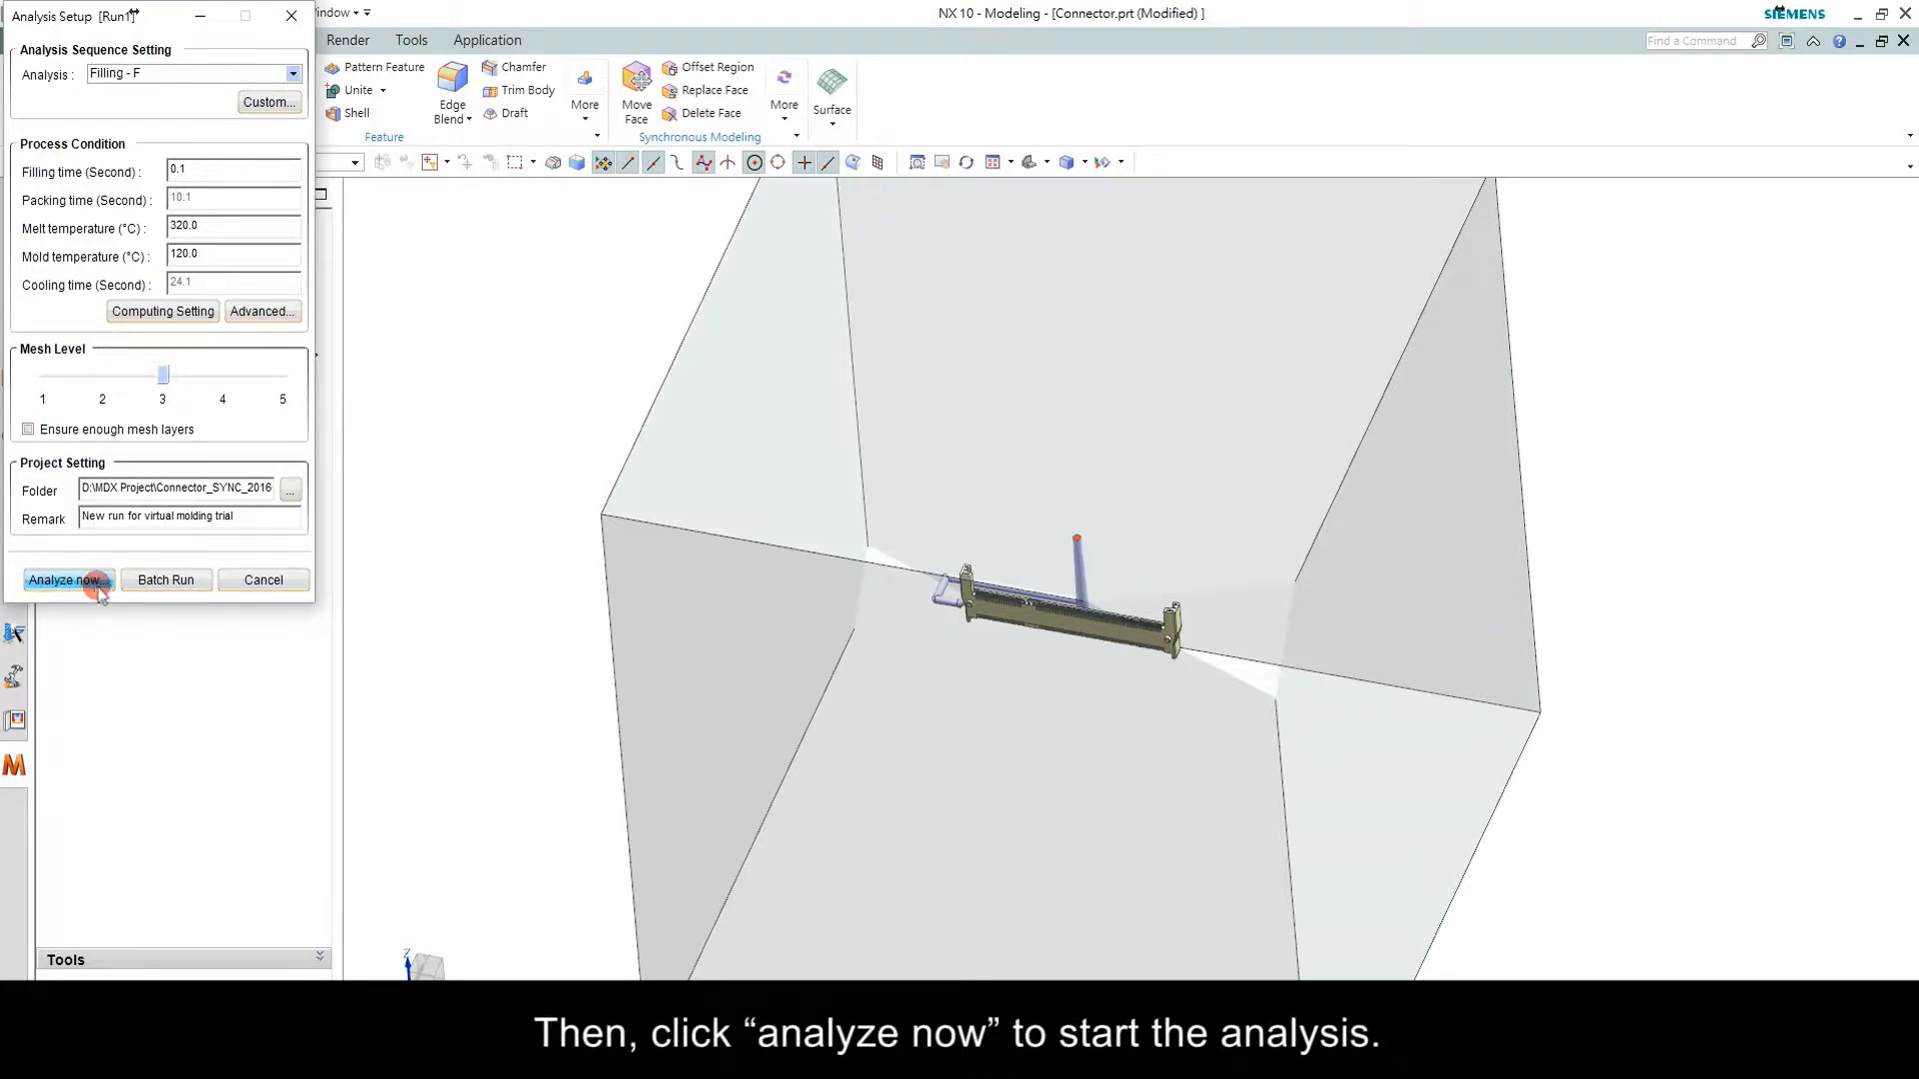
click(64, 580)
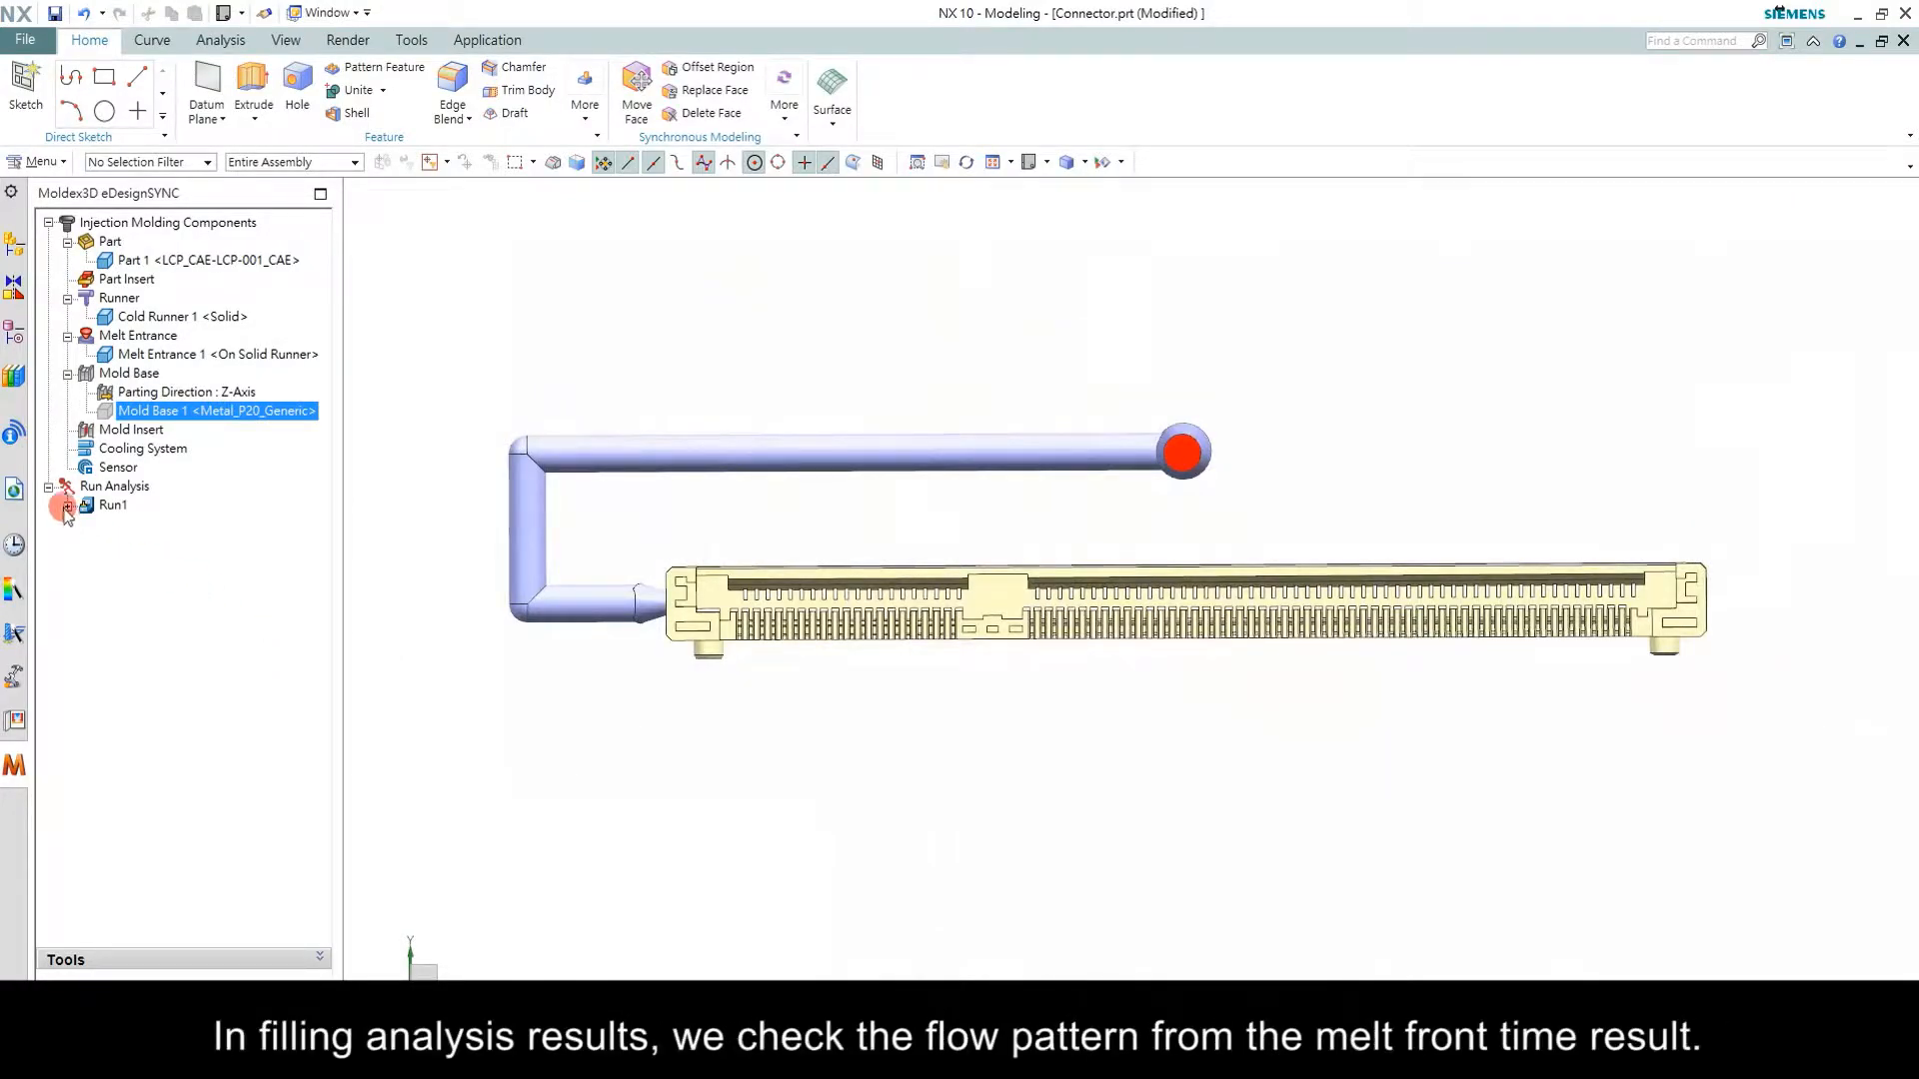
Expand Run1 to view the connector's melt front flow results
click(132, 538)
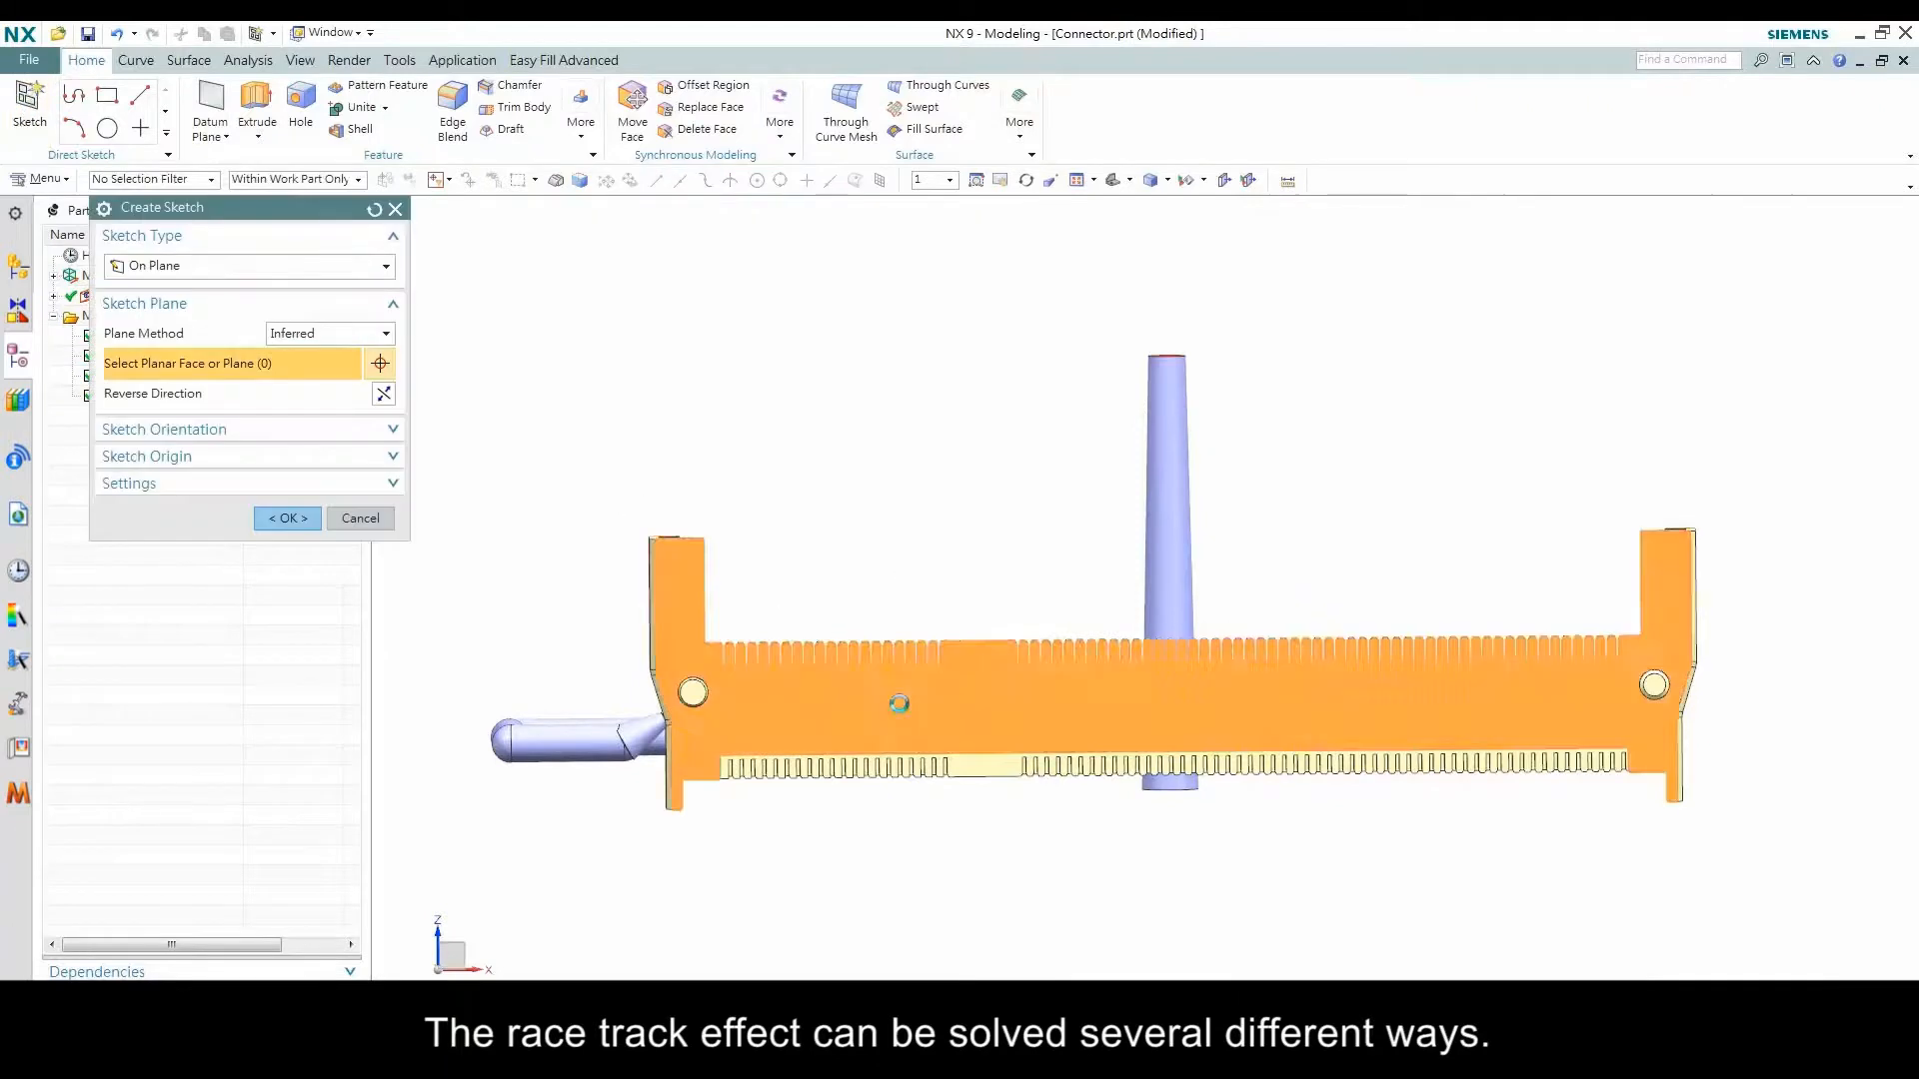
Sketch the slot outline on the side wall and subtract it with a 0.6 mm extrusion
click(285, 517)
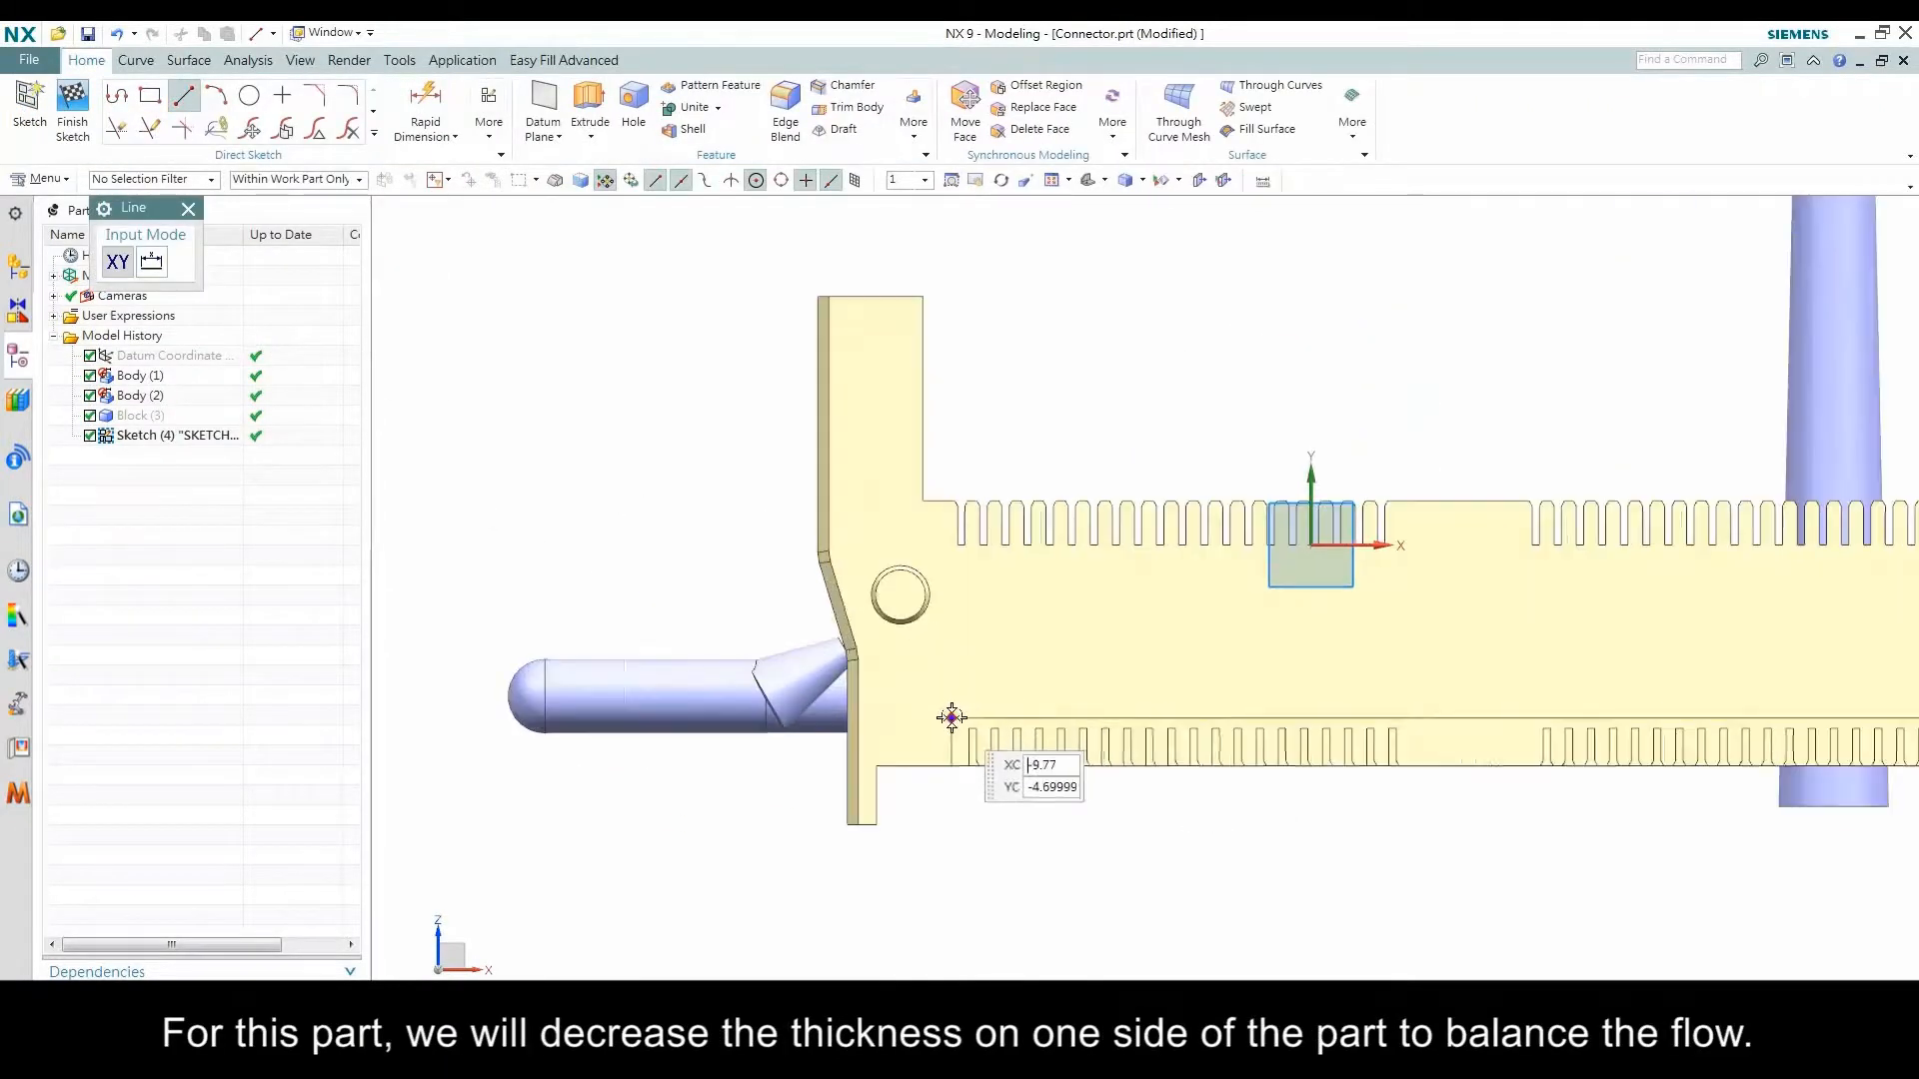
mouse_move(721, 466)
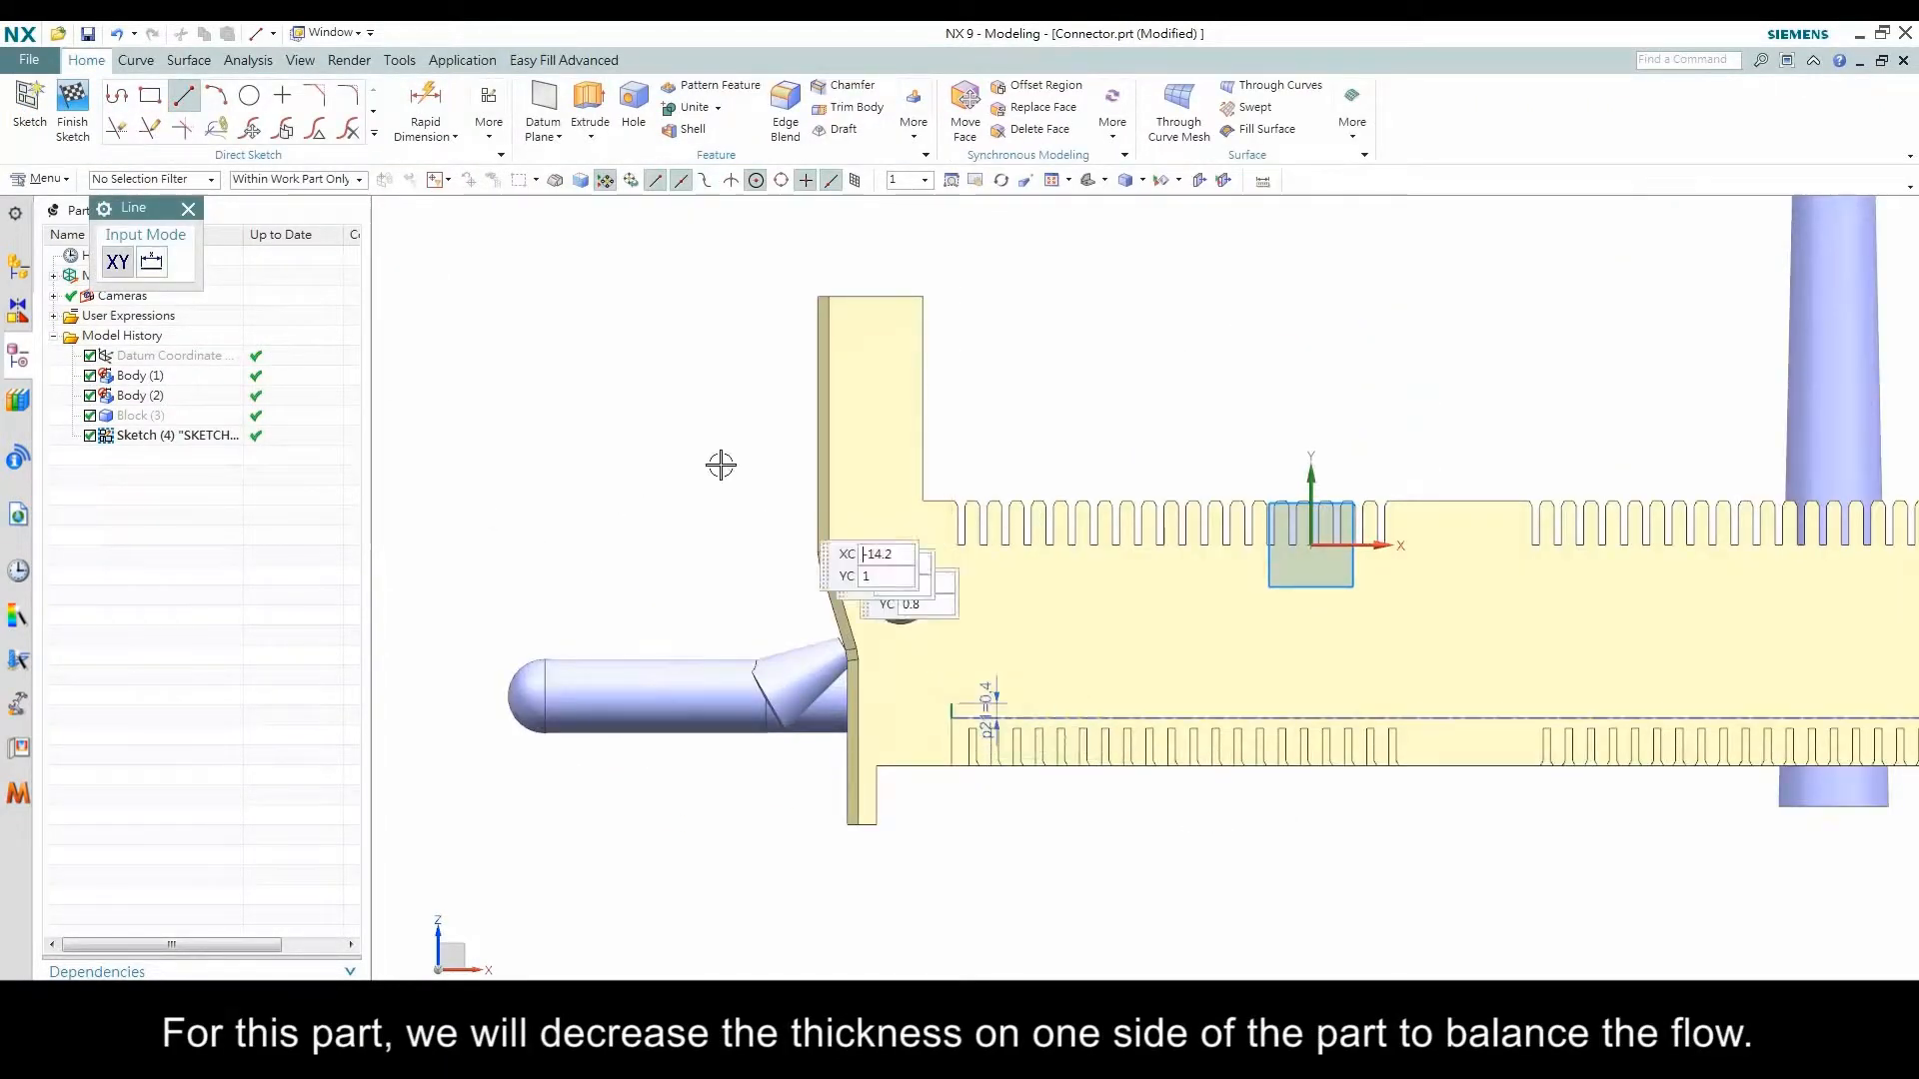
click(150, 96)
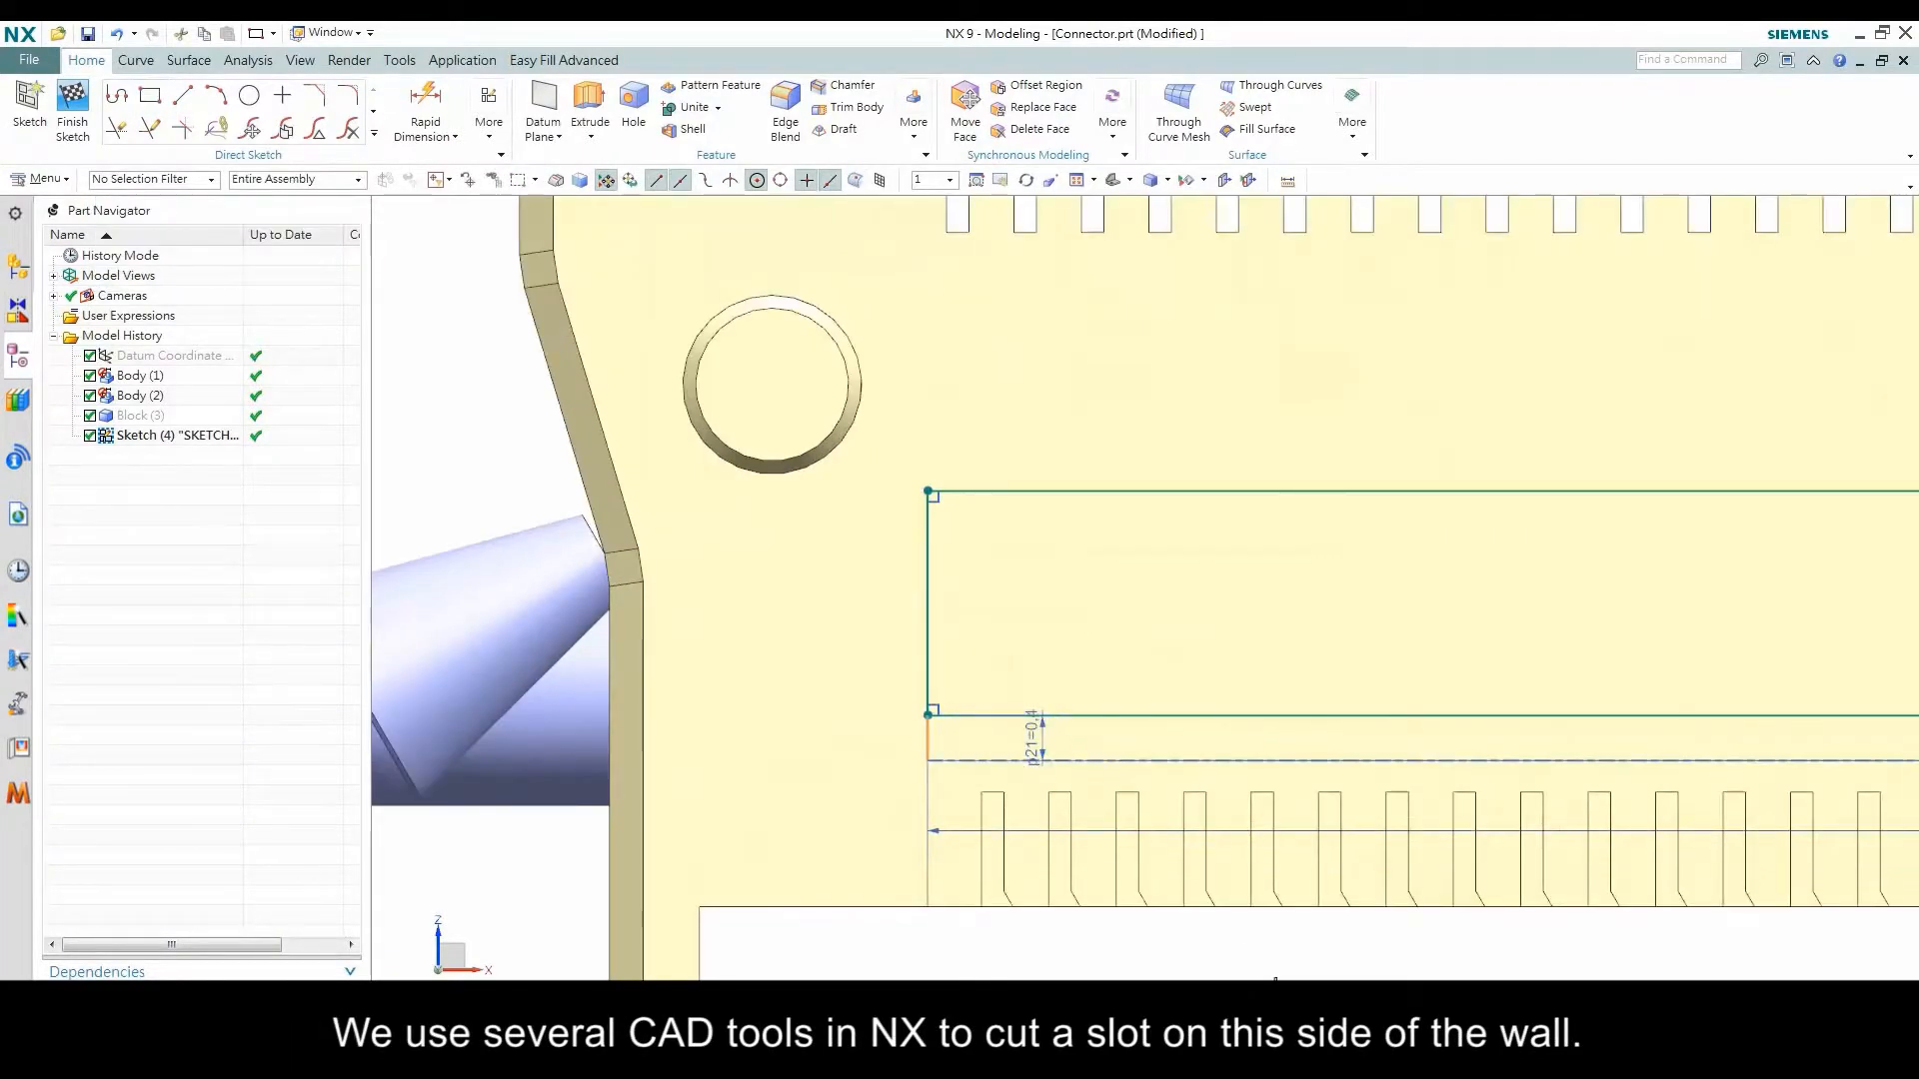
click(256, 110)
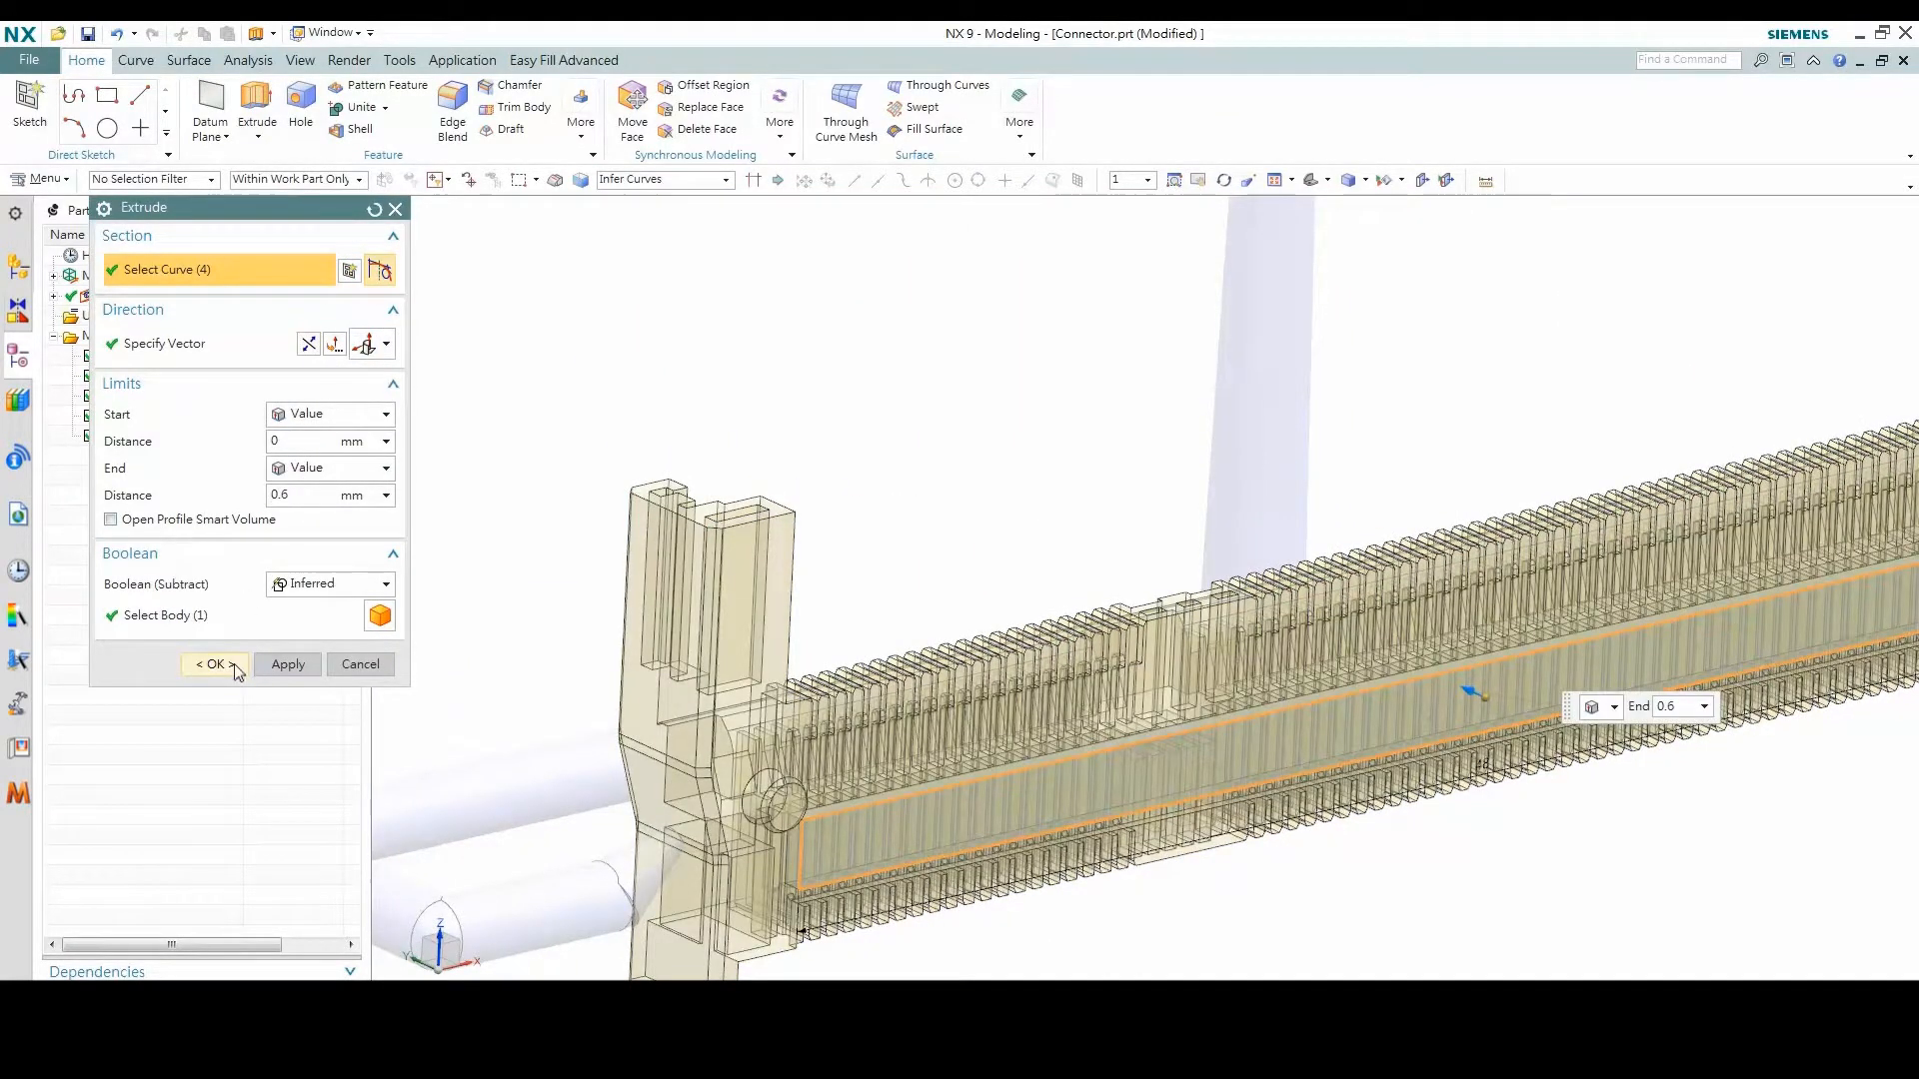
click(214, 664)
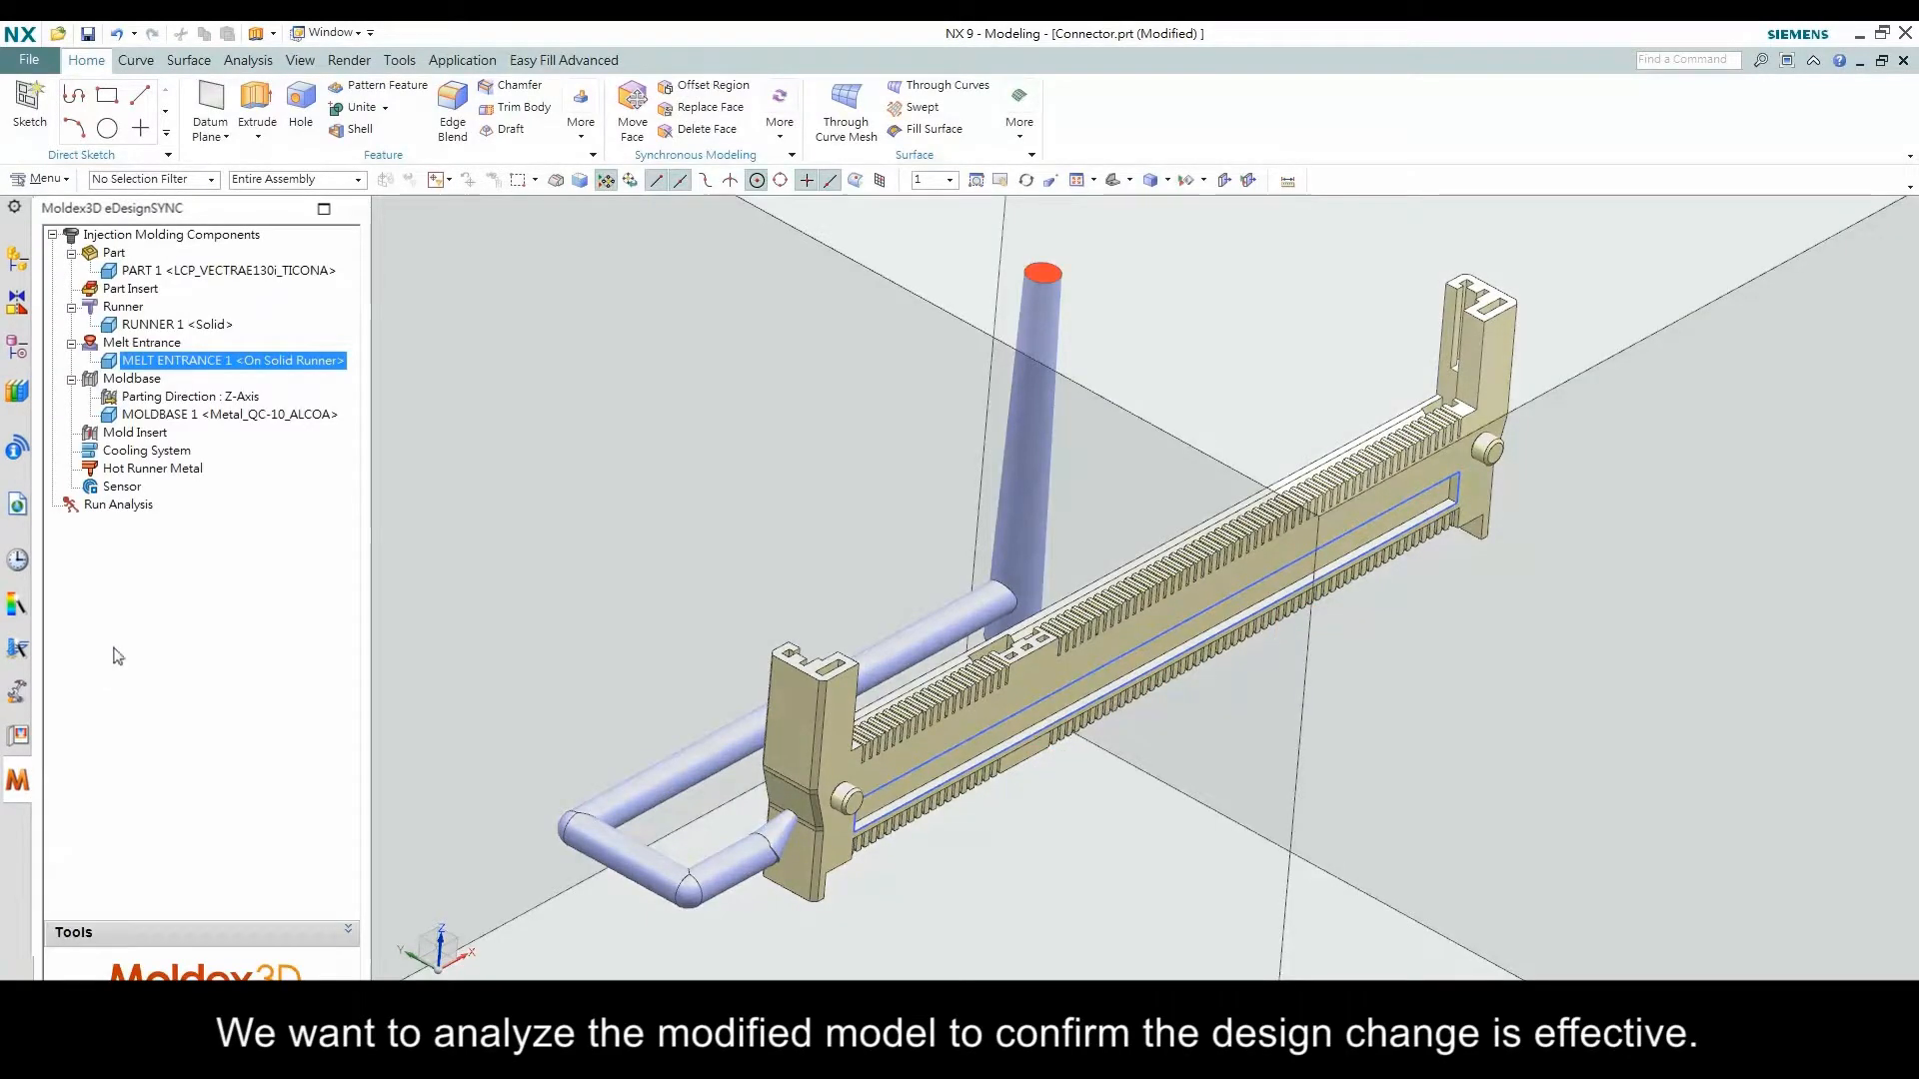
Run Injection Analysis 2 - F P W on the slotted model with 0.05 s filling time and enough mesh layers
click(118, 504)
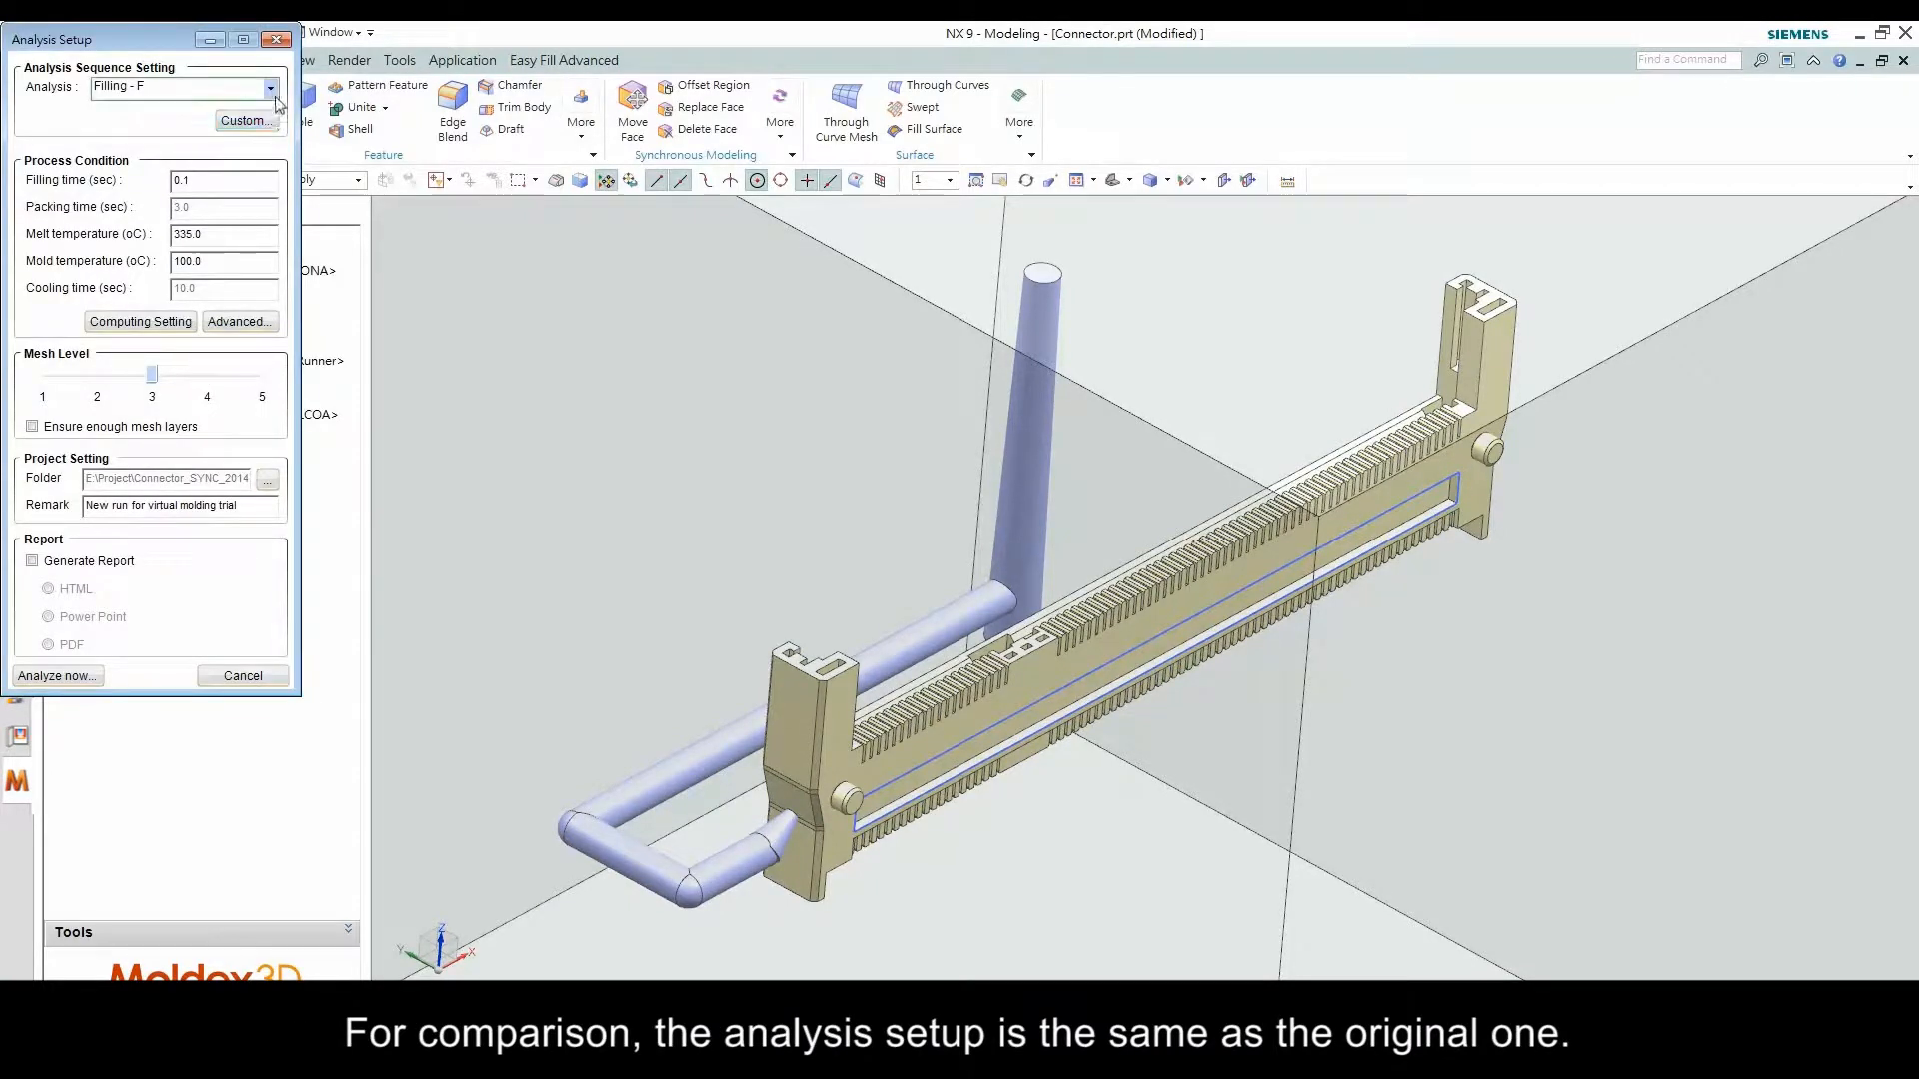
click(270, 86)
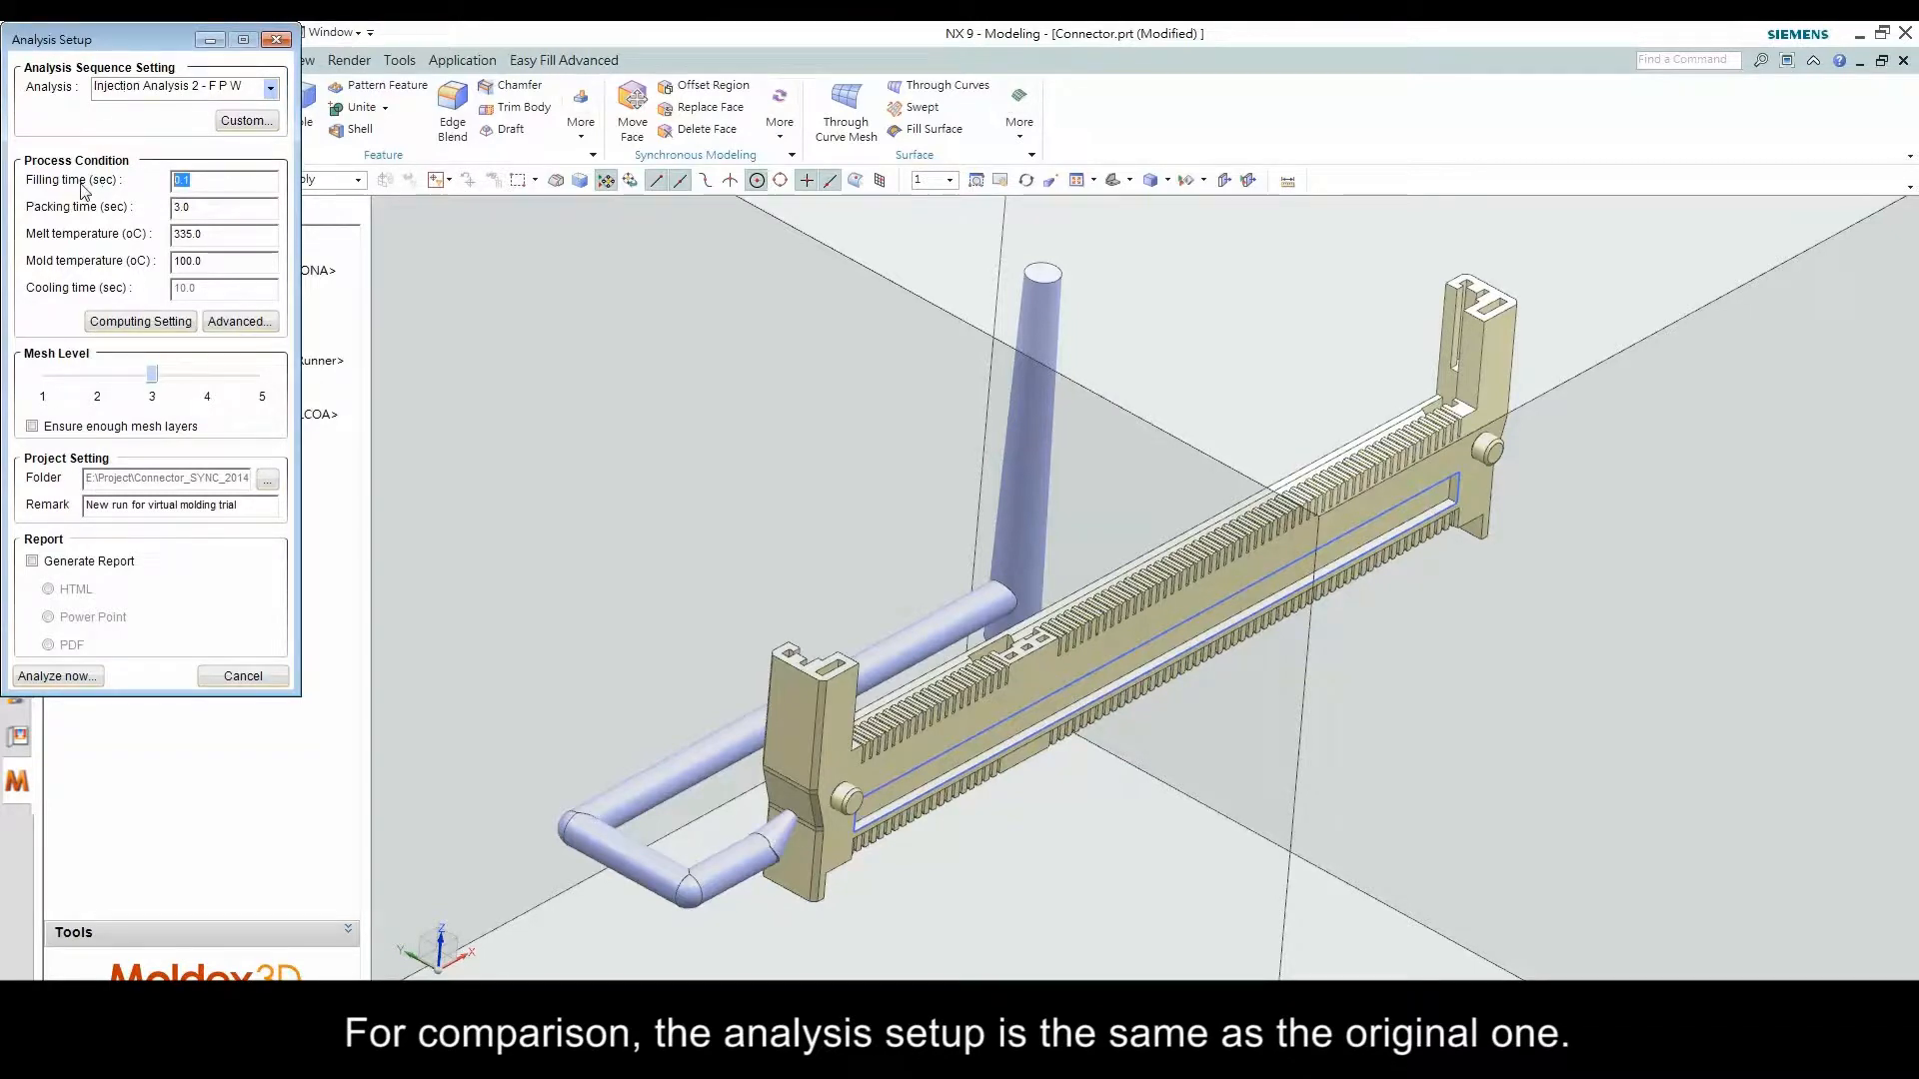
text(0.05)
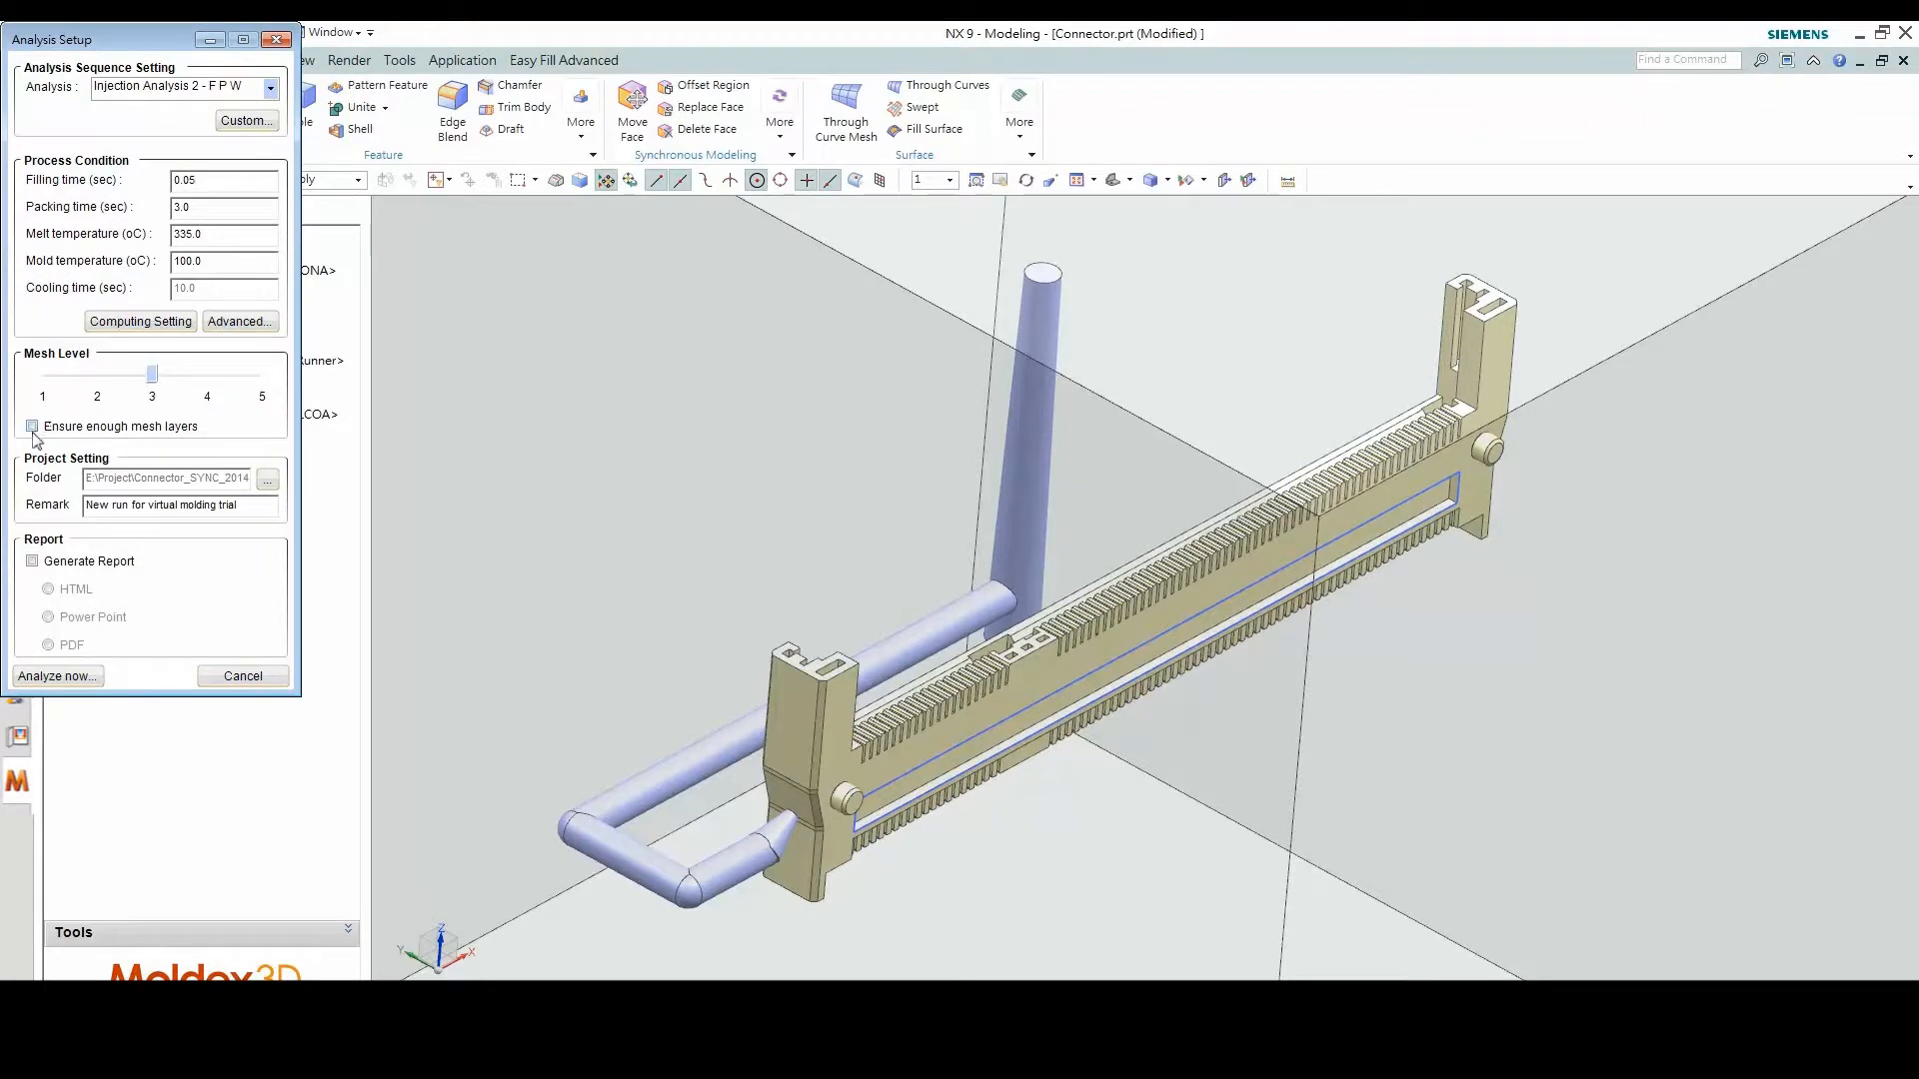
click(32, 426)
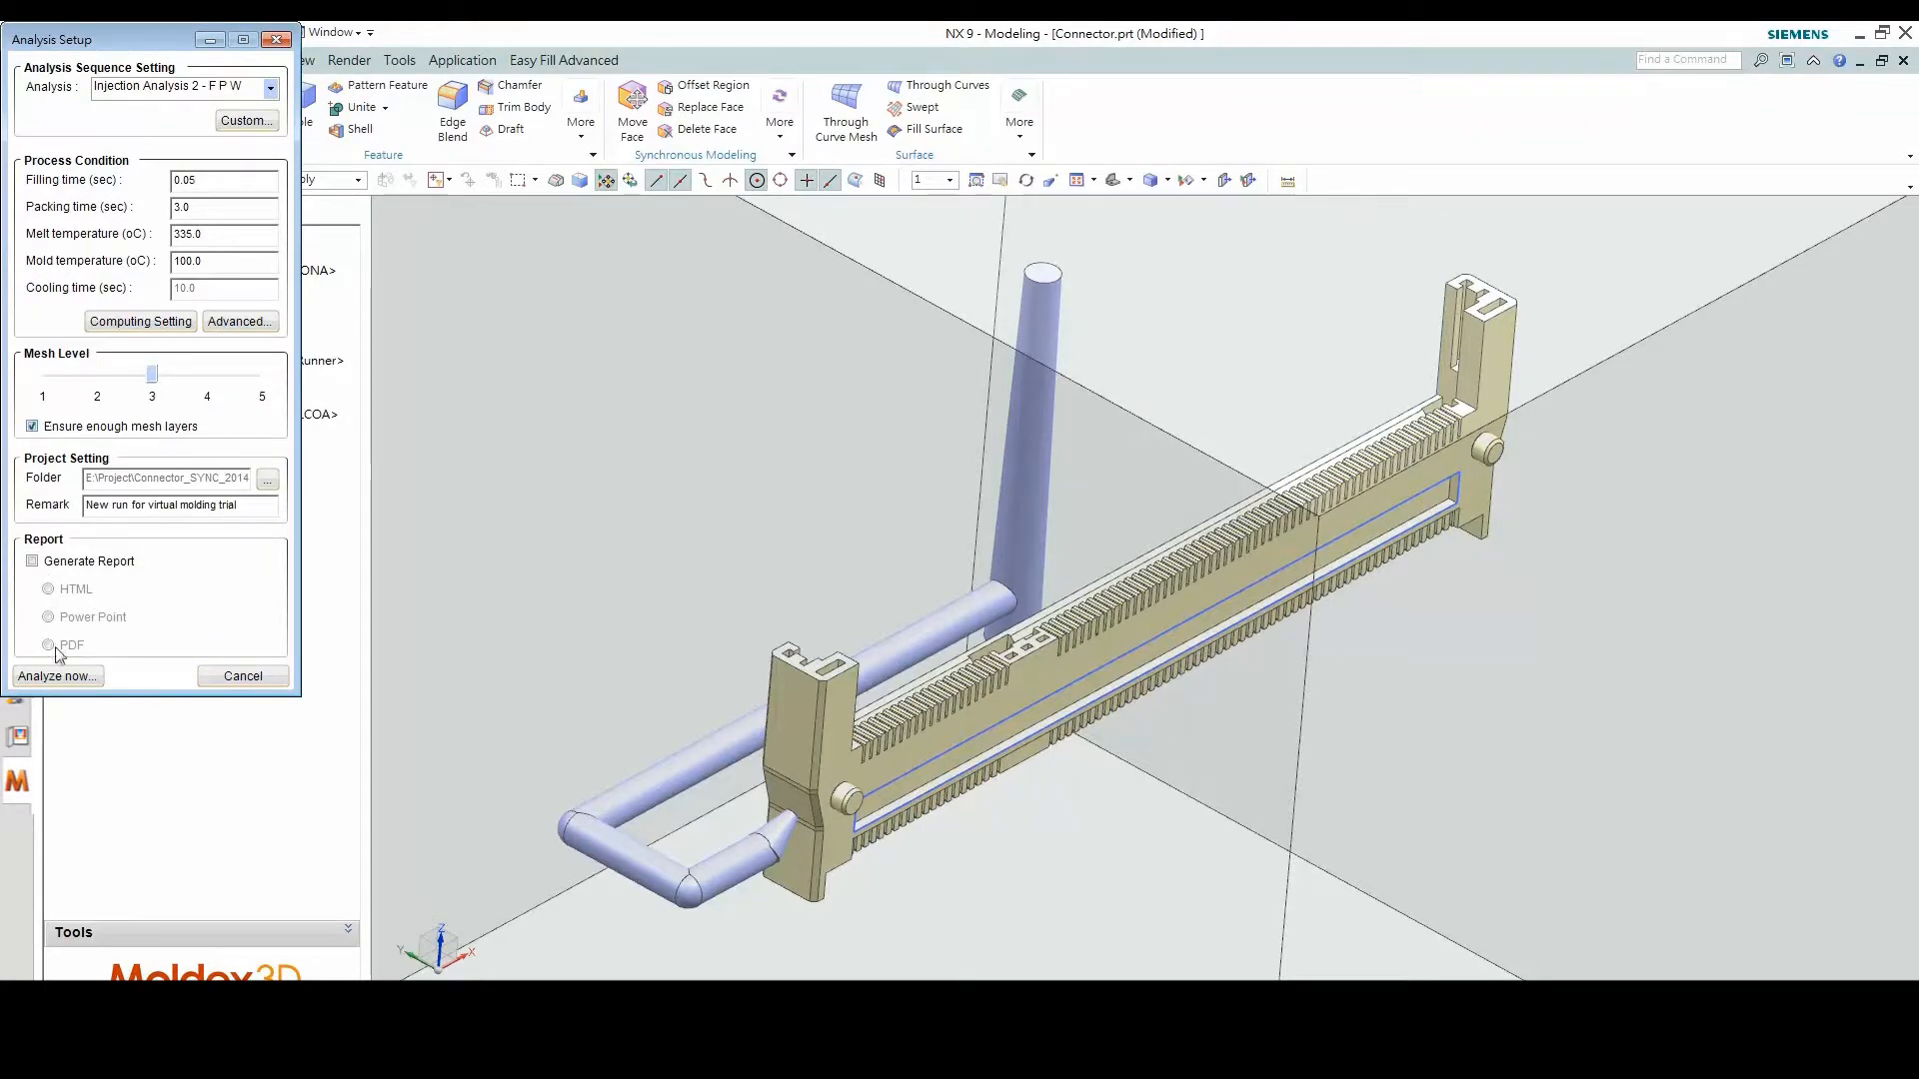
click(56, 675)
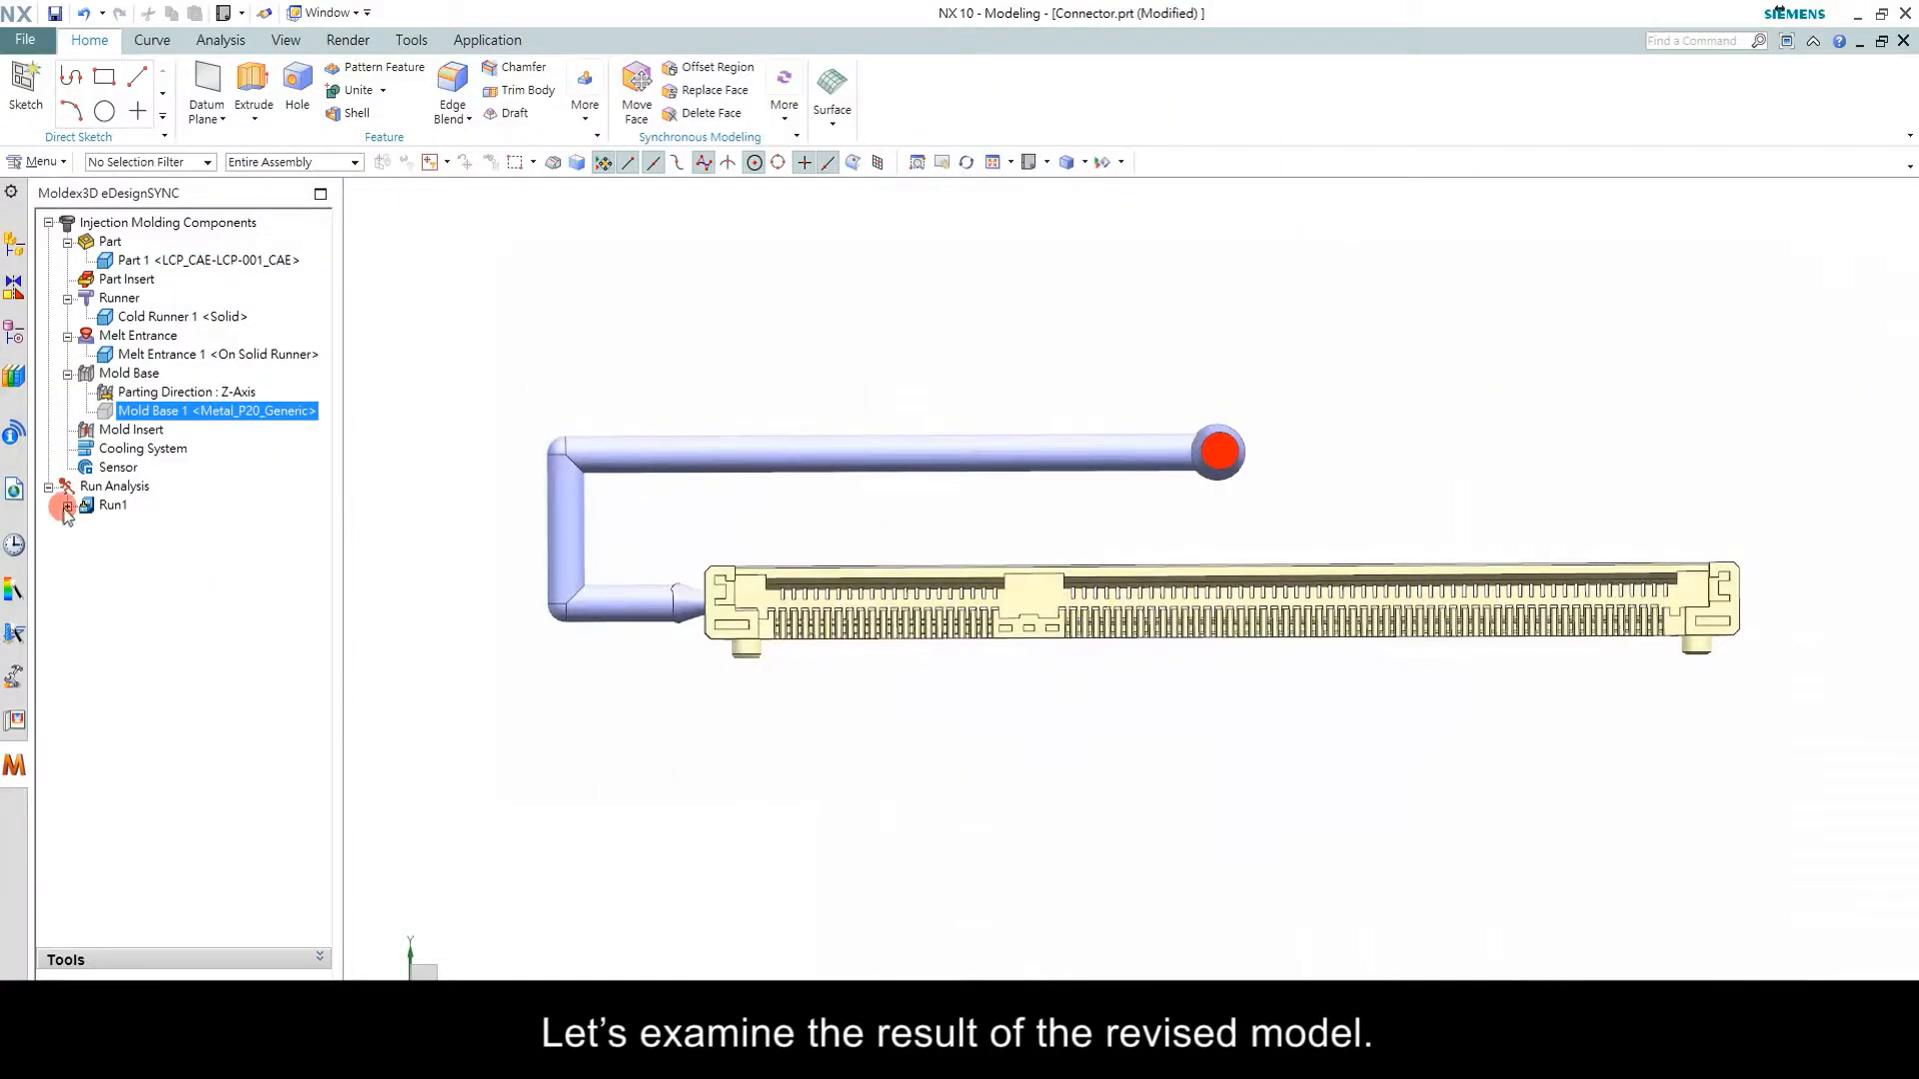
Show Run1's melt front time with a smaller percentage step and play the filling animation
click(82, 512)
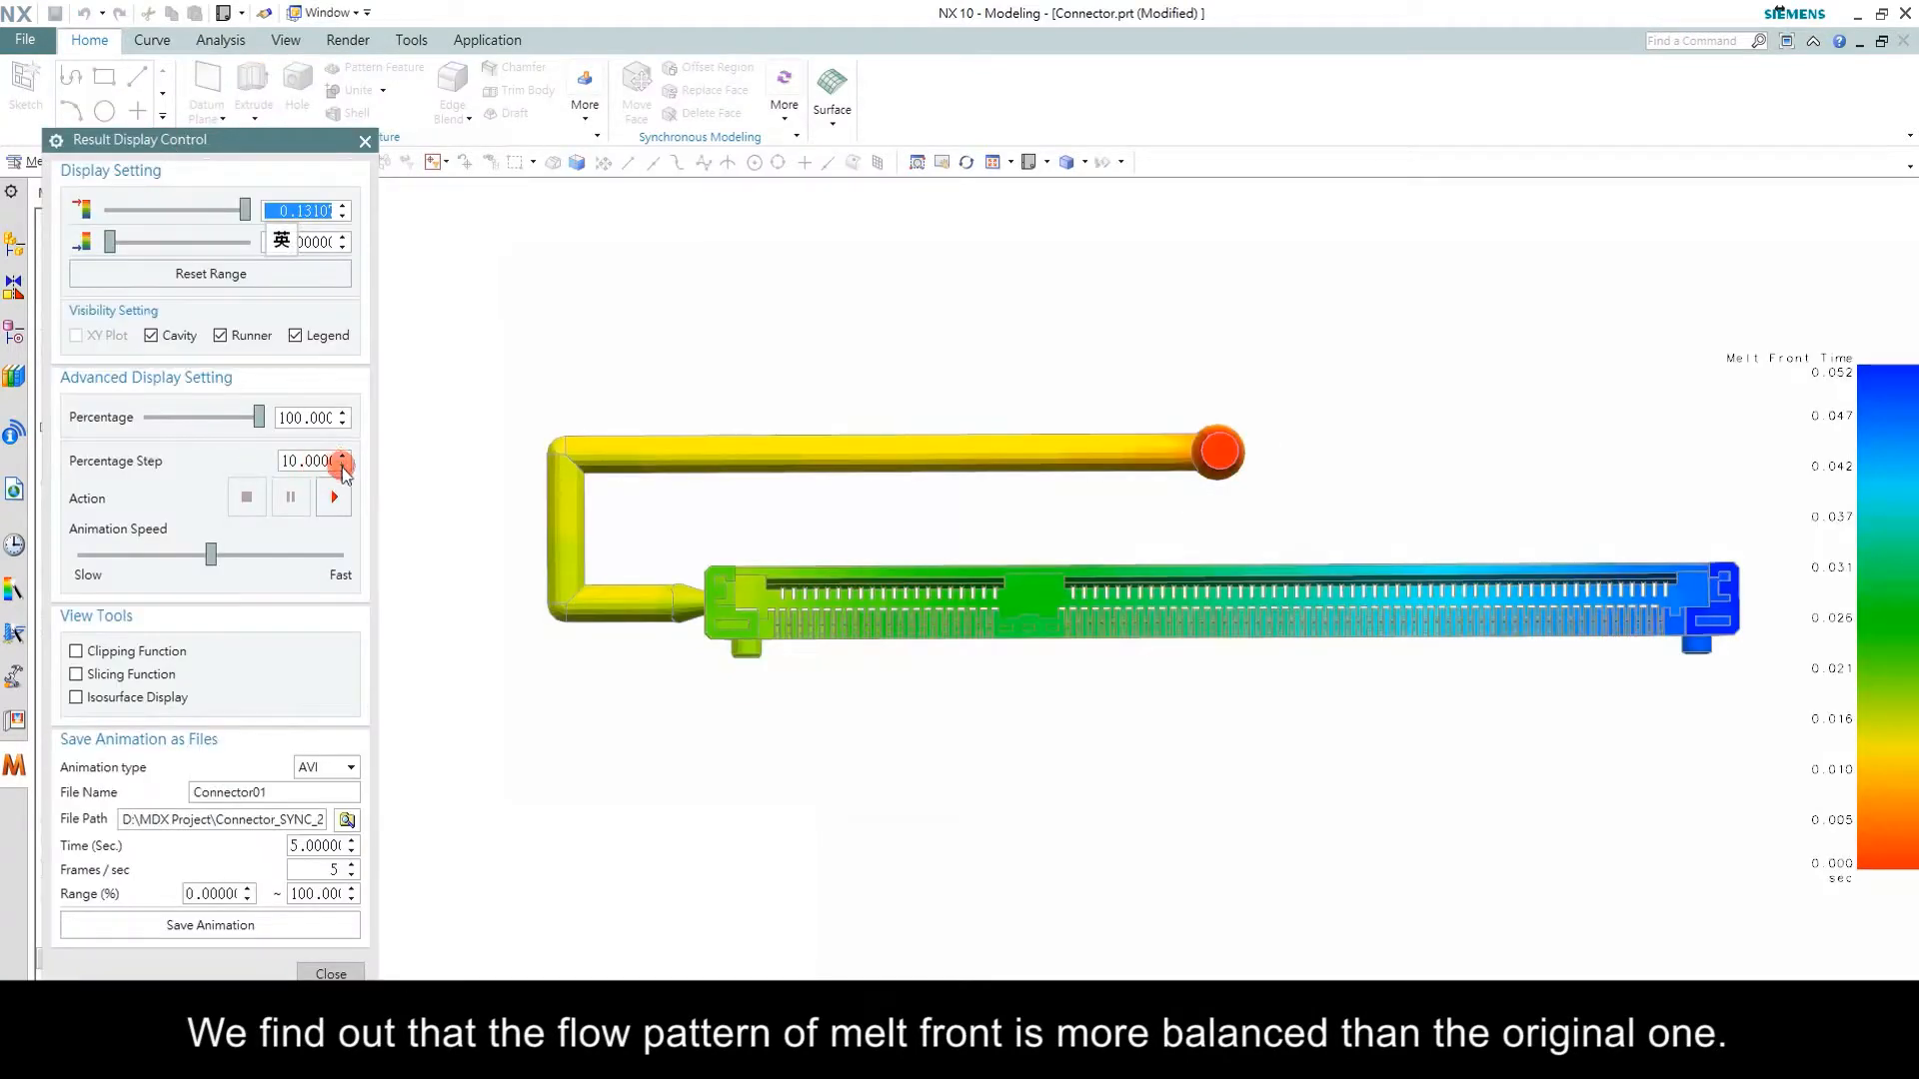
click(334, 498)
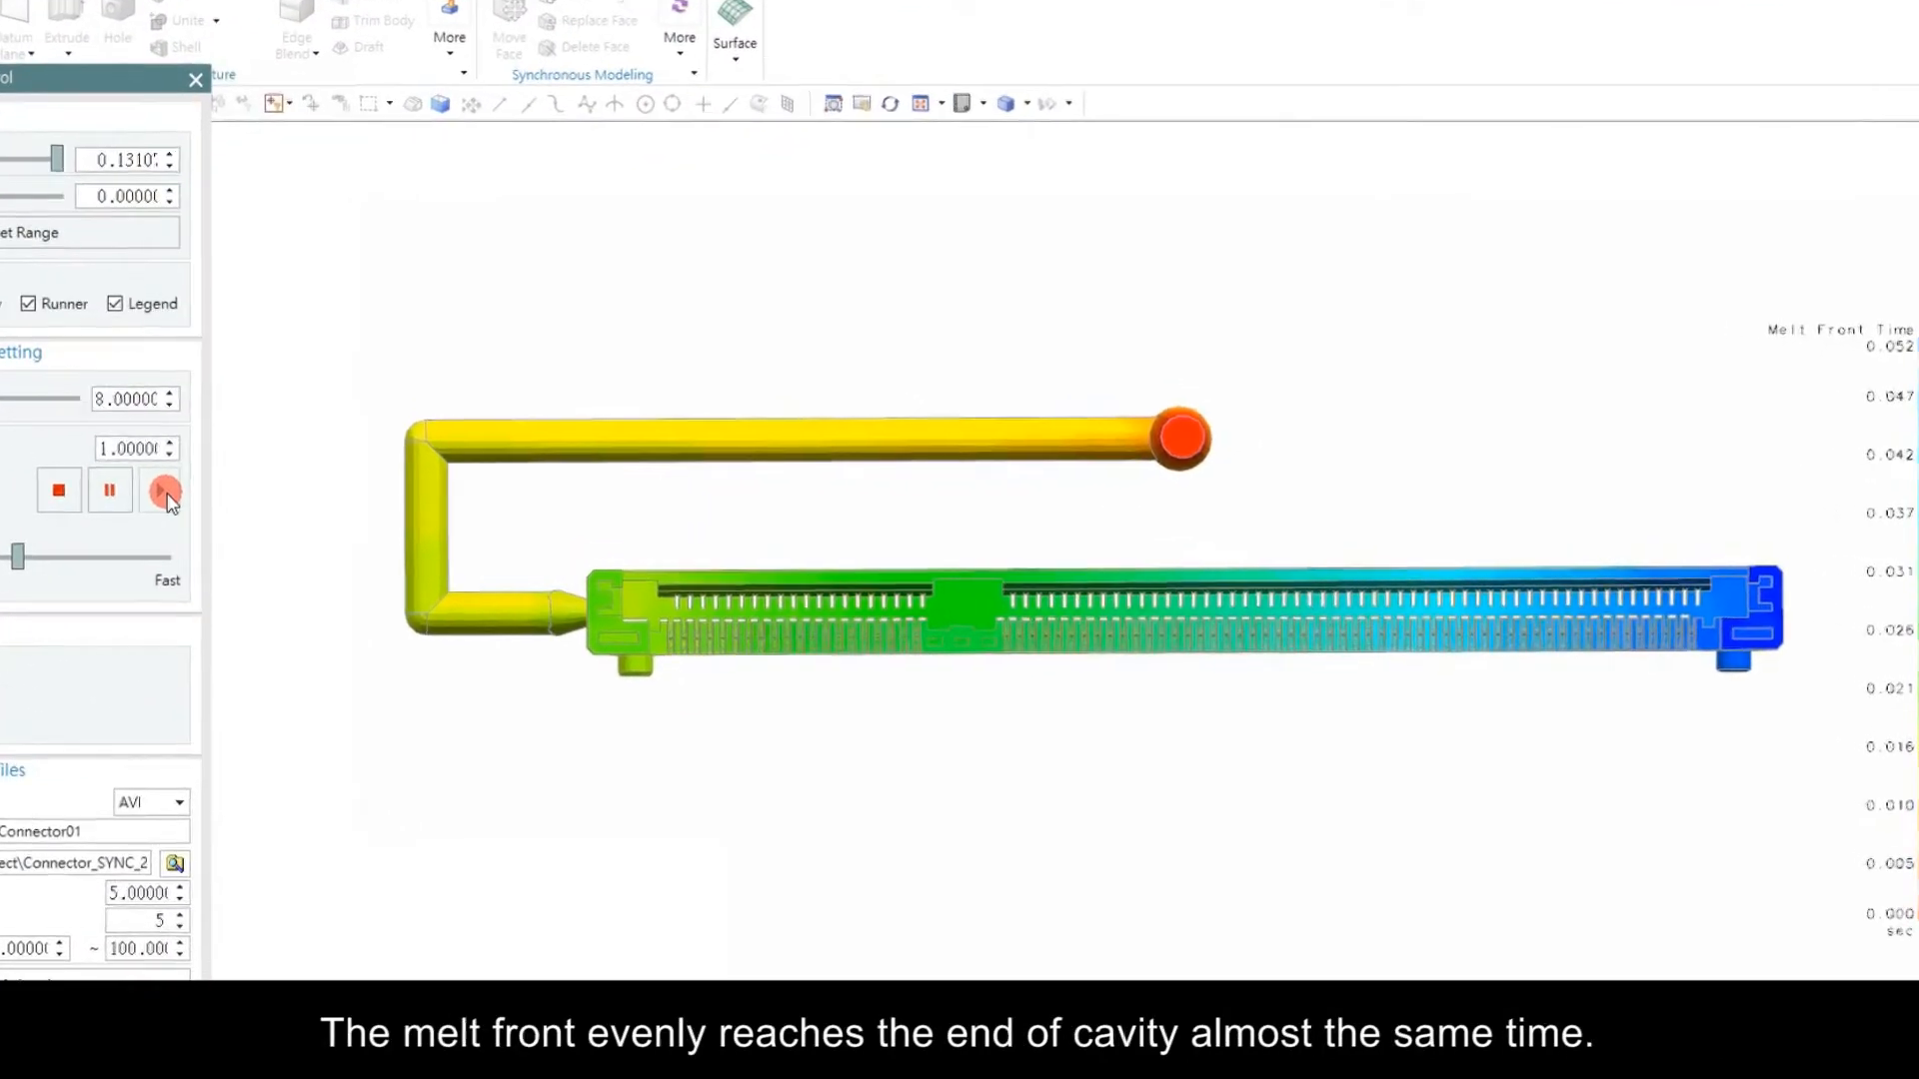
click(164, 489)
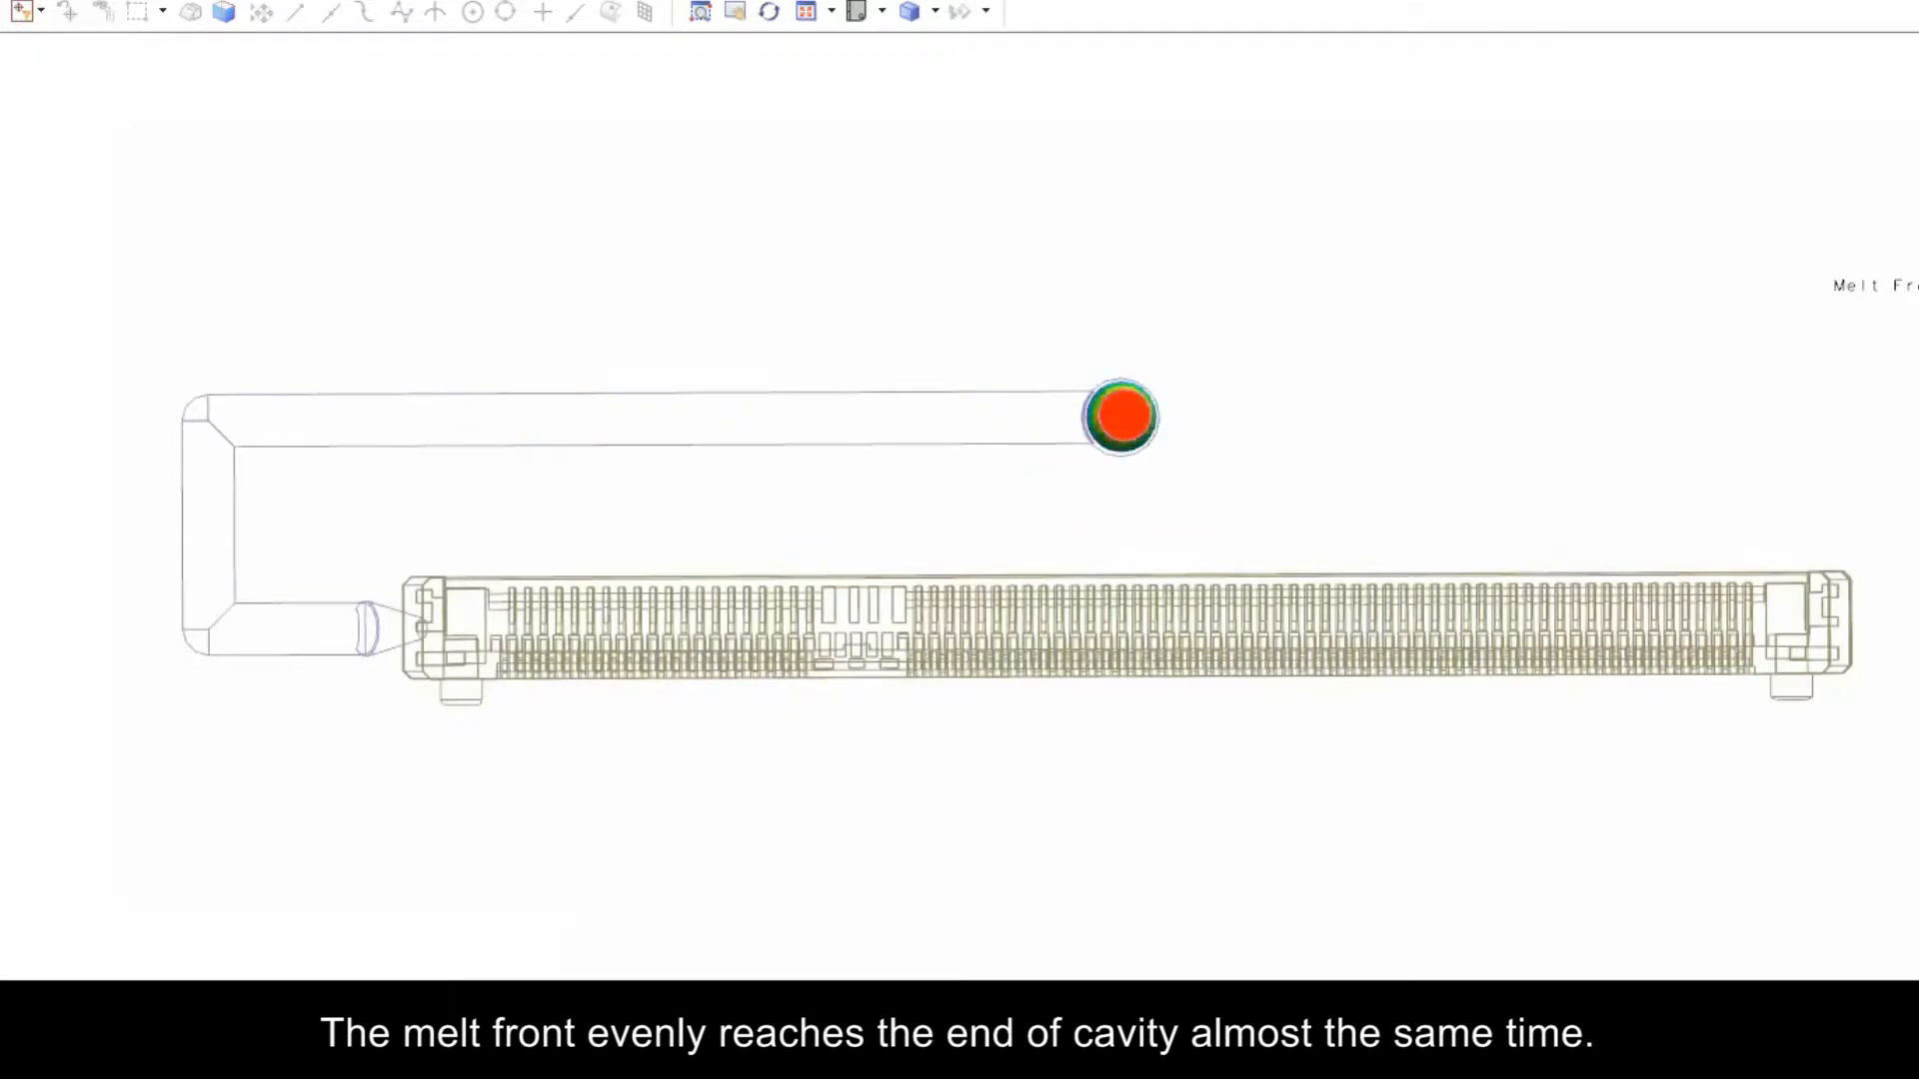